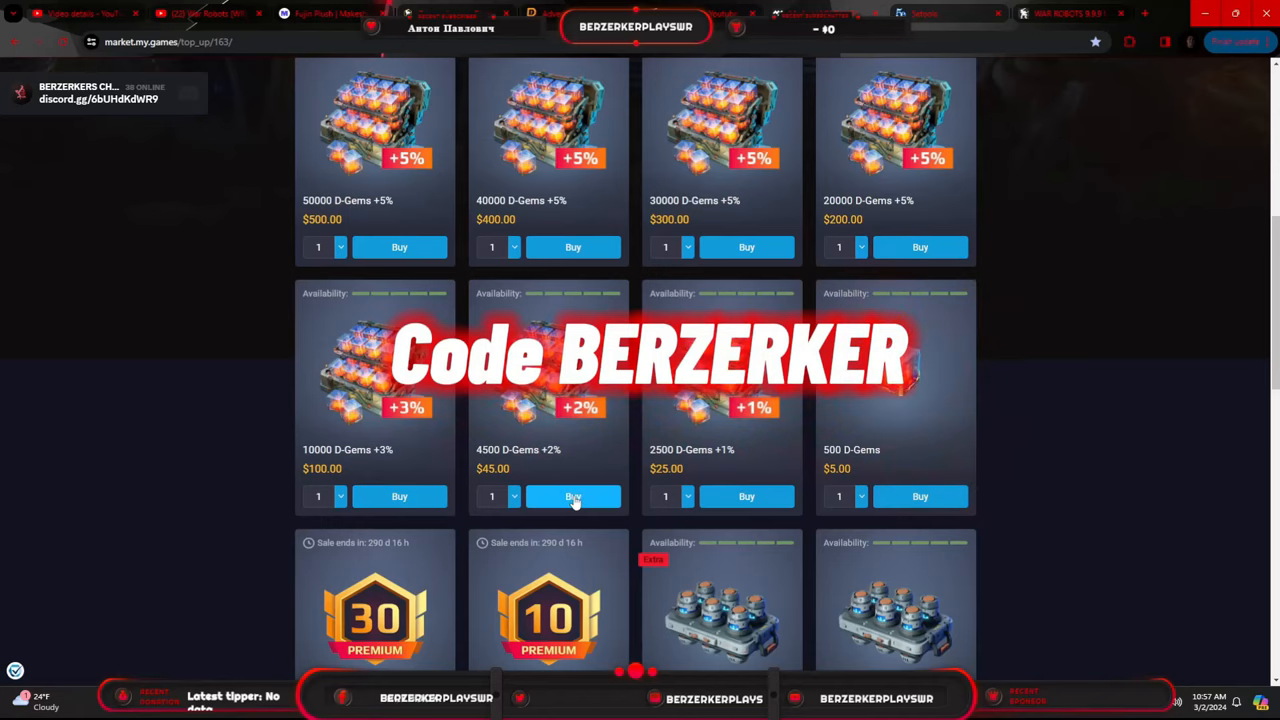
Buy the 4500 D-Gems pack using the author code 'BERZERKER'.
{"action": "left_click", "coordinate": [572, 496]}
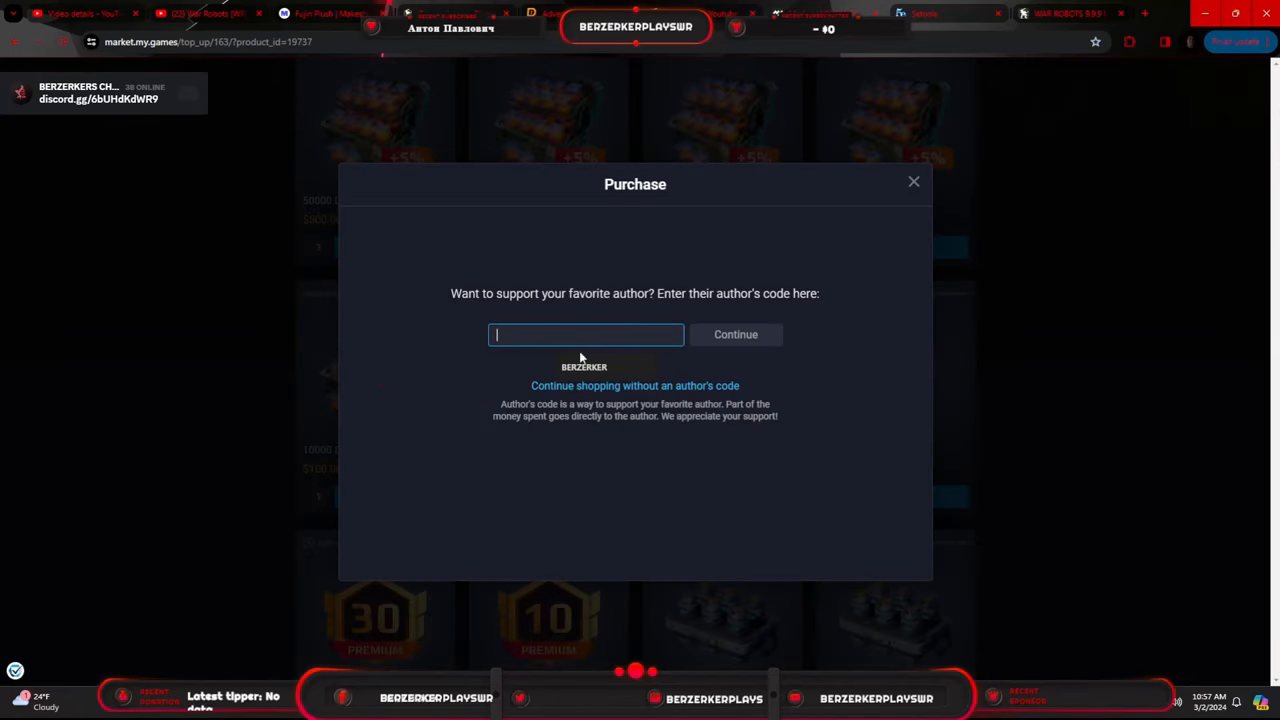
{"action": "type", "text": "BERZERKER"}
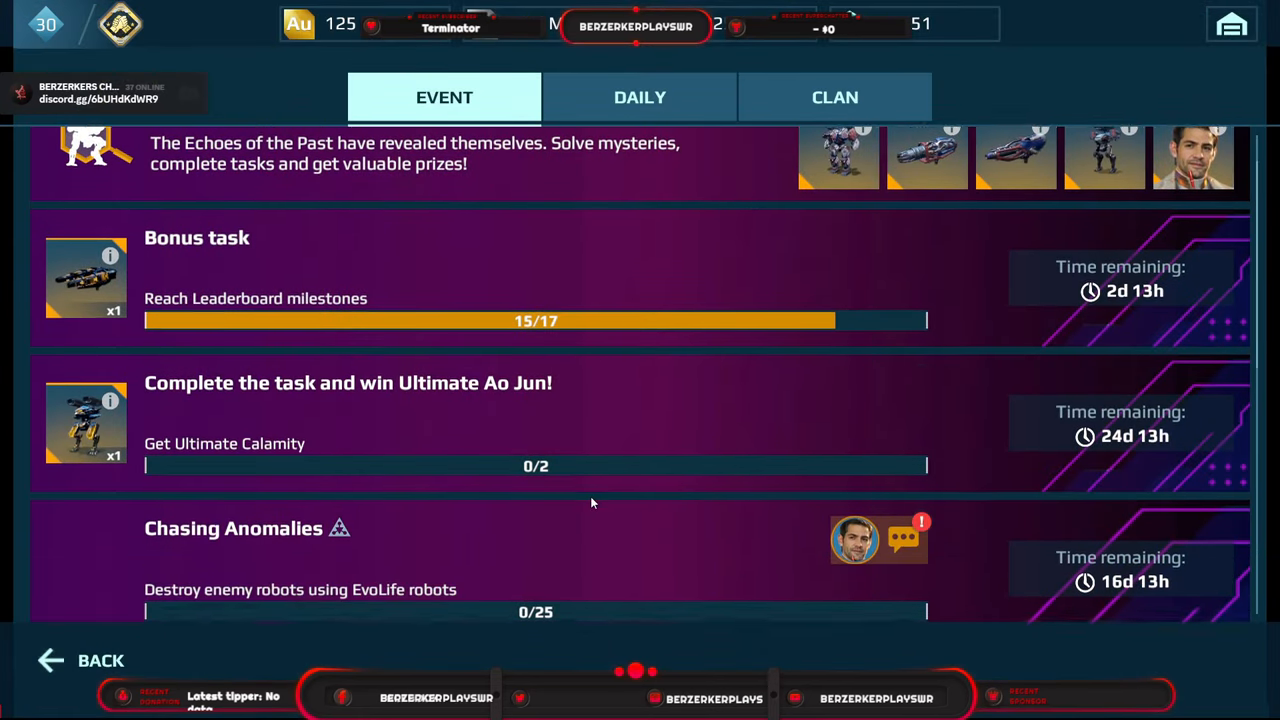
Locate the Chasing Anomalies task in the Event list and open its briefing.
{"action": "scroll", "scroll_direction": "down", "scroll_amount": 3}
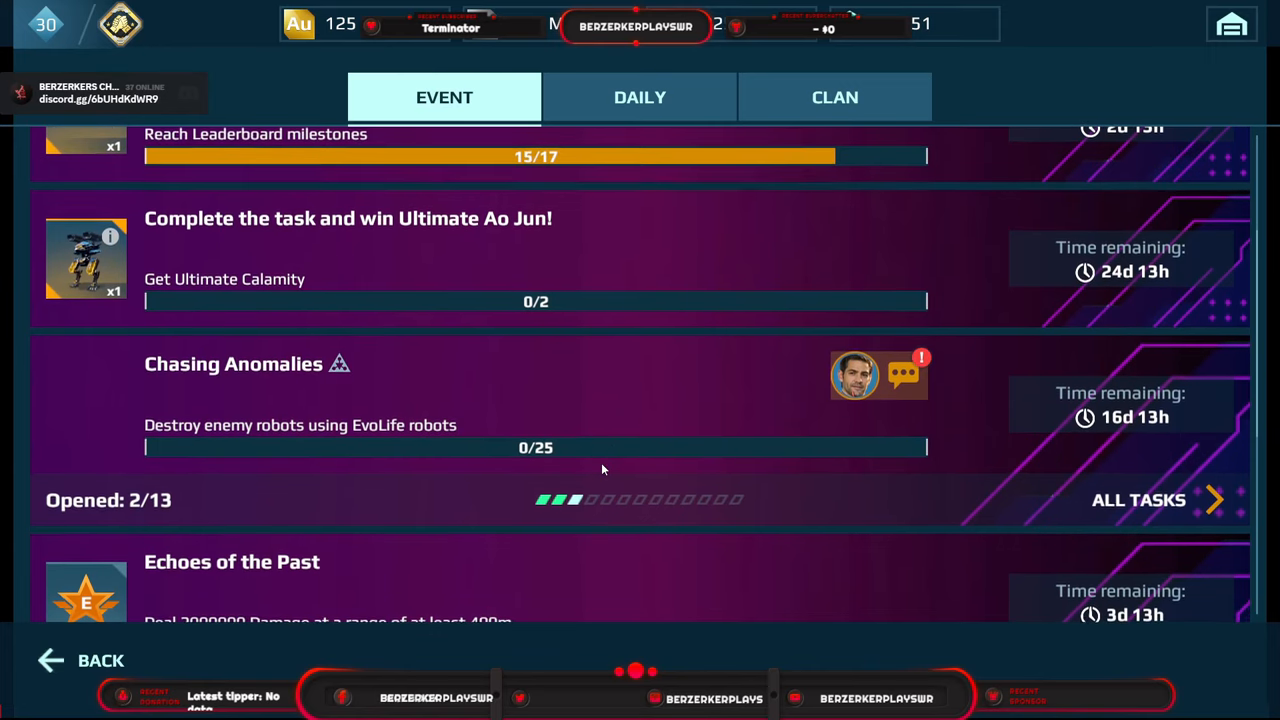
{"action": "left_click", "coordinate": [1138, 500]}
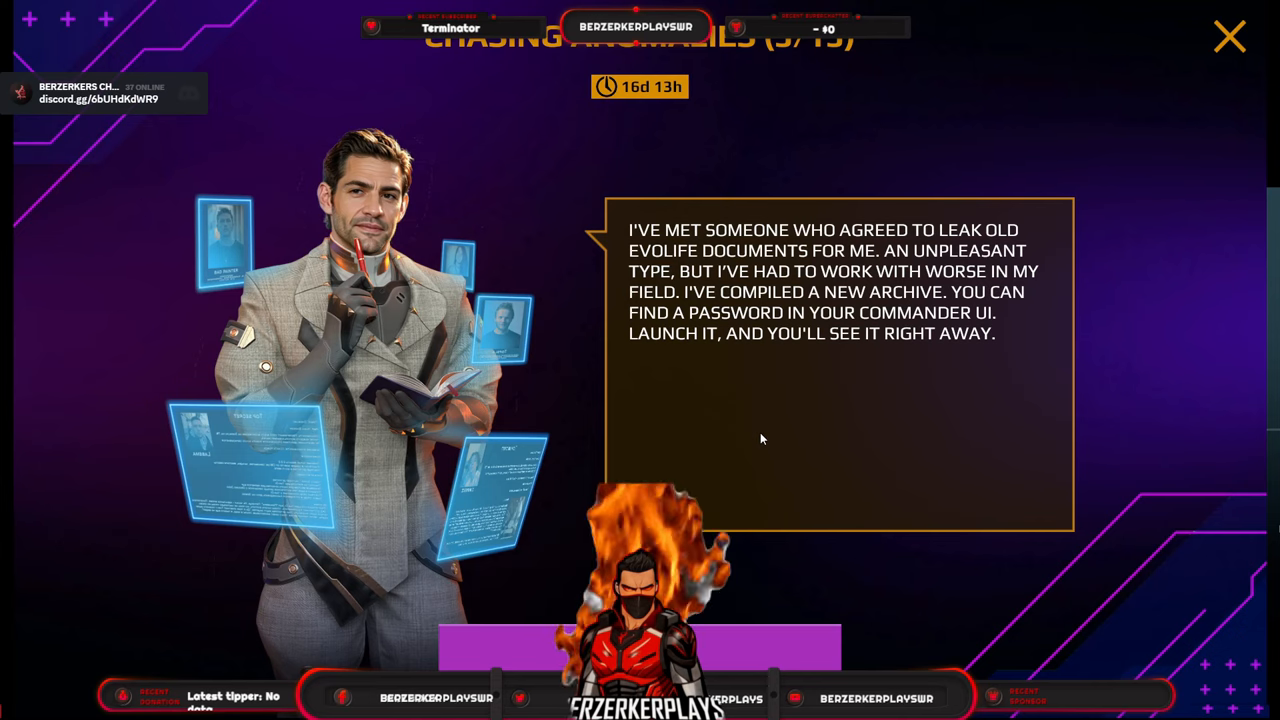
{"action": "mouse_move", "coordinate": [880, 356]}
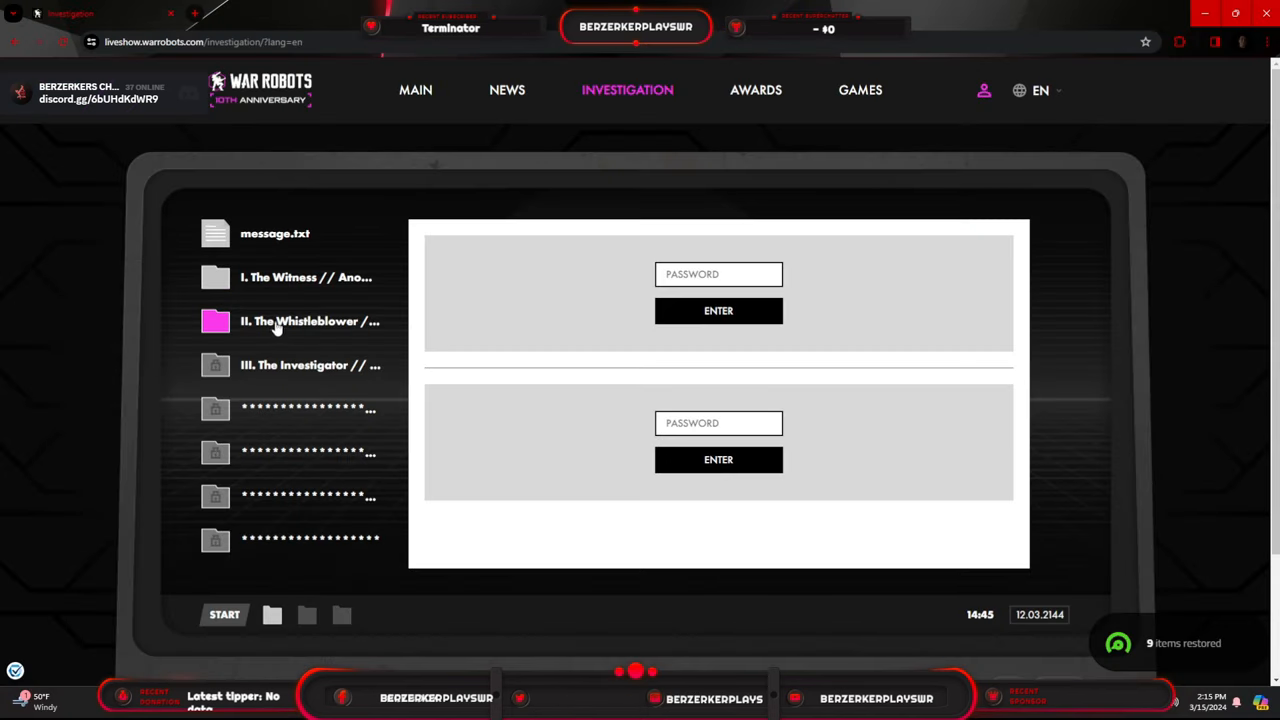
{"action": "mouse_move", "coordinate": [324, 276]}
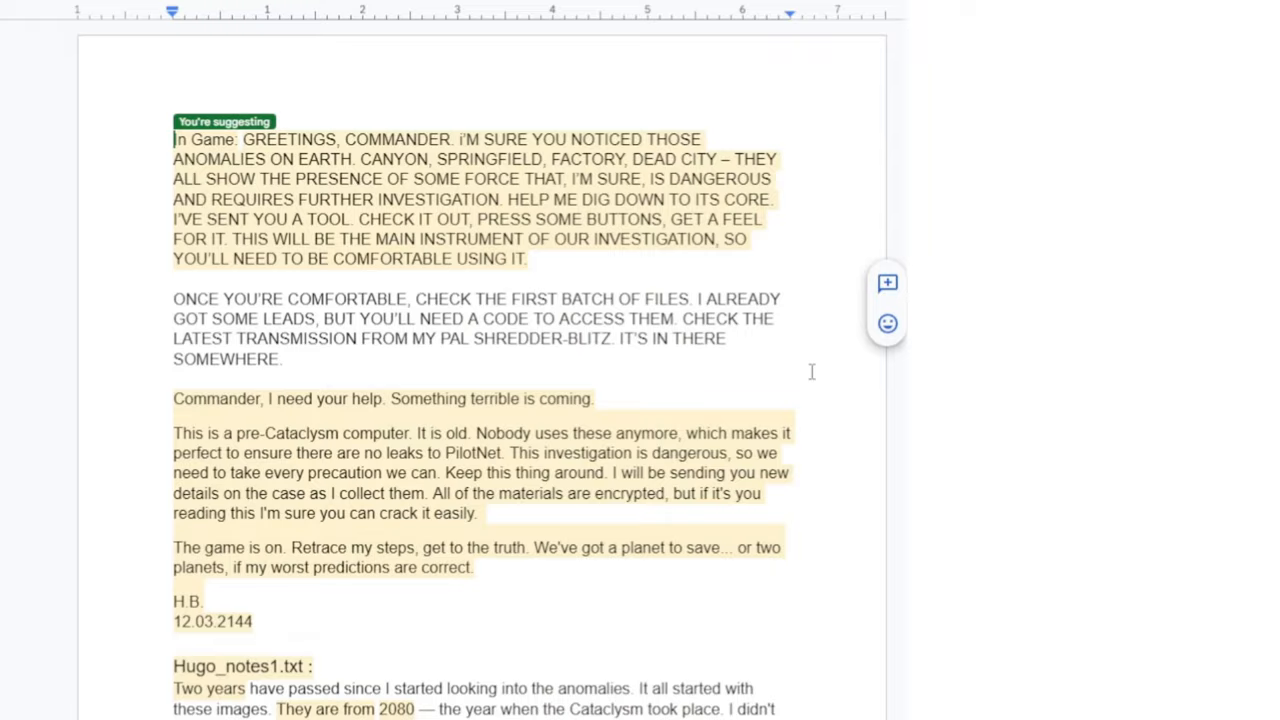
{"action": "scroll", "scroll_direction": "down", "scroll_amount": 3}
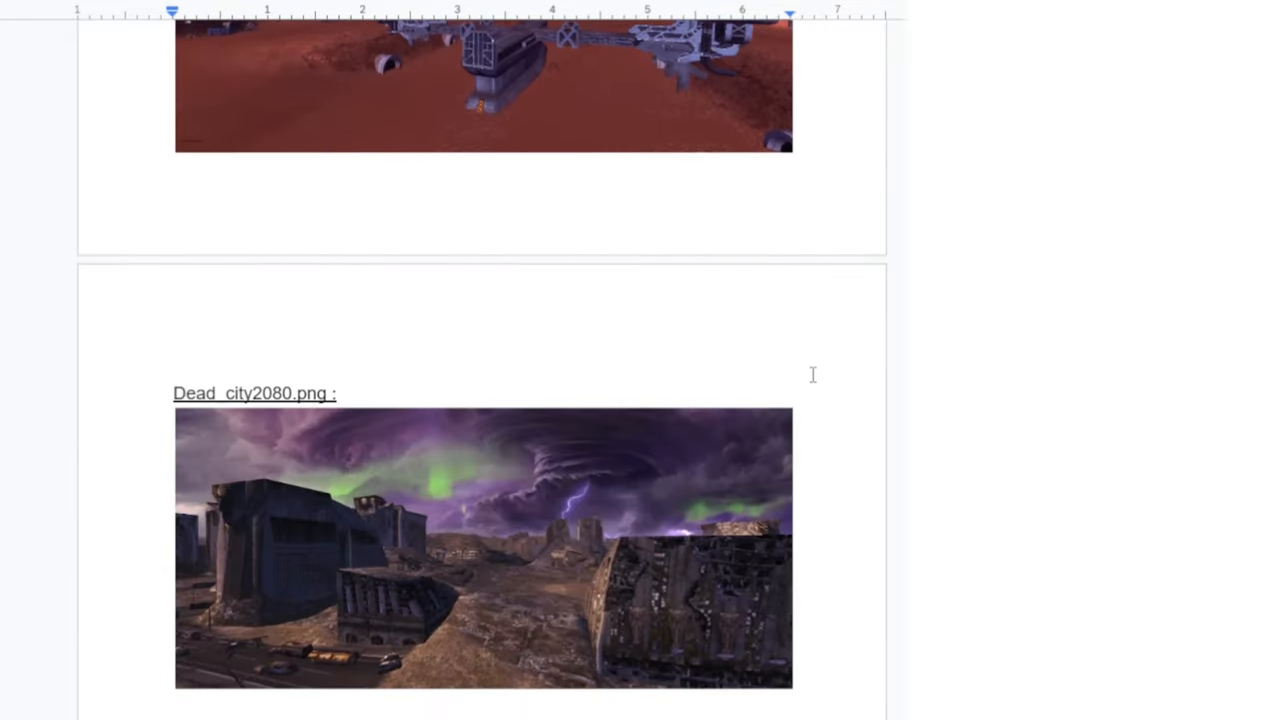
{"action": "scroll", "scroll_direction": "down", "scroll_amount": 3}
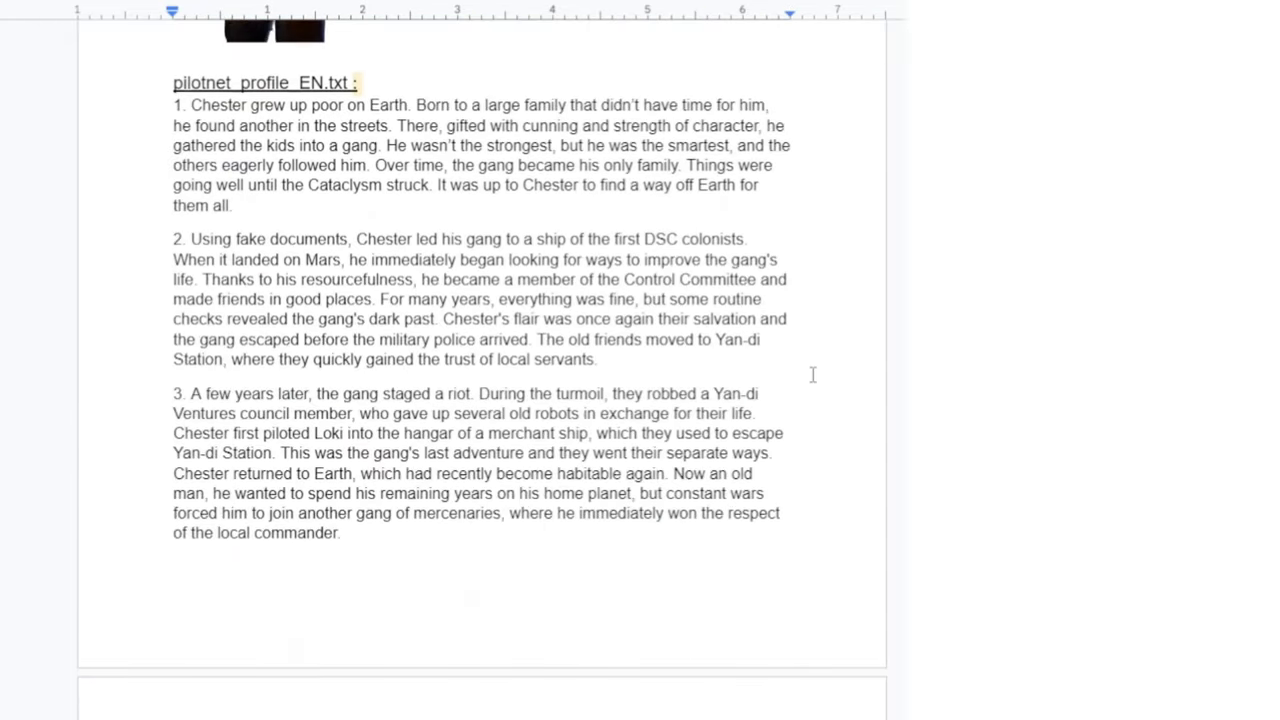
{"action": "scroll", "scroll_direction": "down", "scroll_amount": 3}
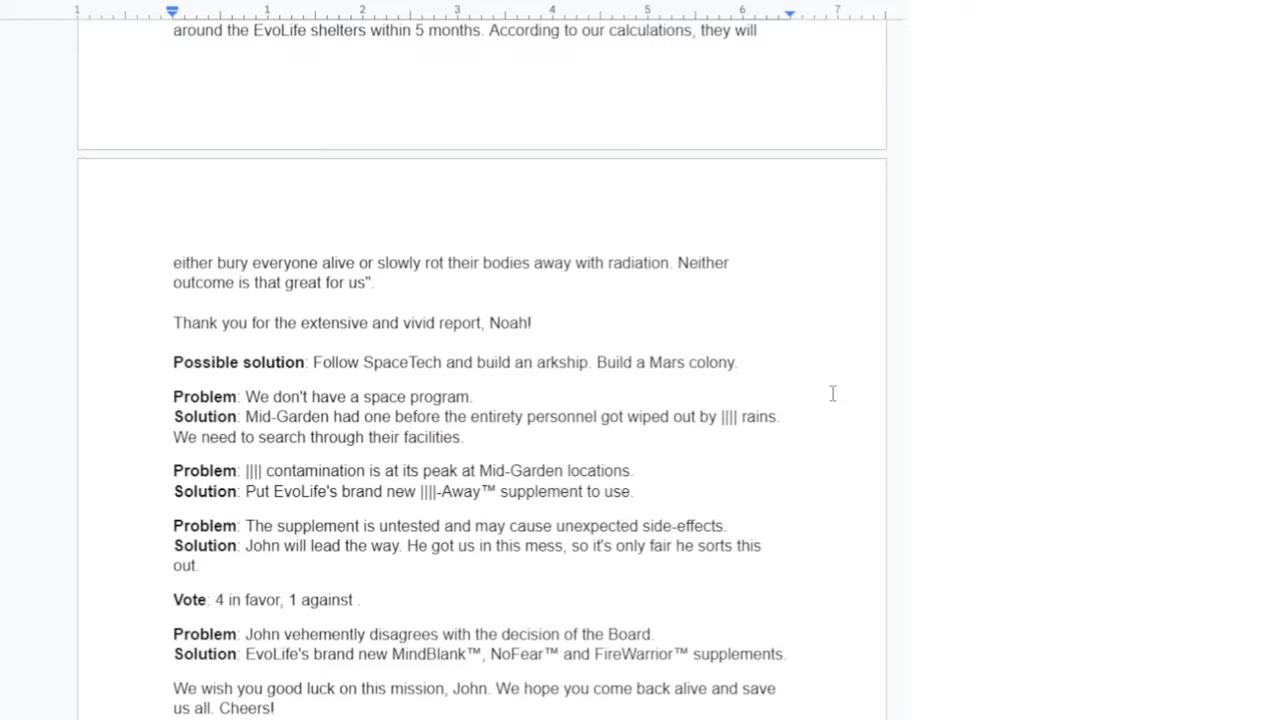
{"action": "scroll", "scroll_direction": "down", "scroll_amount": 3}
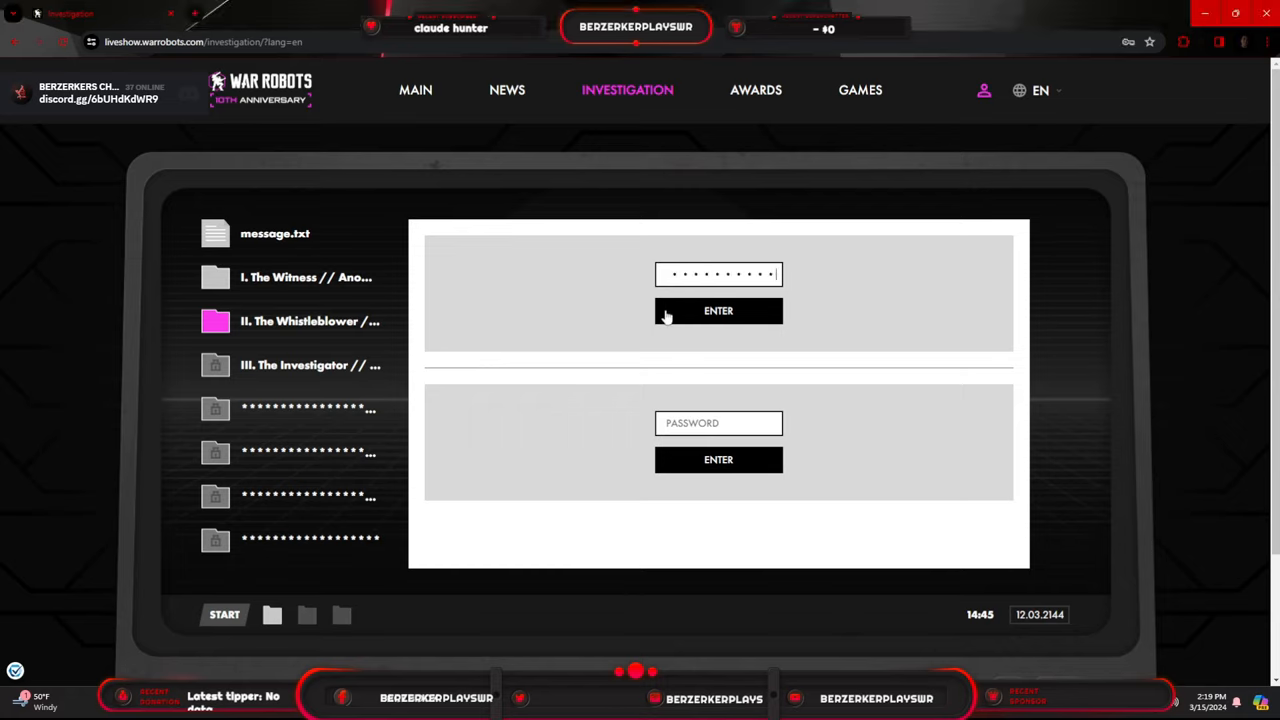
Submit the password to unlock the Whistleblower folder's files.
{"action": "left_click", "coordinate": [718, 310]}
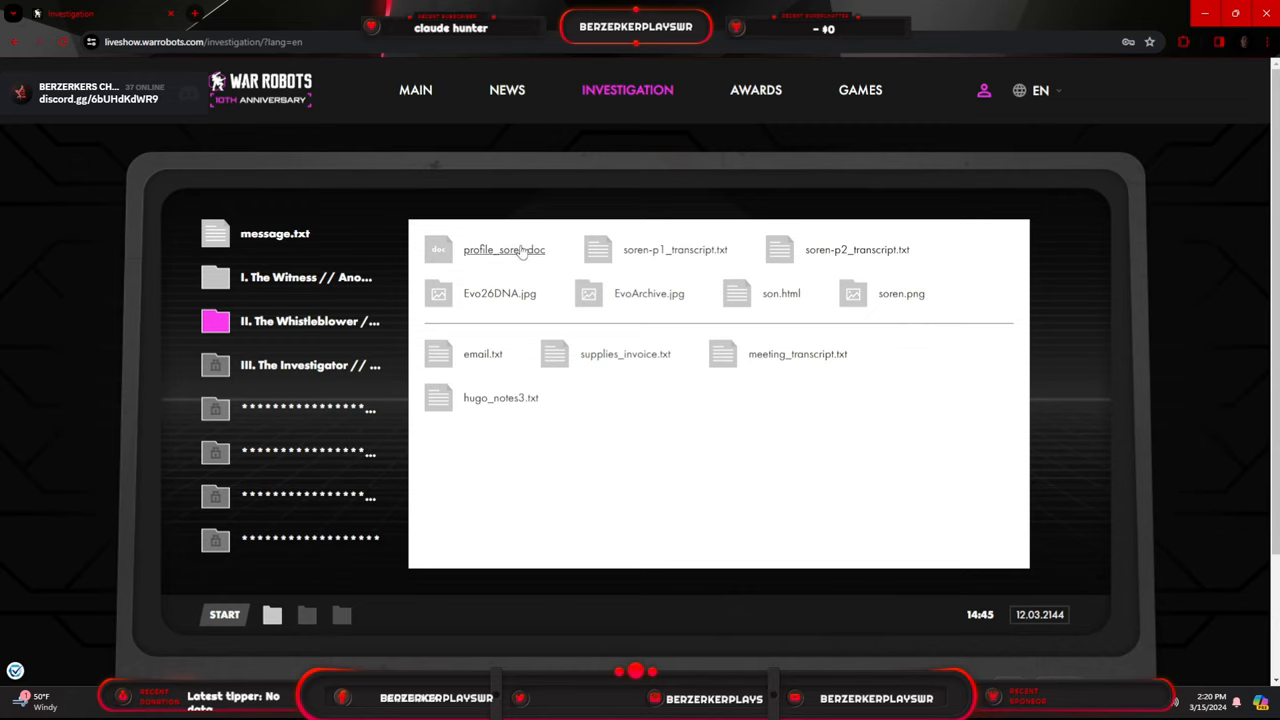
{"action": "left_click", "coordinate": [504, 248]}
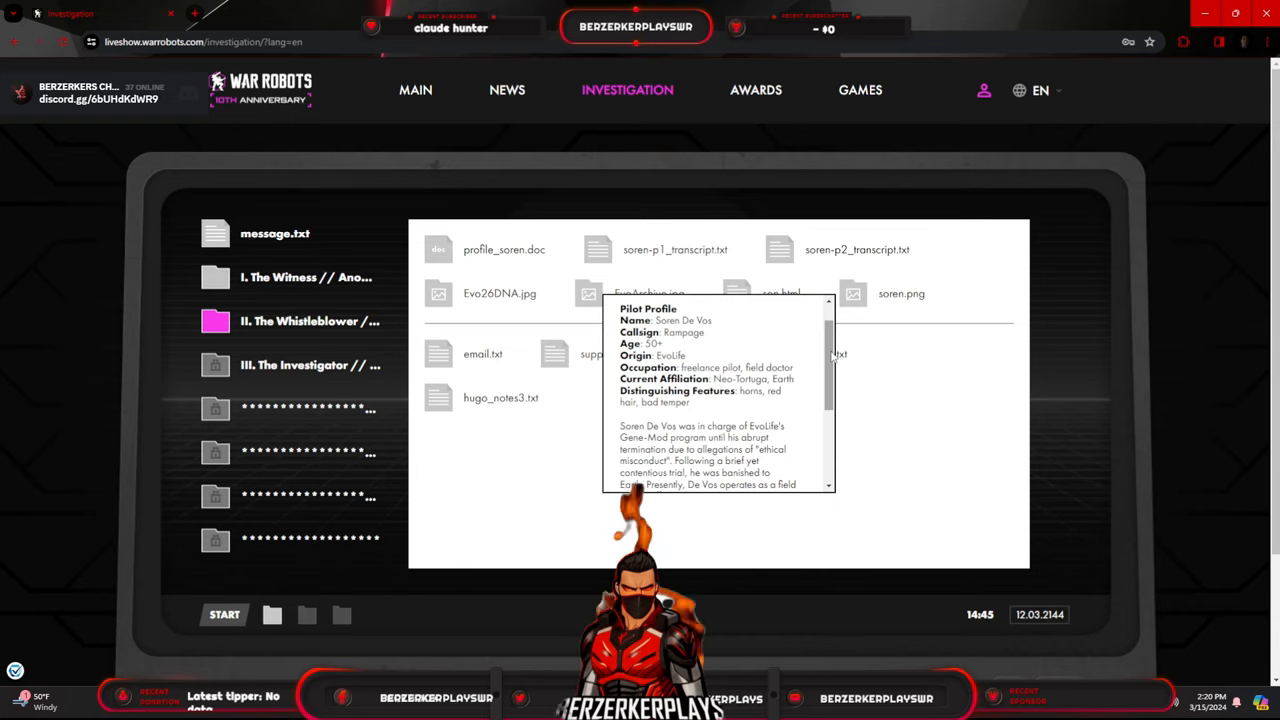
{"action": "scroll", "scroll_direction": "down", "scroll_amount": 3}
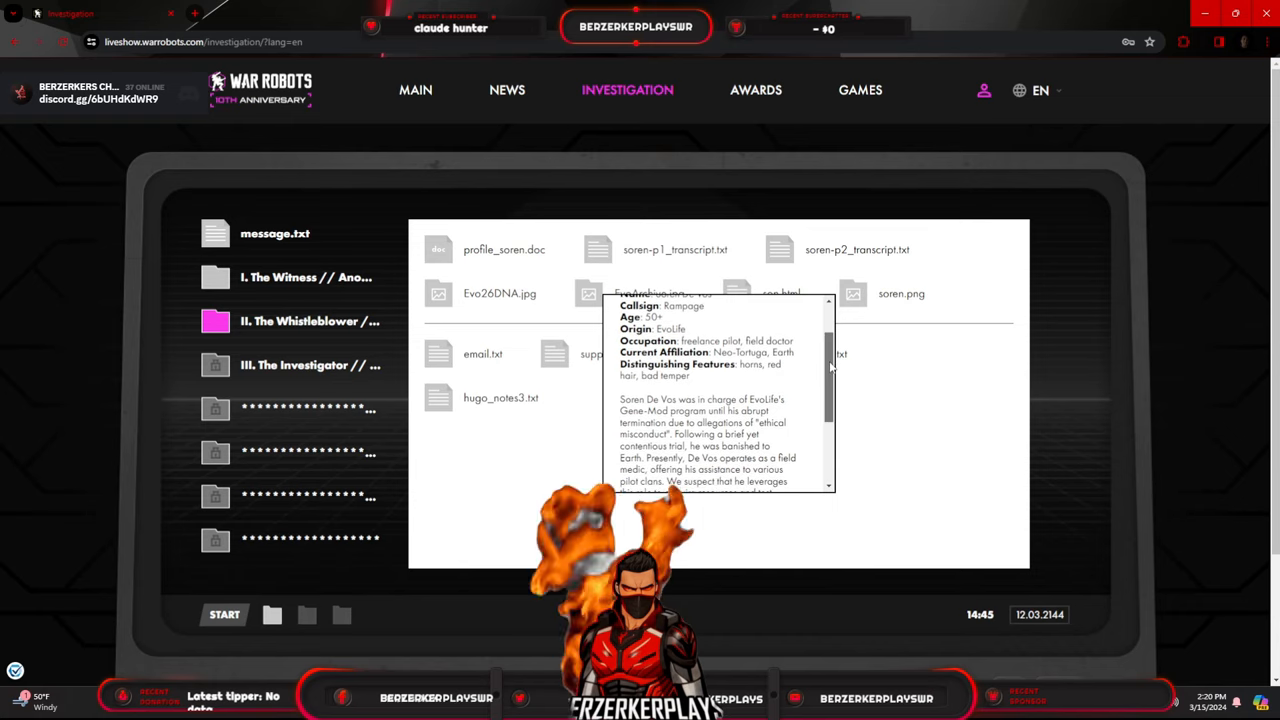
{"action": "scroll", "scroll_direction": "down", "scroll_amount": 3}
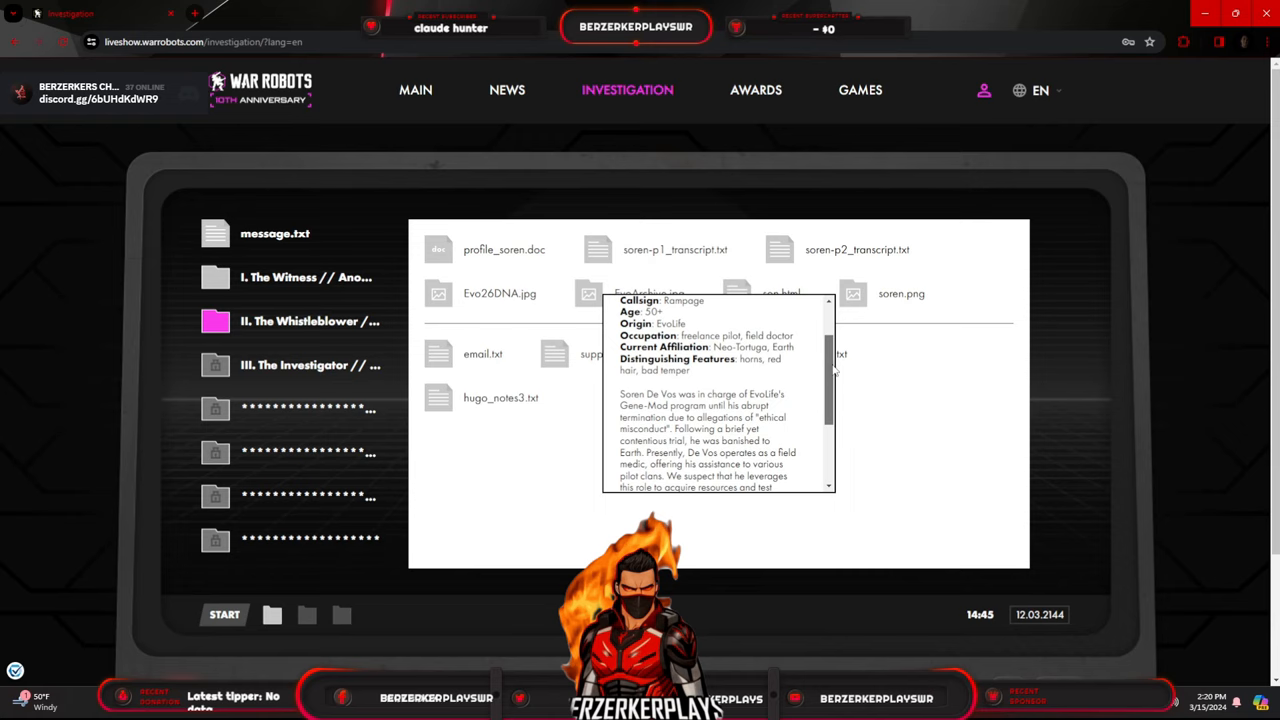
{"action": "scroll", "scroll_direction": "down", "scroll_amount": 3}
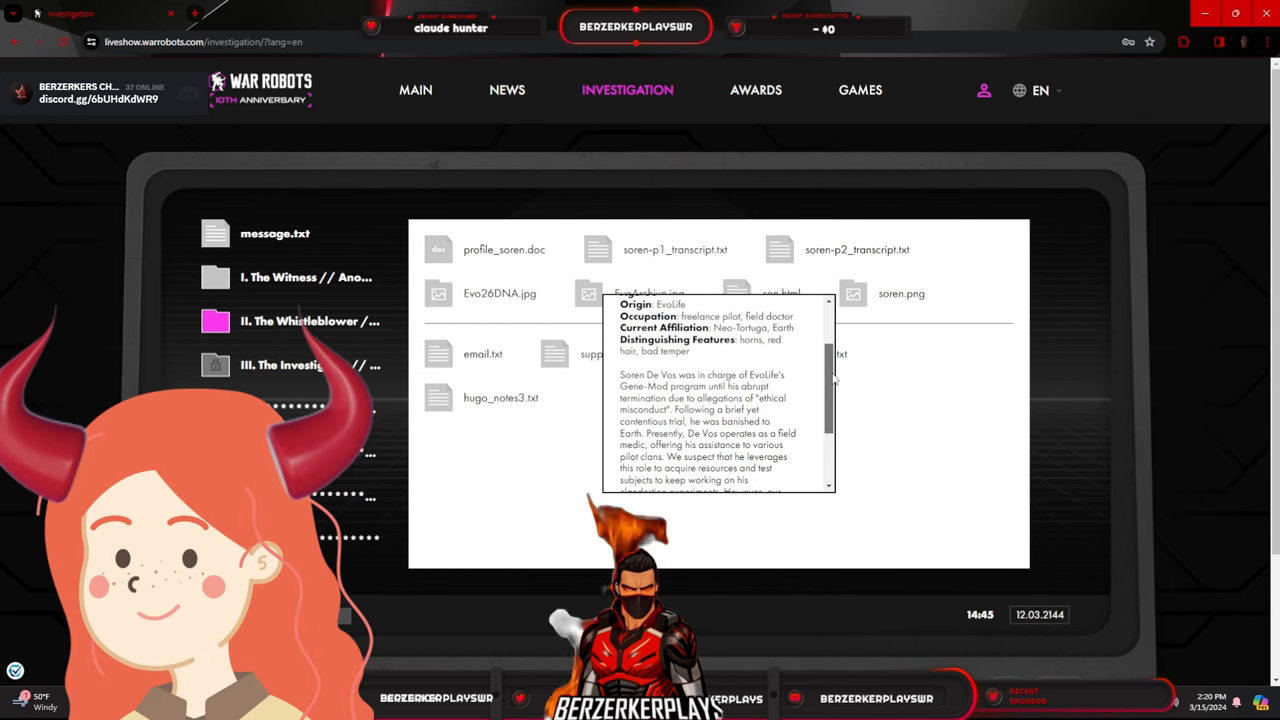
{"action": "scroll", "scroll_direction": "down", "scroll_amount": 3}
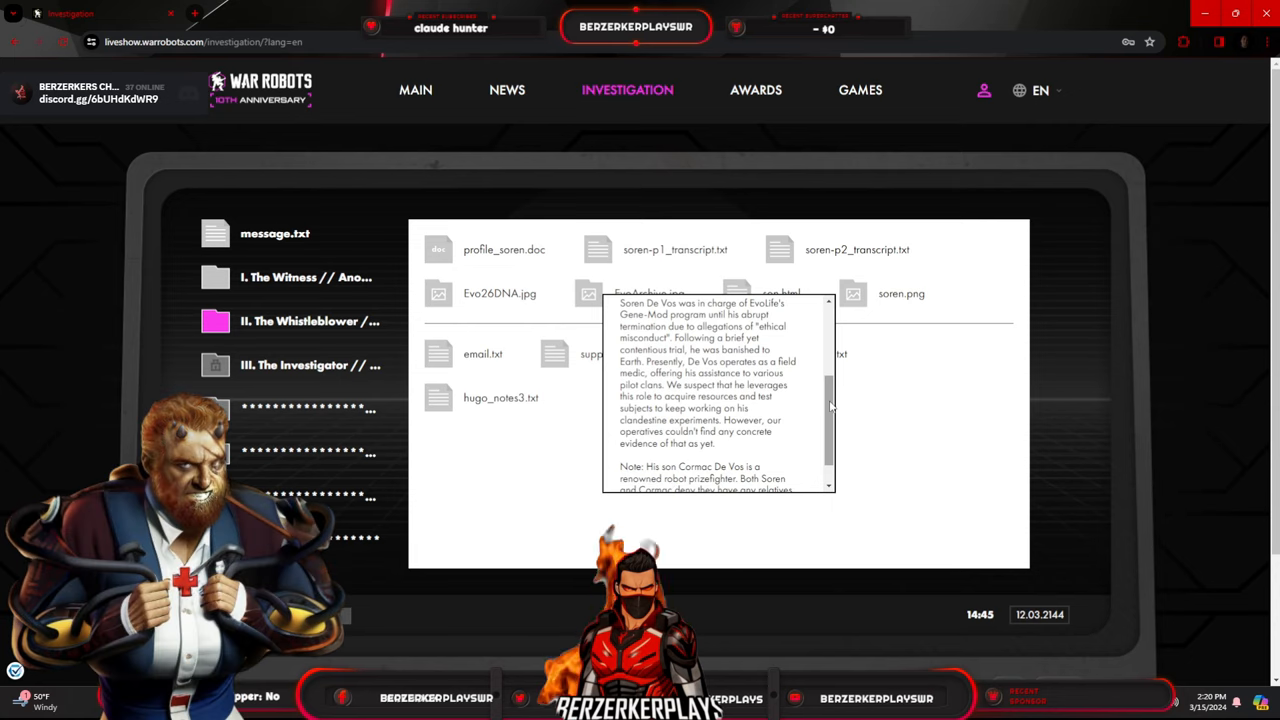
{"action": "scroll", "scroll_direction": "down", "scroll_amount": 3}
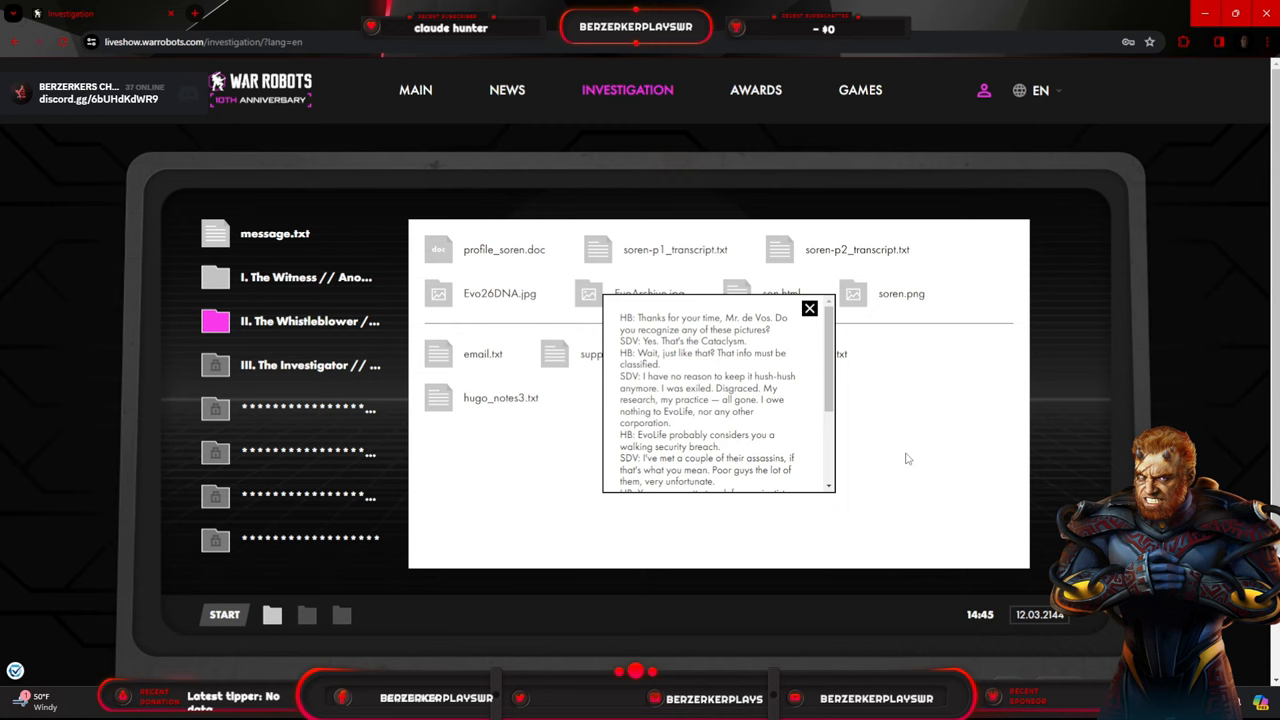
Read soren-p1_transcript.txt down to its mention of EvoLife's Cataclysm records.
{"action": "scroll", "scroll_direction": "down", "scroll_amount": 3}
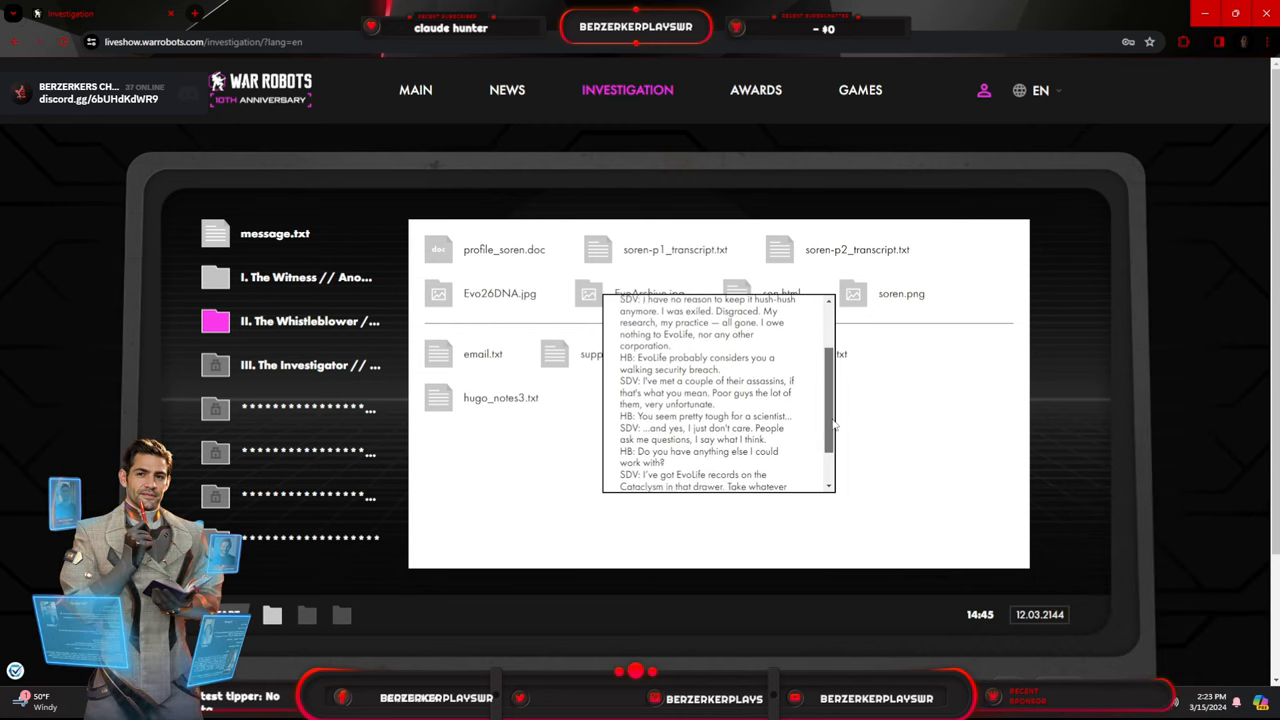
{"action": "scroll", "scroll_direction": "down", "scroll_amount": 3}
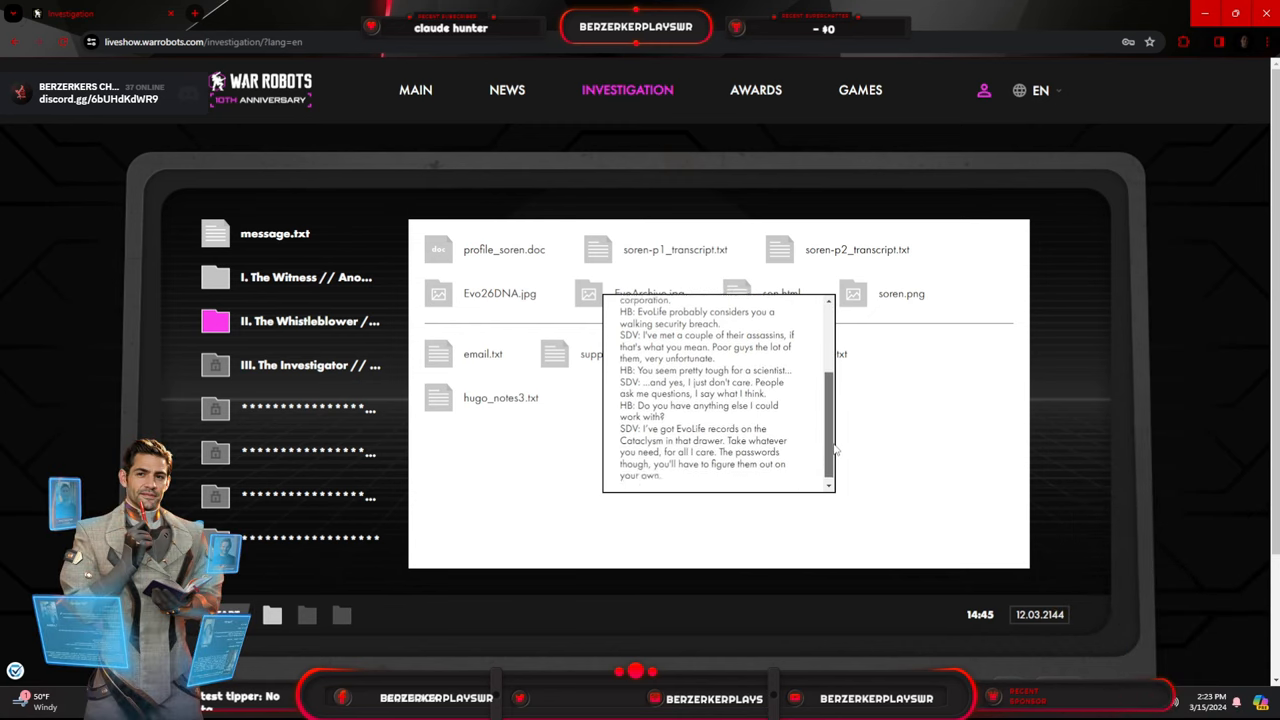
{"action": "scroll", "scroll_direction": "down", "scroll_amount": 3}
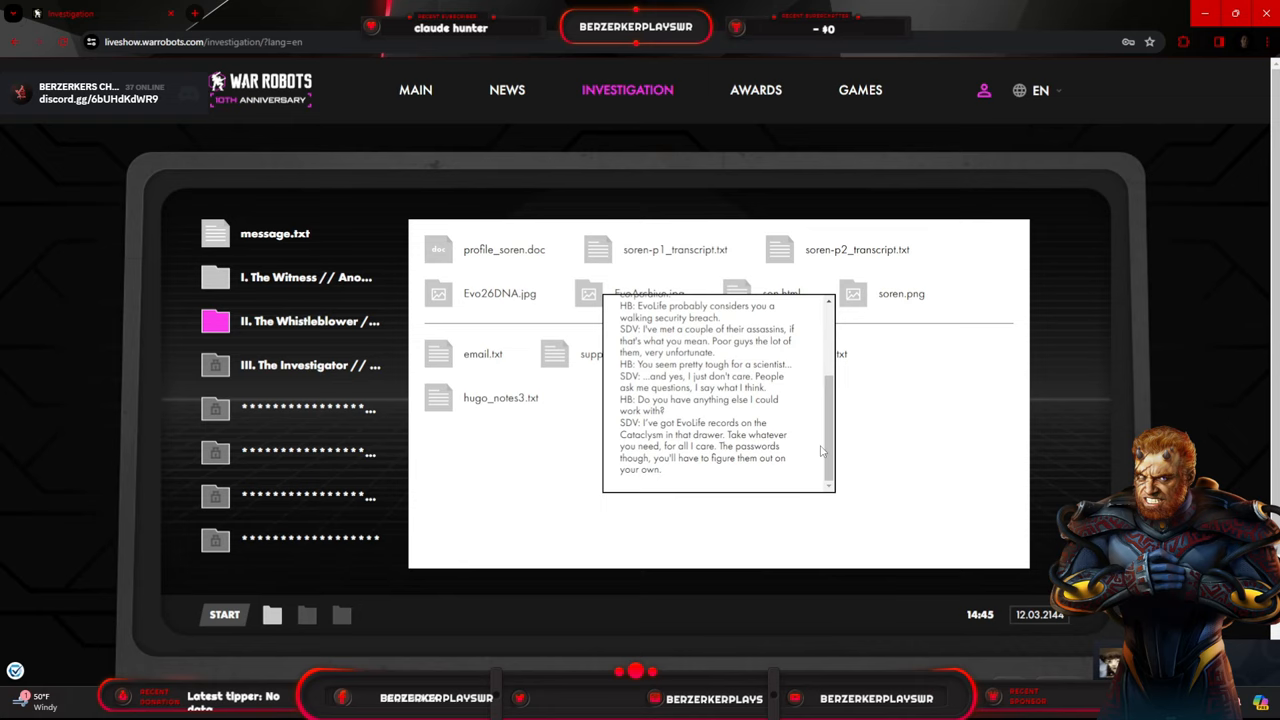
Switch to soren-p2_transcript.txt and read his 26-nucleobase DNA account to the end.
{"action": "left_click", "coordinate": [856, 248]}
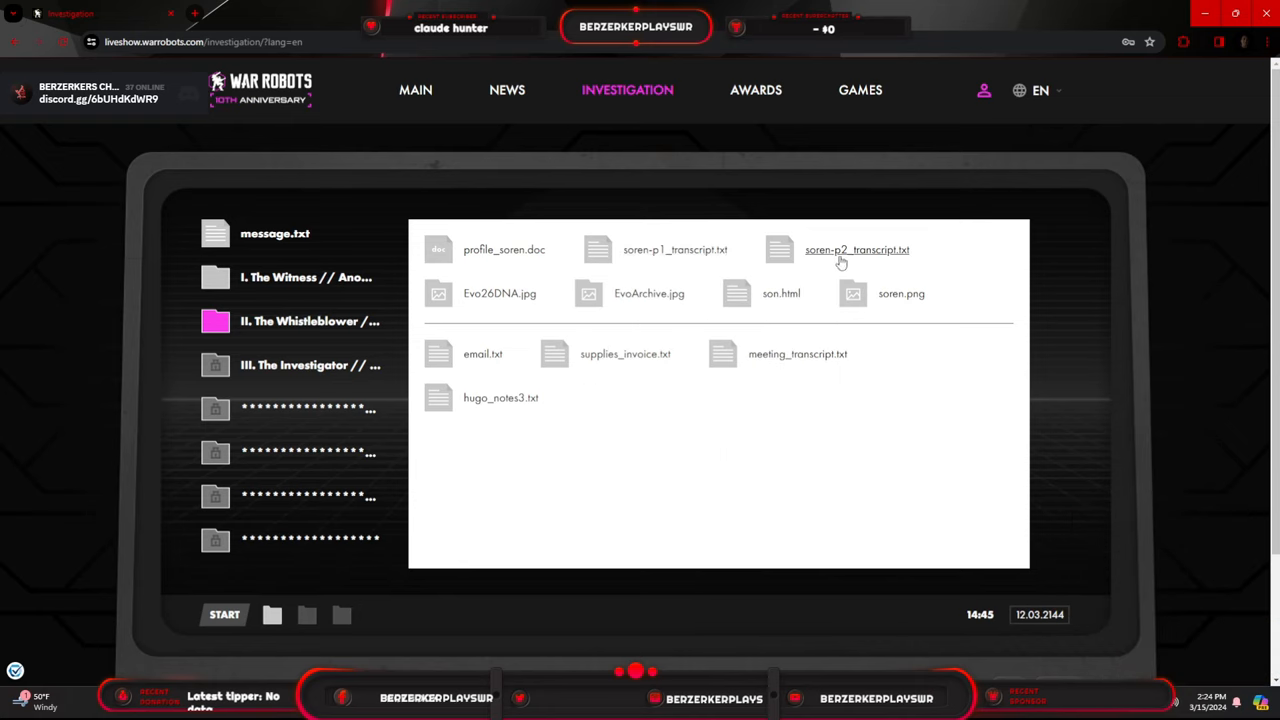
{"action": "left_click", "coordinate": [856, 248]}
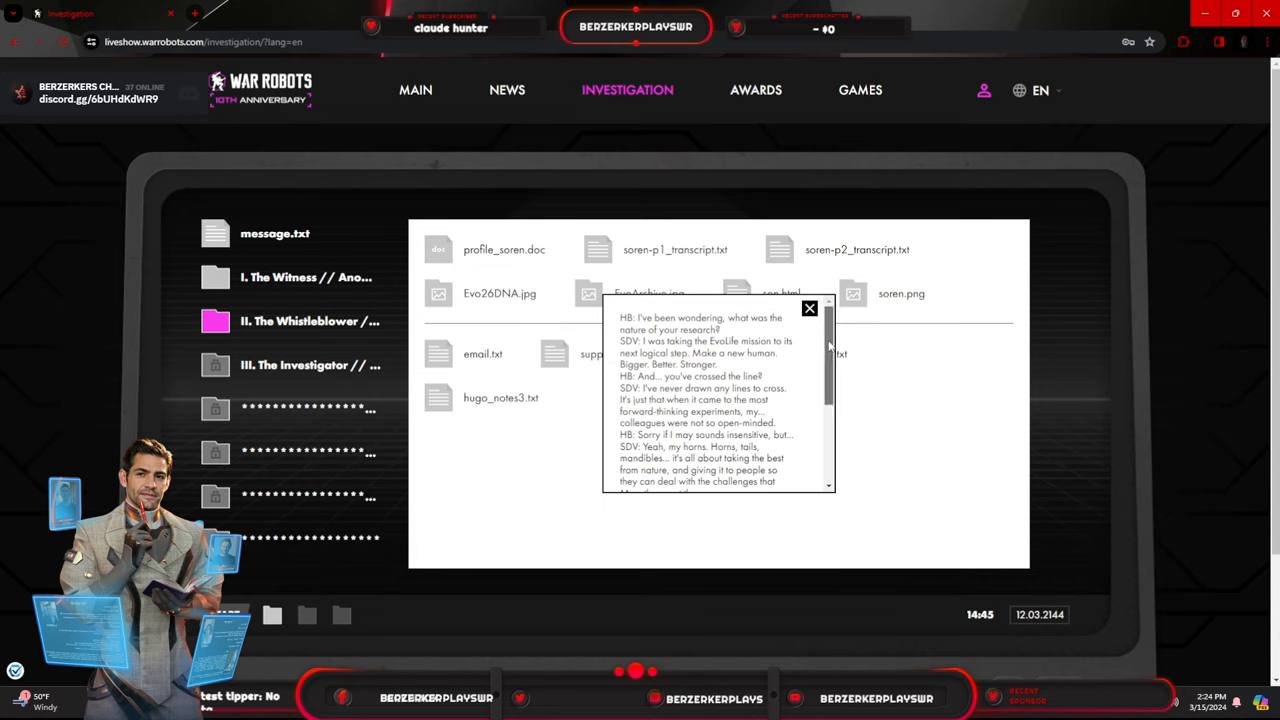
{"action": "scroll", "scroll_direction": "down", "scroll_amount": 3}
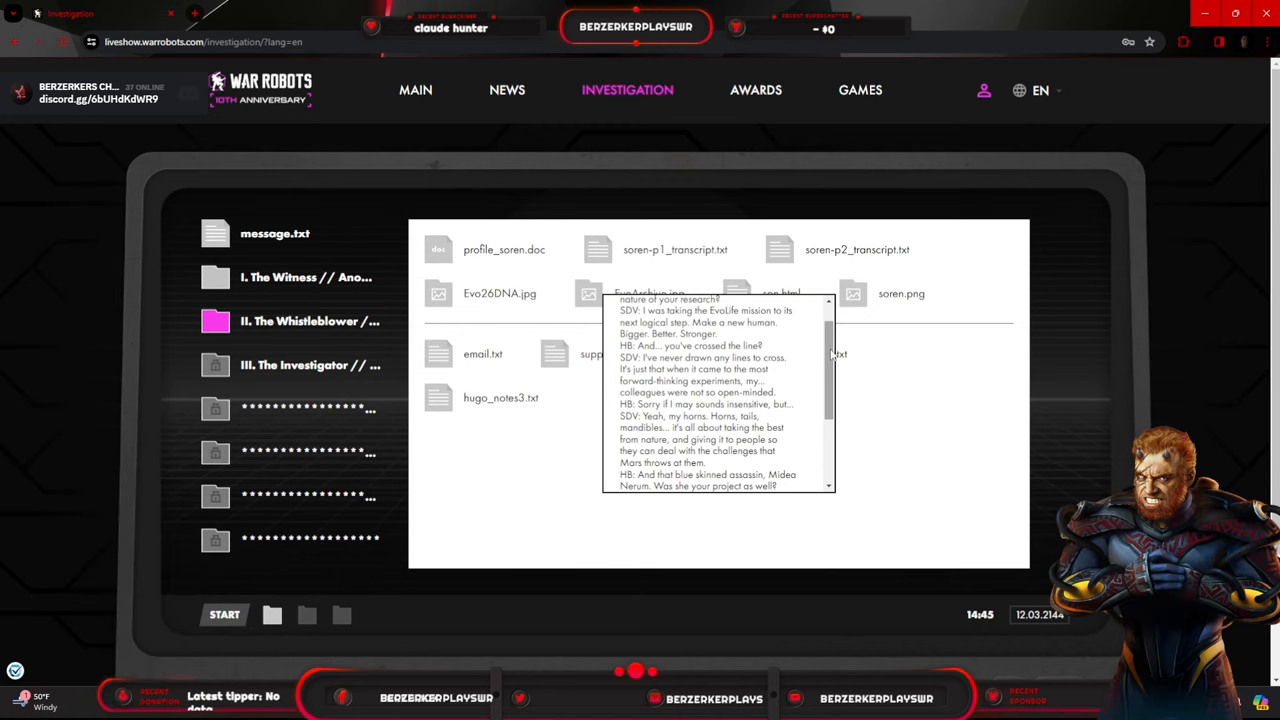
{"action": "scroll", "scroll_direction": "down", "scroll_amount": 3}
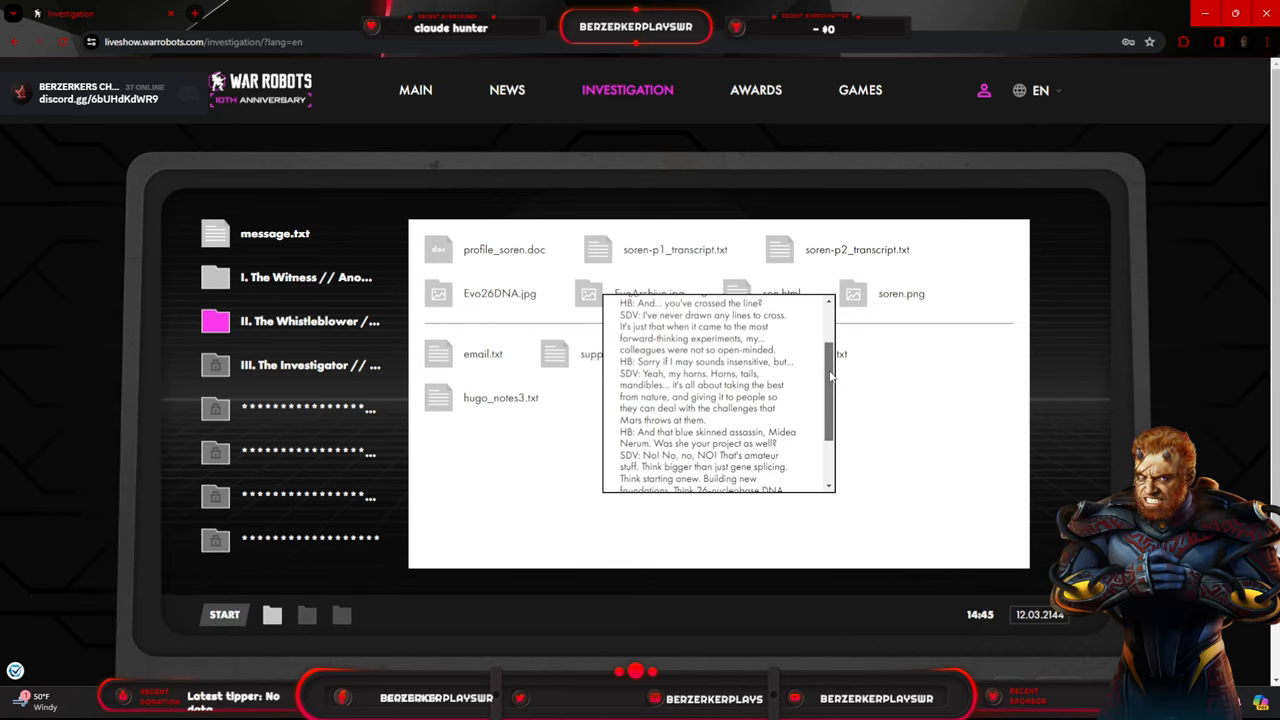
{"action": "scroll", "scroll_direction": "down", "scroll_amount": 3}
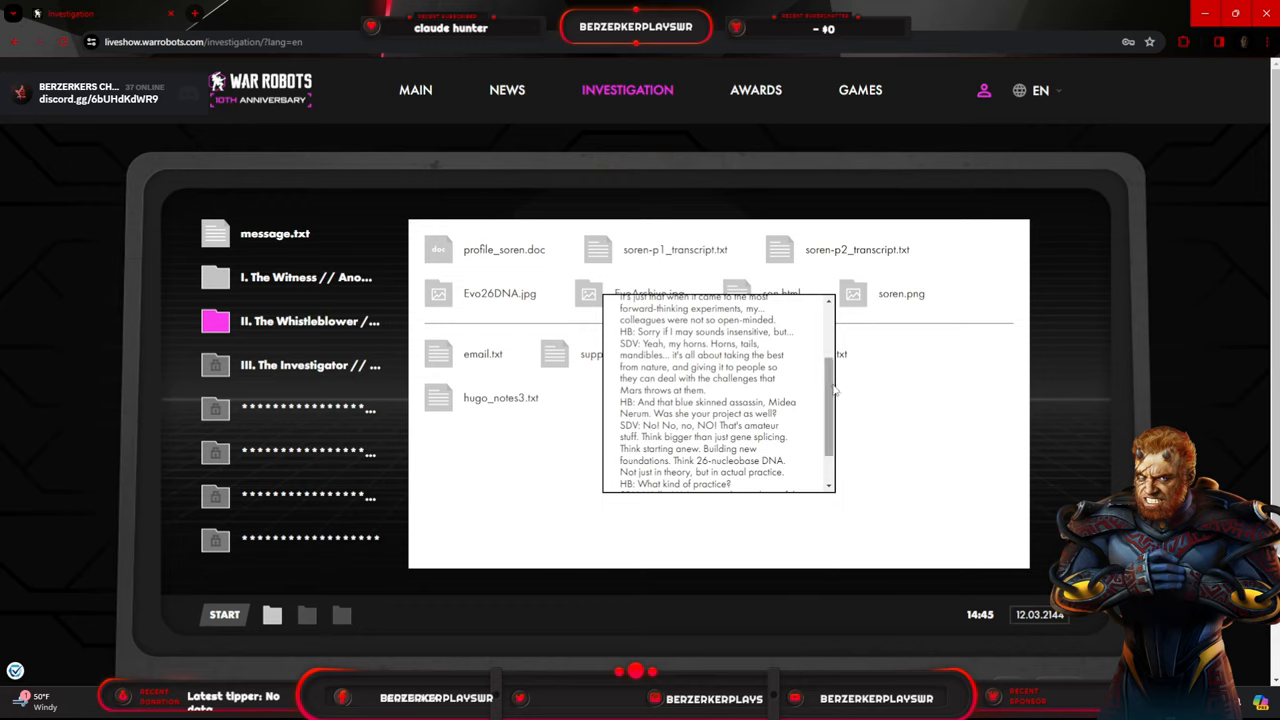
{"action": "scroll", "scroll_direction": "down", "scroll_amount": 3}
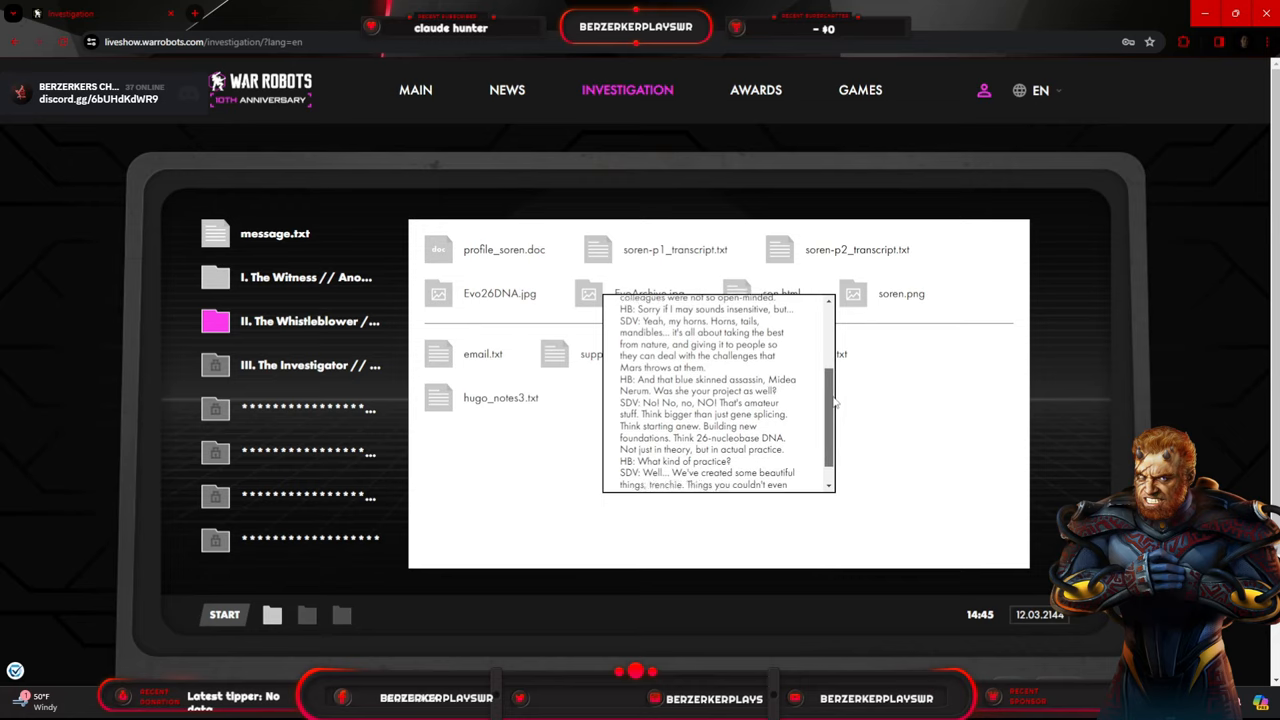
{"action": "scroll", "scroll_direction": "down", "scroll_amount": 3}
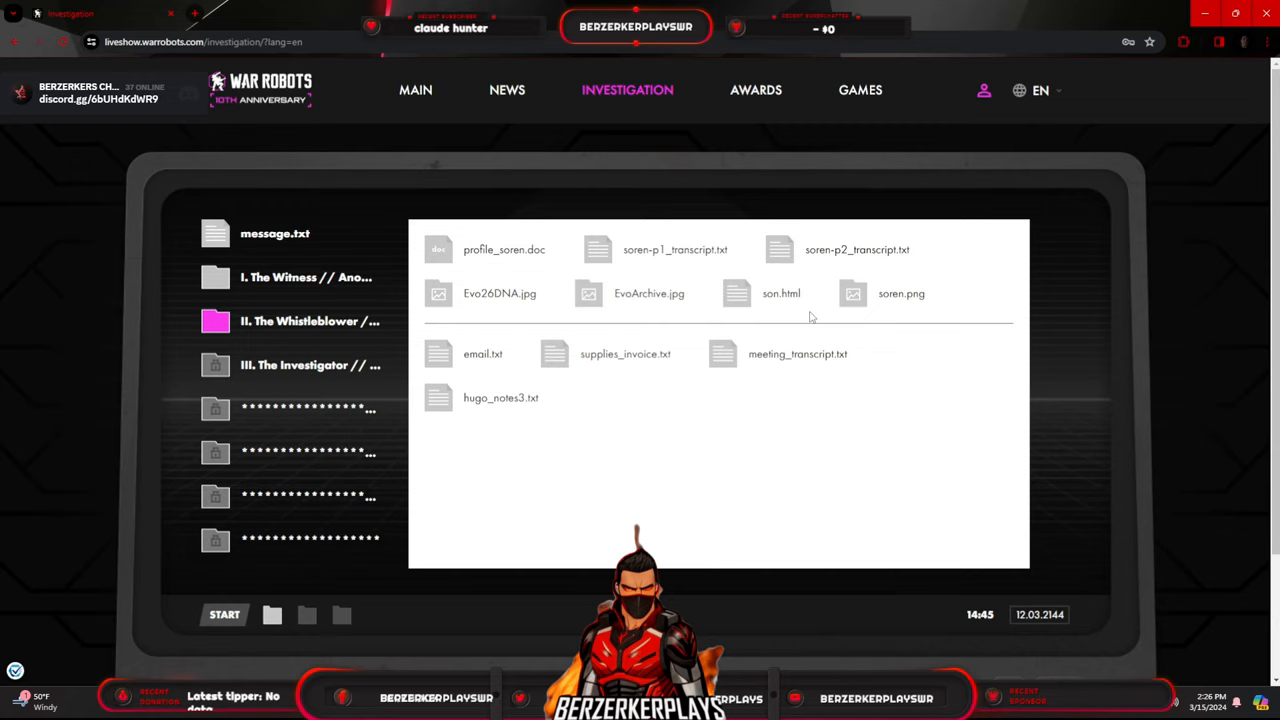
{"action": "left_click", "coordinate": [780, 292]}
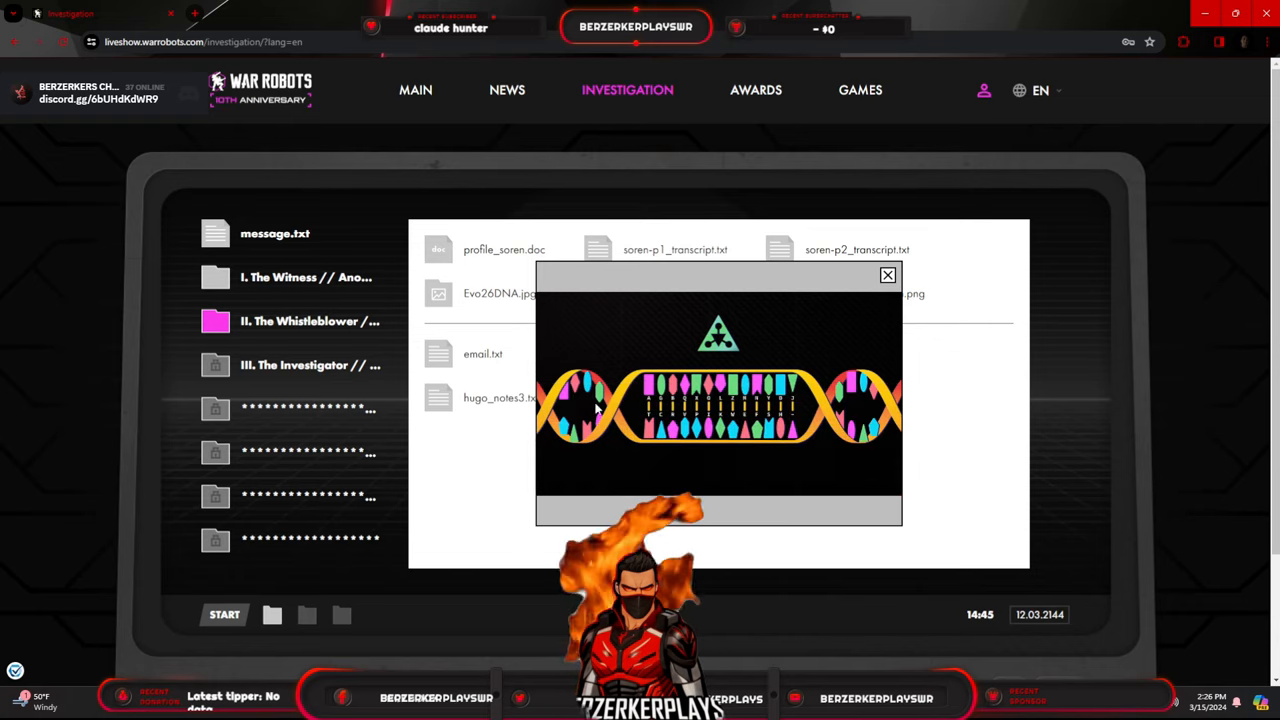
{"action": "mouse_move", "coordinate": [476, 492]}
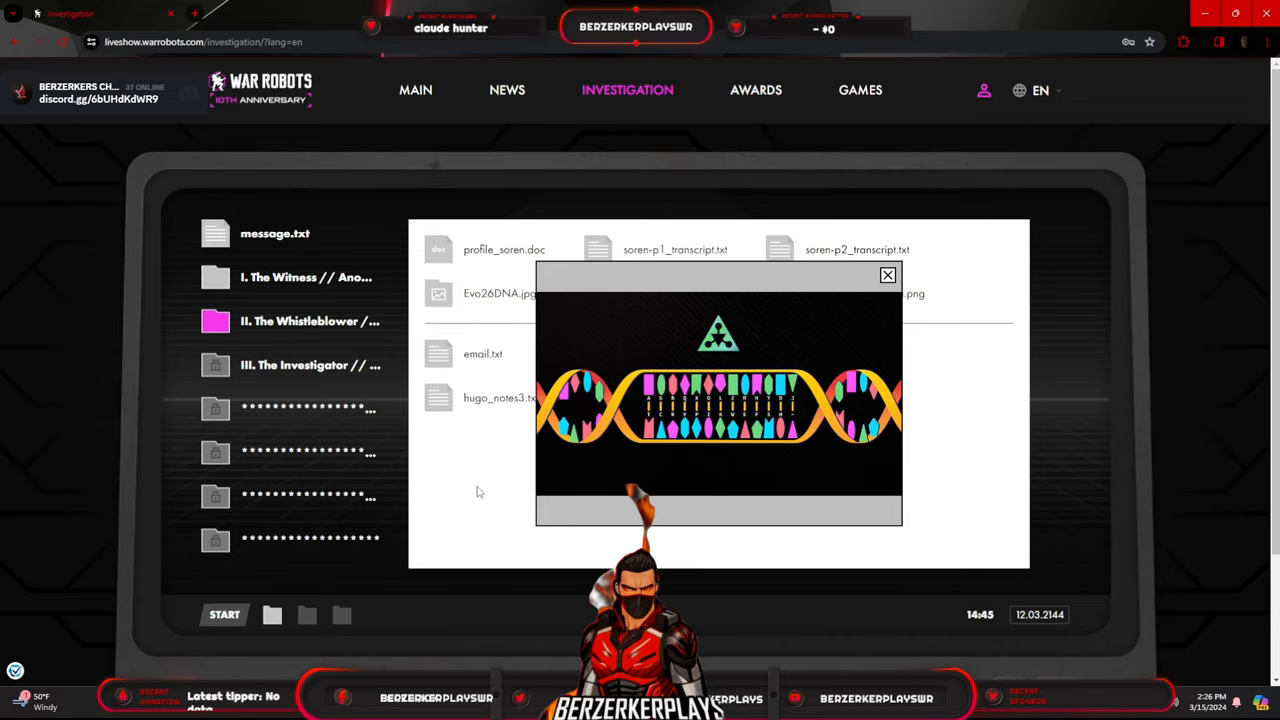
{"action": "left_click", "coordinate": [888, 276]}
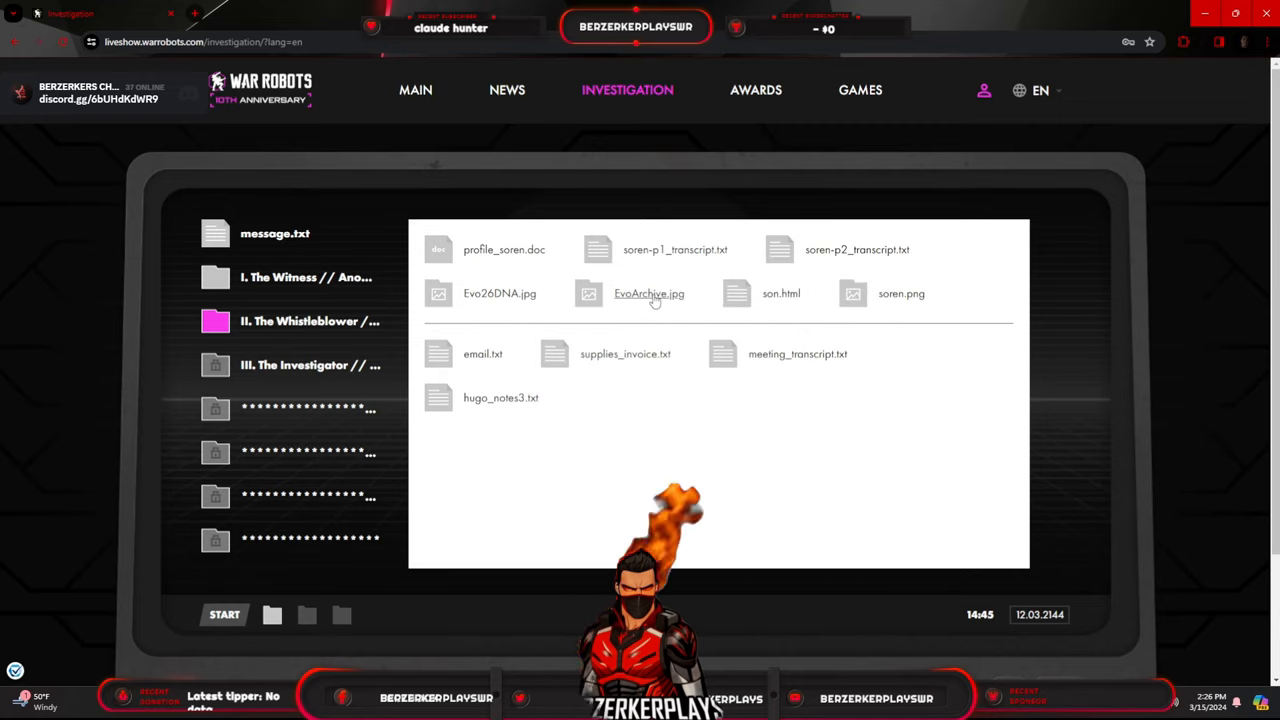
{"action": "left_click", "coordinate": [648, 292]}
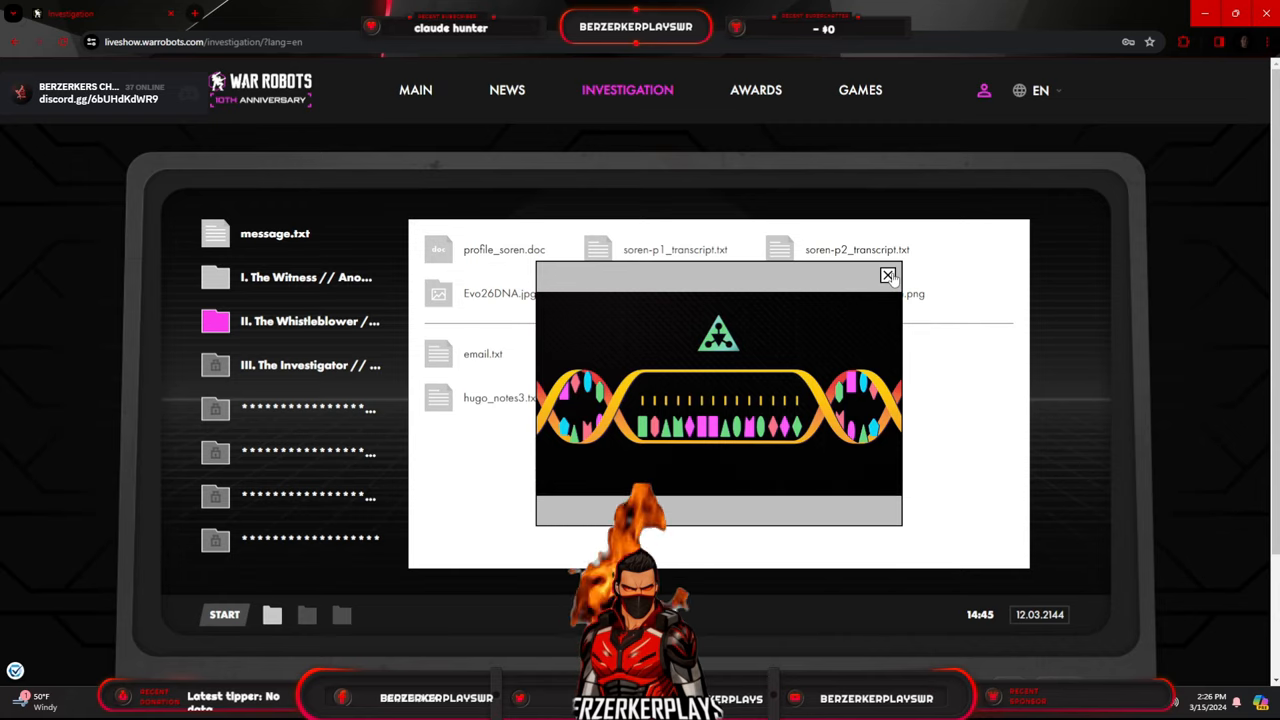
{"action": "left_click", "coordinate": [888, 276]}
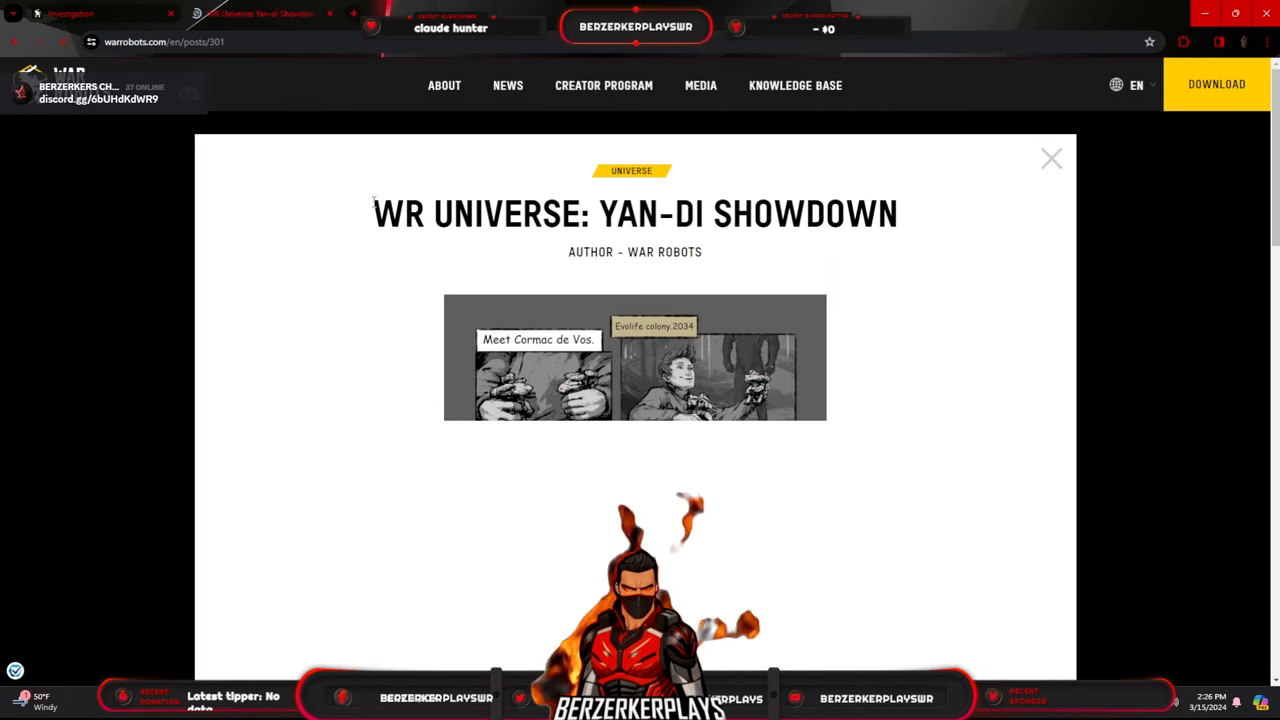
Scroll the Yan-Di Showdown comic post down to its Share and Discuss buttons.
{"action": "scroll", "scroll_direction": "down", "scroll_amount": 3}
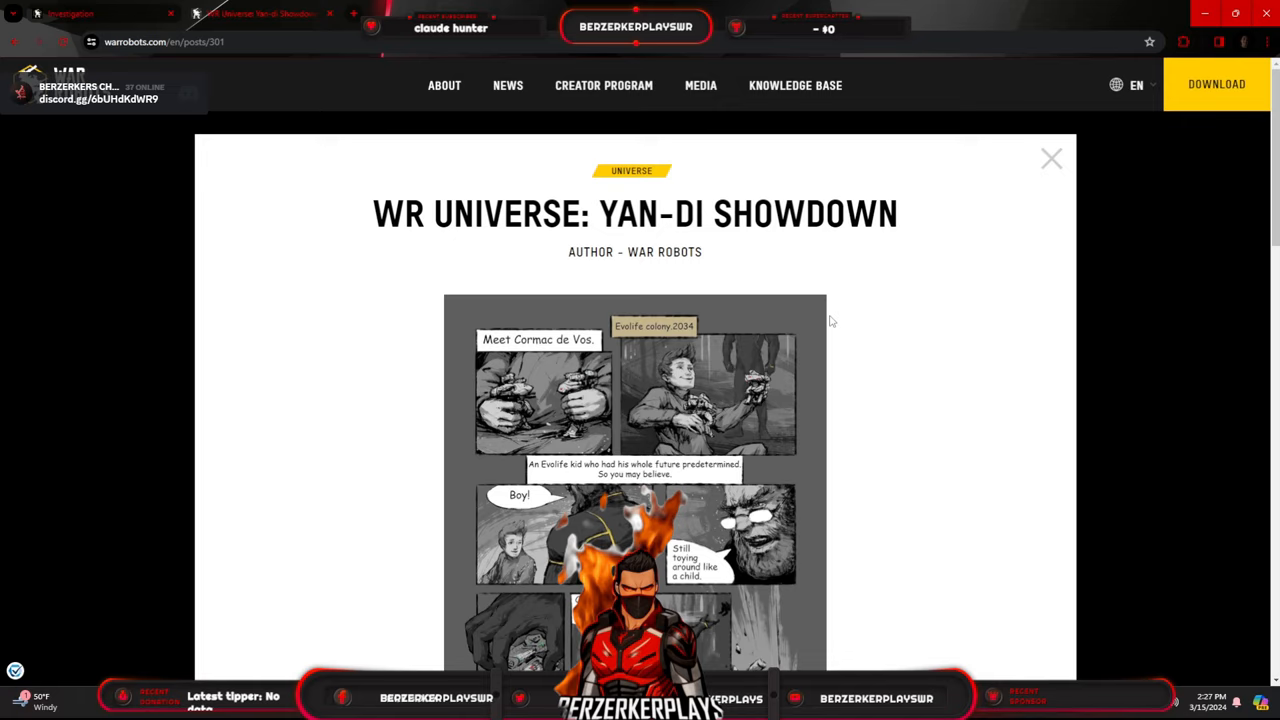
{"action": "scroll", "scroll_direction": "up", "scroll_amount": 3}
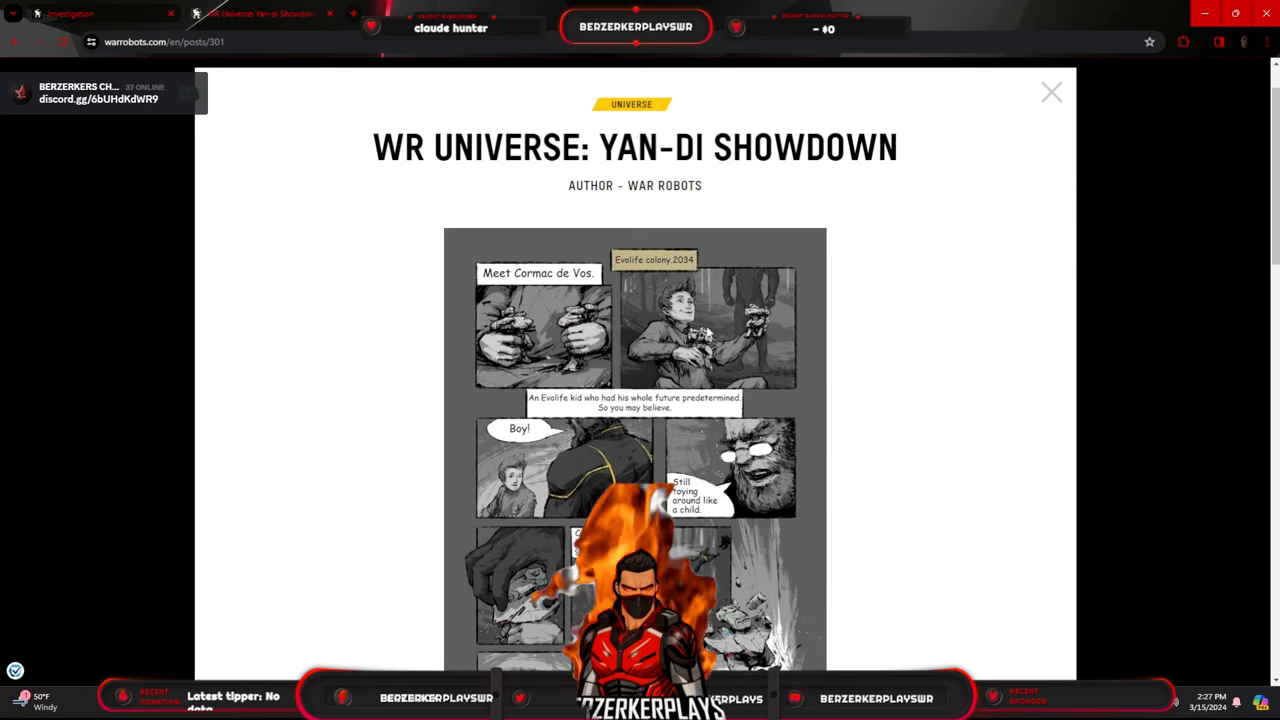
{"action": "scroll", "scroll_direction": "down", "scroll_amount": 3}
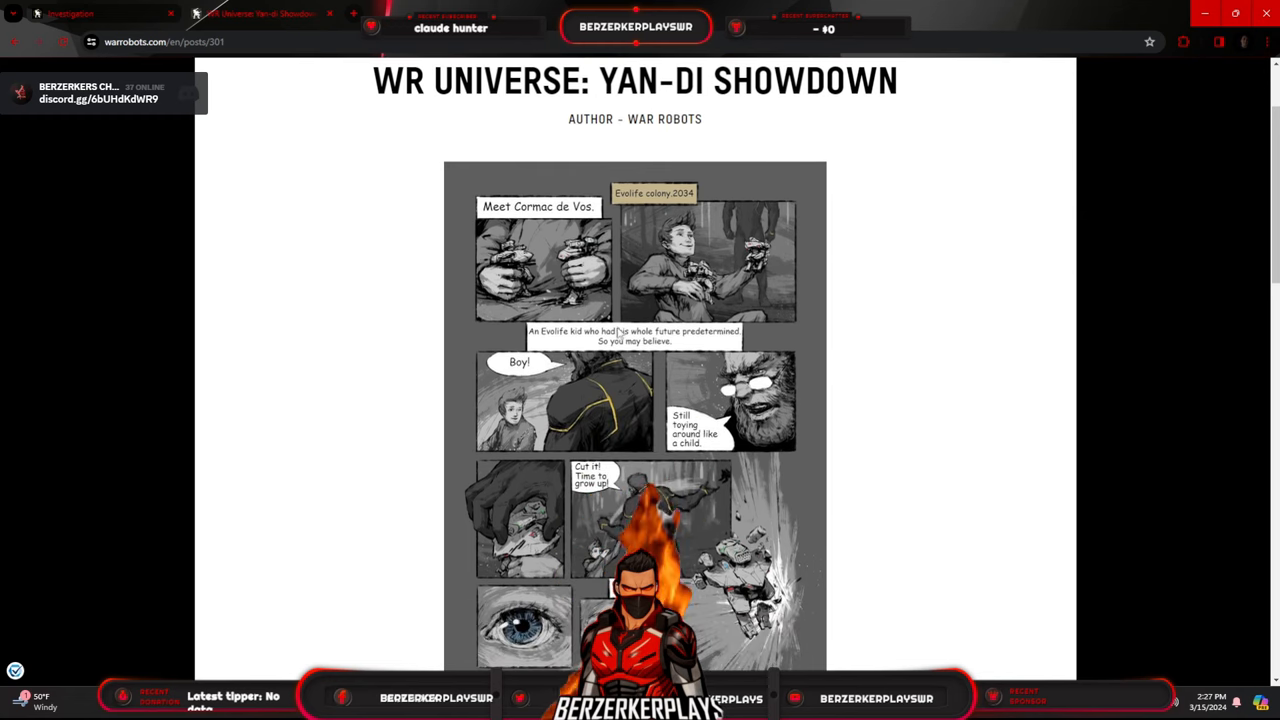
{"action": "mouse_move", "coordinate": [584, 362]}
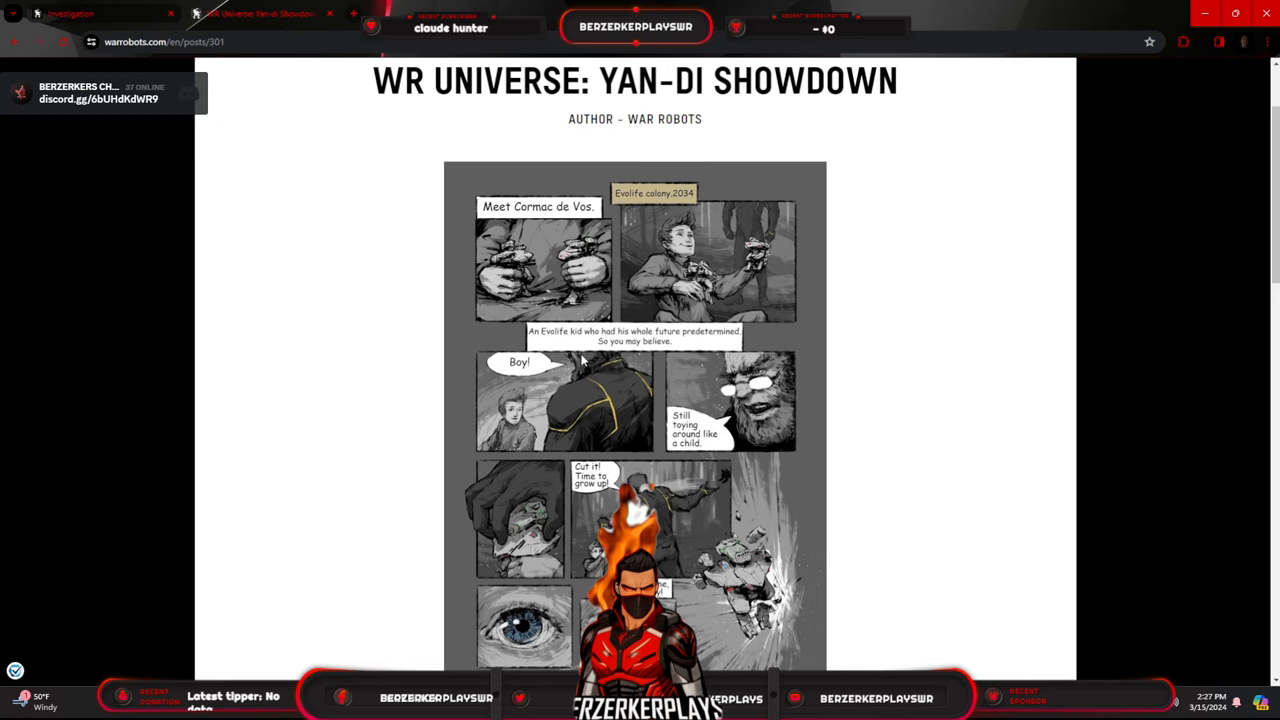
{"action": "mouse_move", "coordinate": [688, 356]}
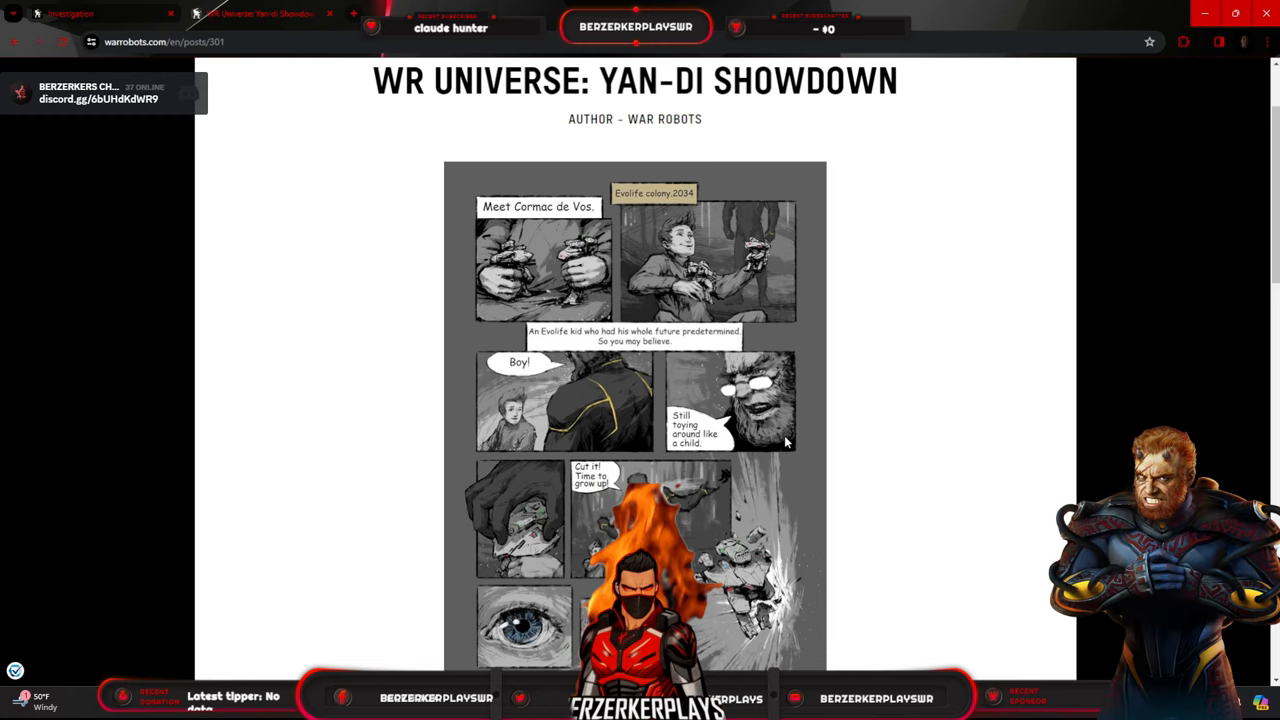
{"action": "mouse_move", "coordinate": [848, 424]}
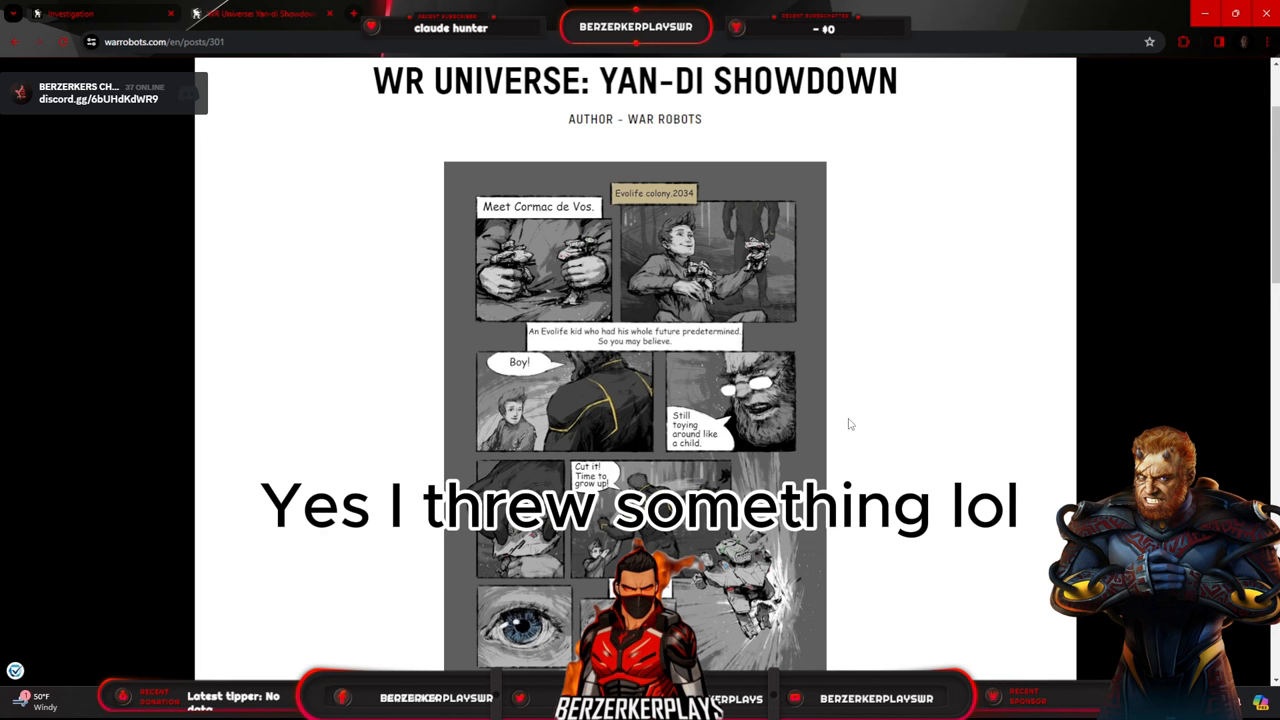
{"action": "scroll", "scroll_direction": "down", "scroll_amount": 3}
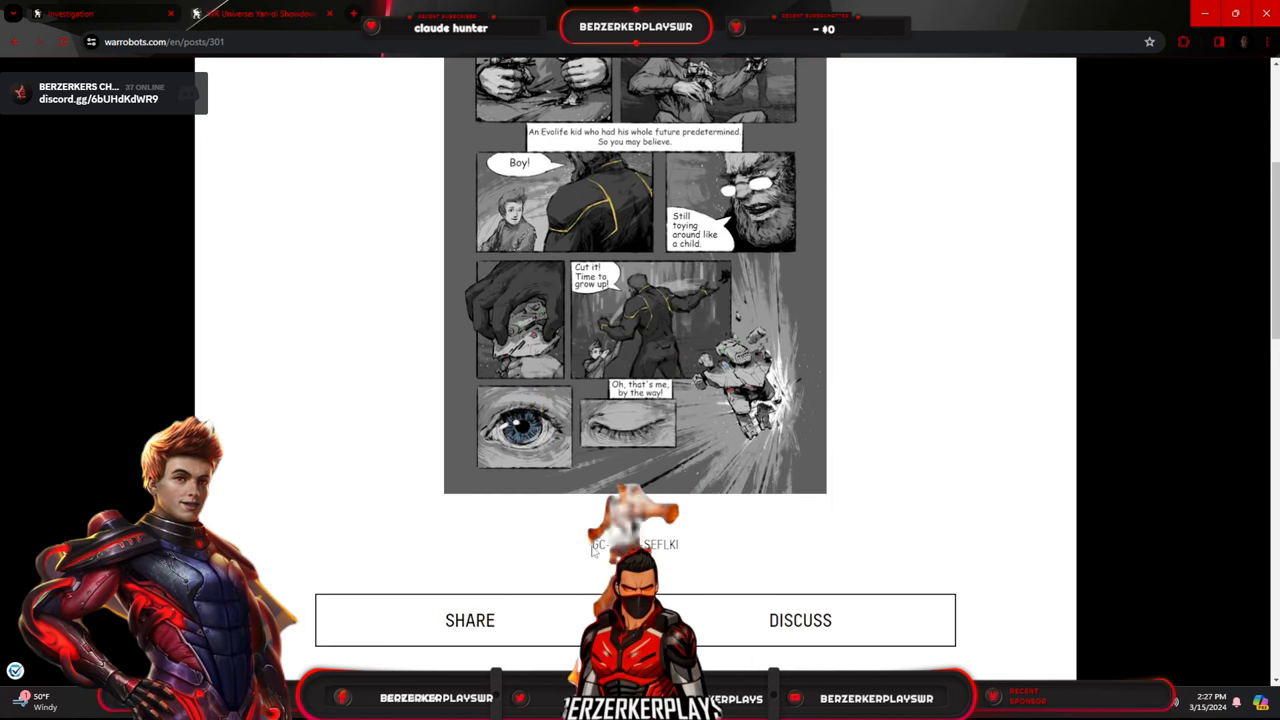
{"action": "scroll", "scroll_direction": "down", "scroll_amount": 3}
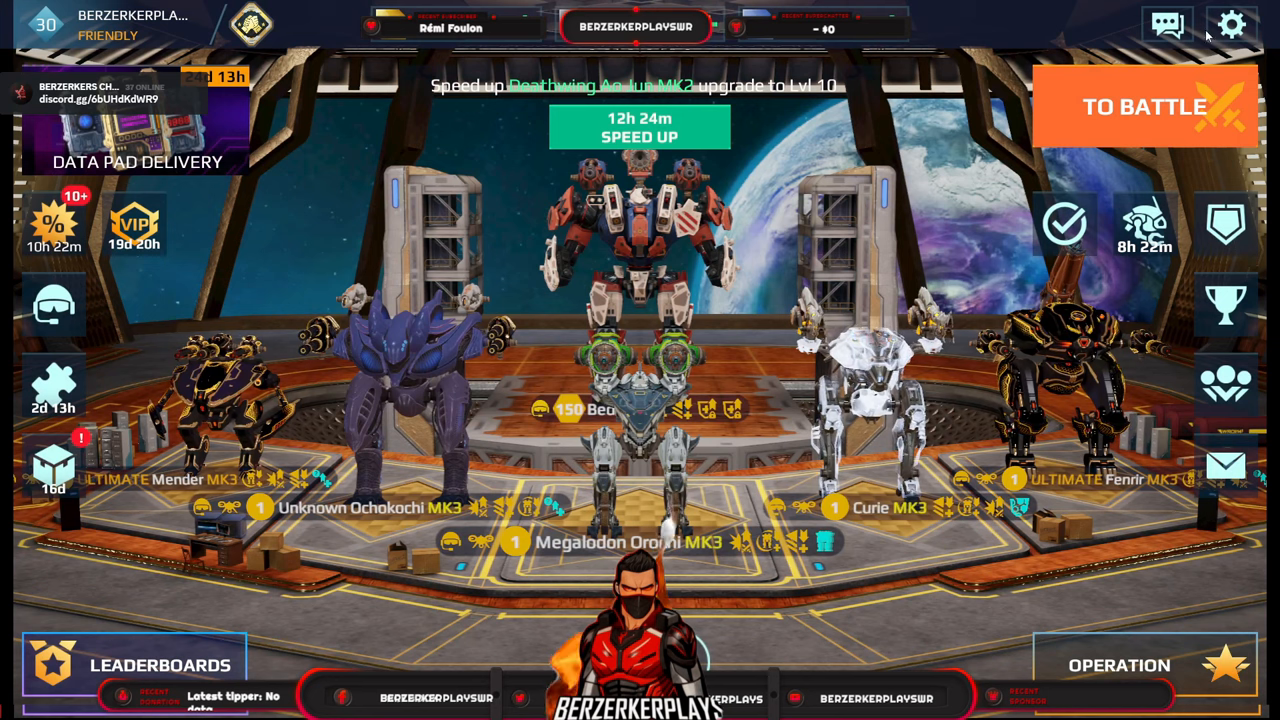
{"action": "left_click", "coordinate": [1232, 24]}
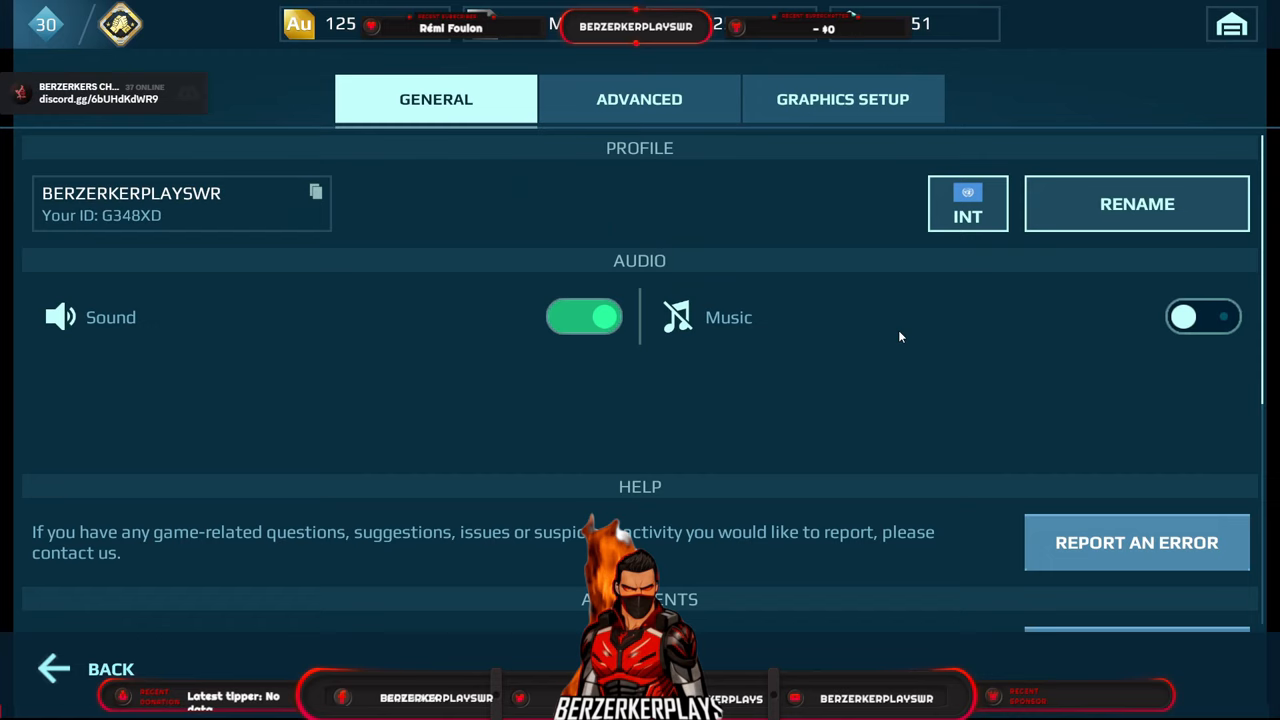
{"action": "scroll", "scroll_direction": "down", "scroll_amount": 3}
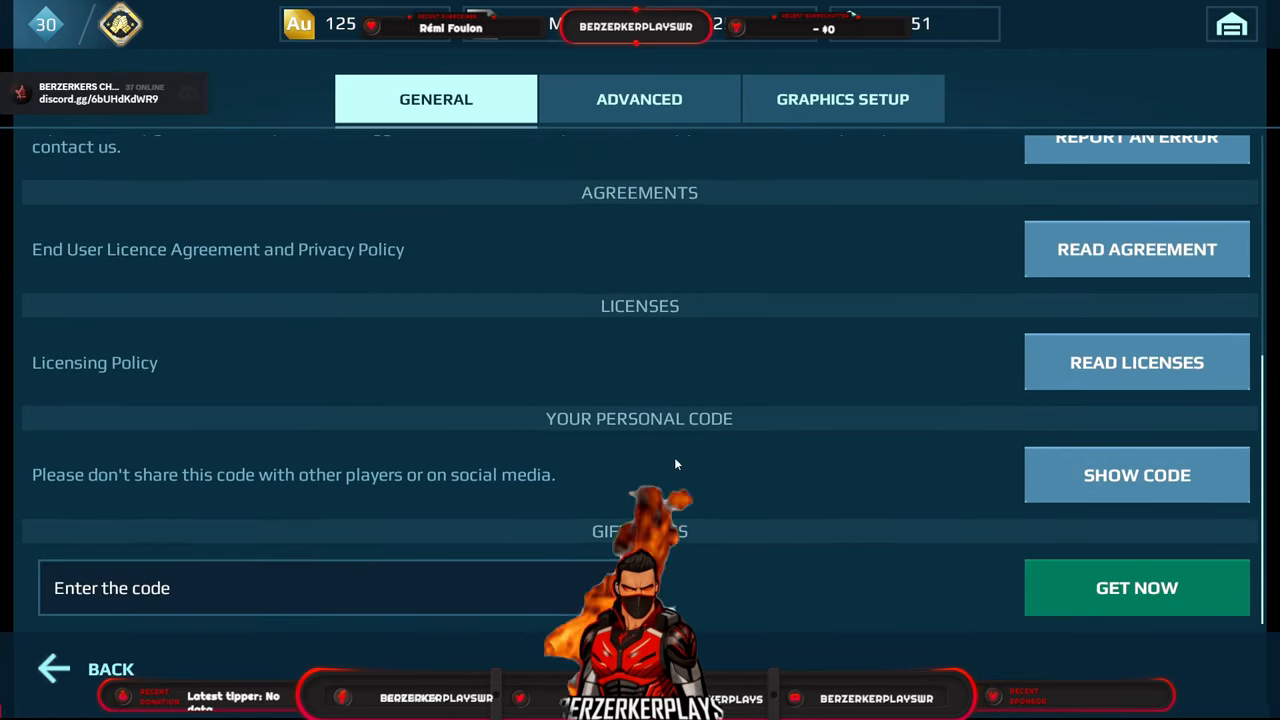
{"action": "type", "text": "GC-SGHQ-SEFLKI"}
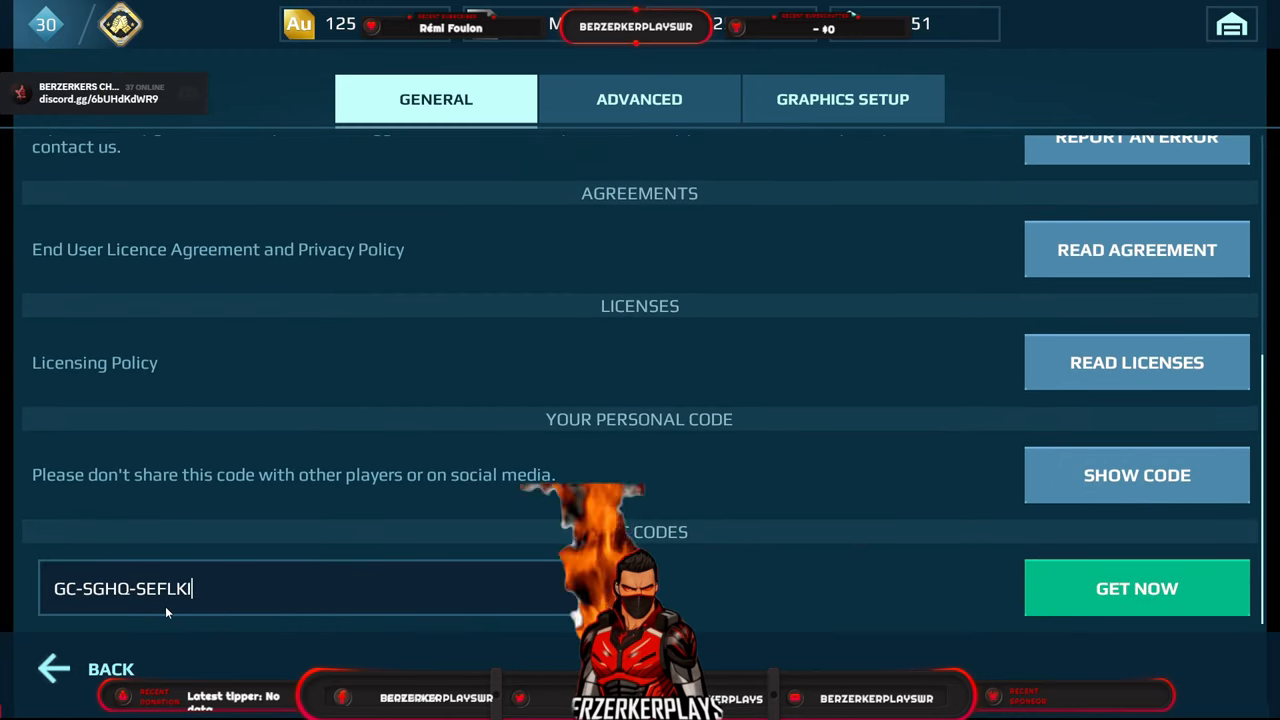
{"action": "left_click", "coordinate": [1136, 588]}
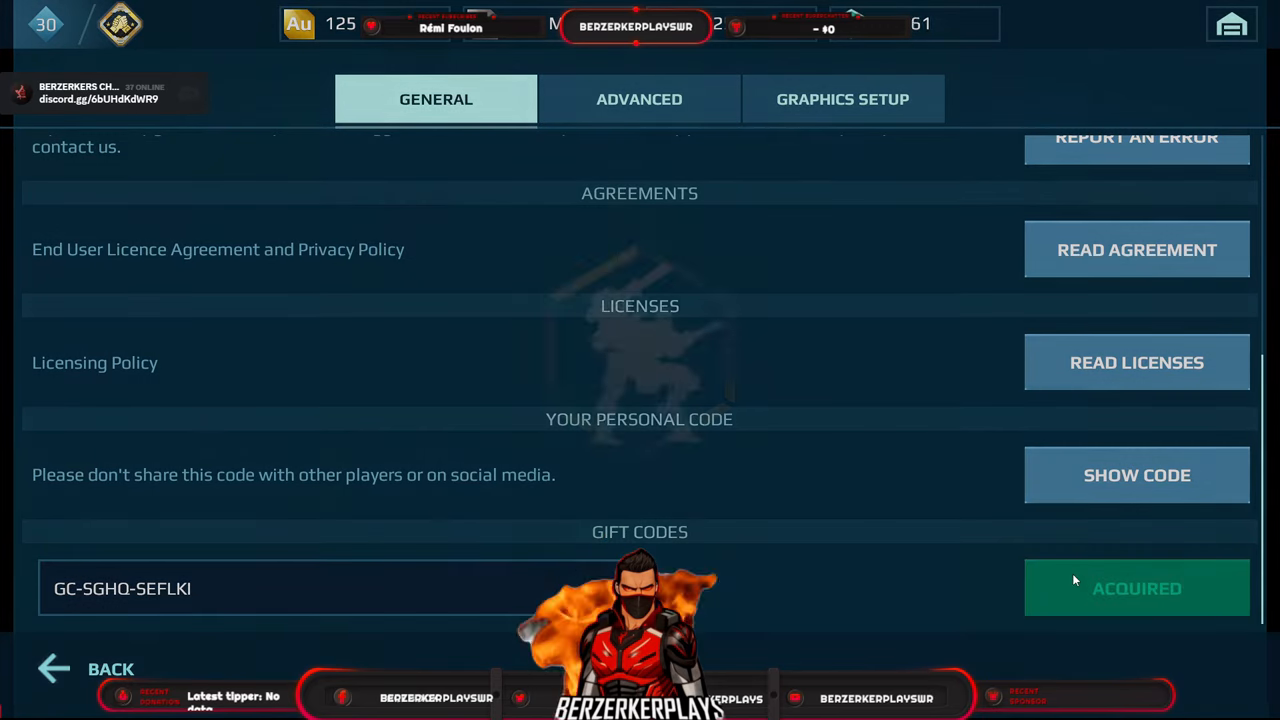
{"action": "left_click", "coordinate": [1136, 588]}
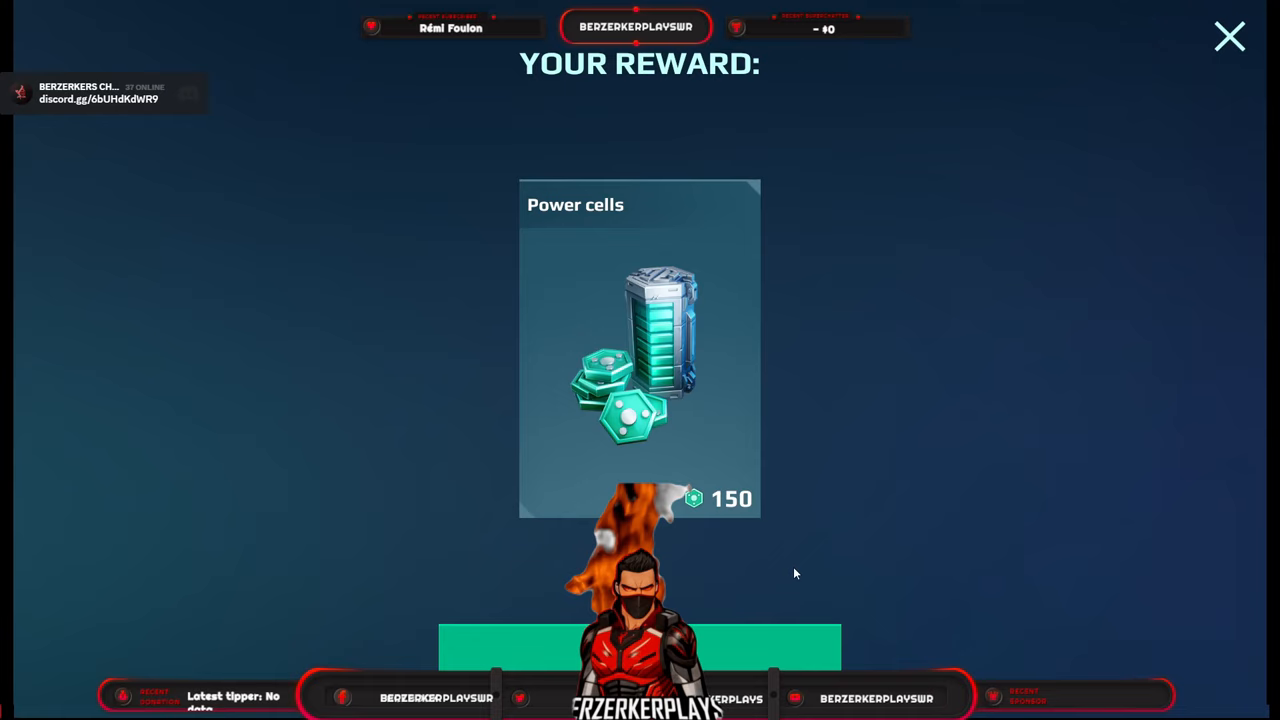
{"action": "left_click", "coordinate": [1228, 36]}
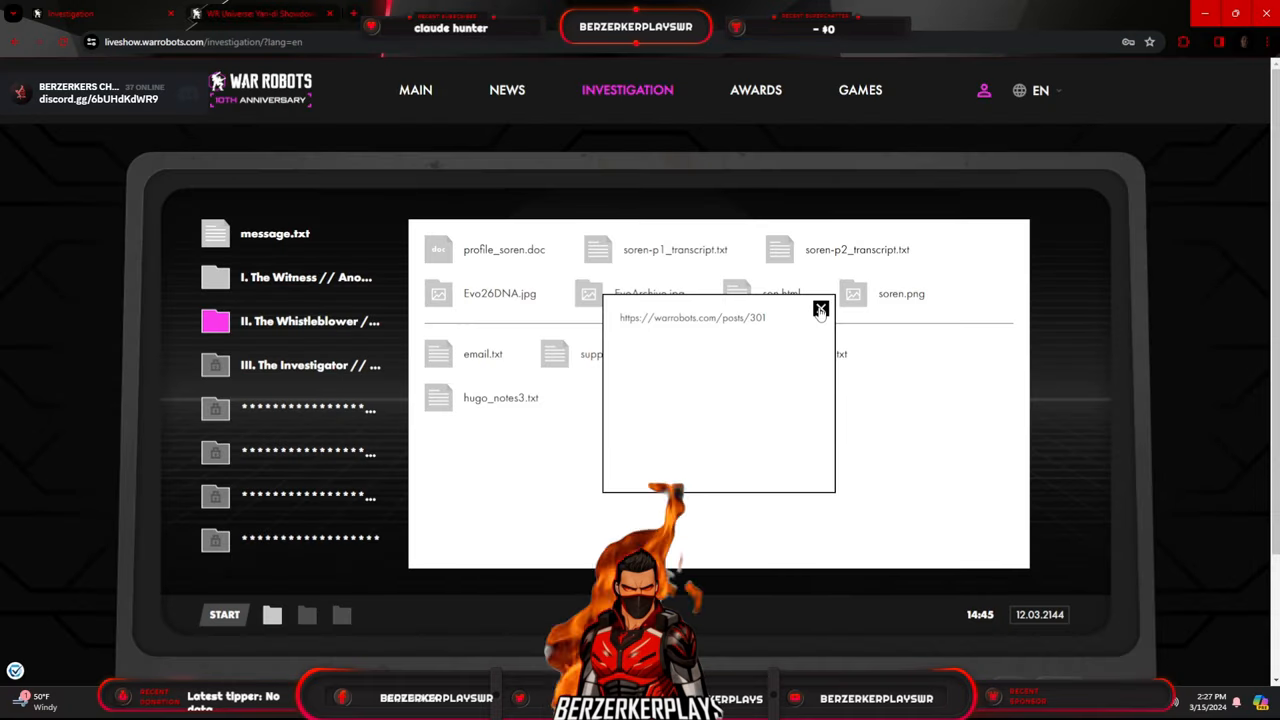
Dismiss the post link window and view Soren's portrait image soren.png.
{"action": "left_click", "coordinate": [820, 308]}
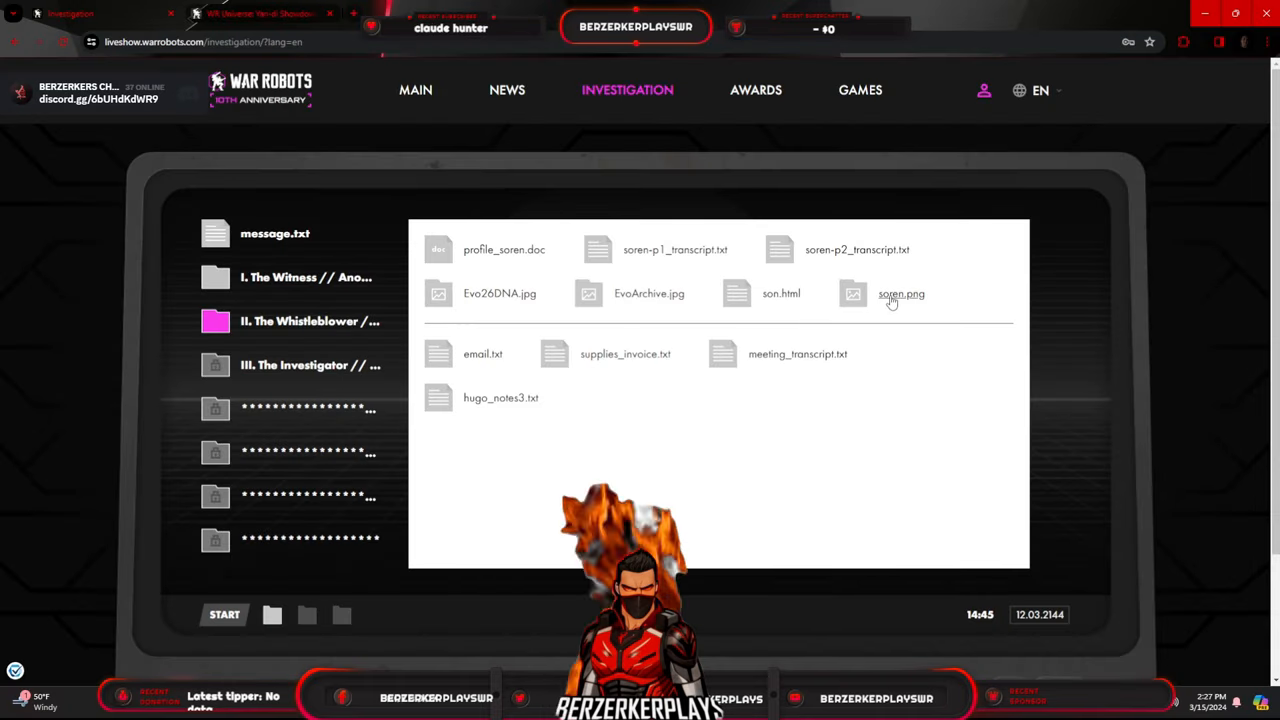
{"action": "left_click", "coordinate": [900, 292]}
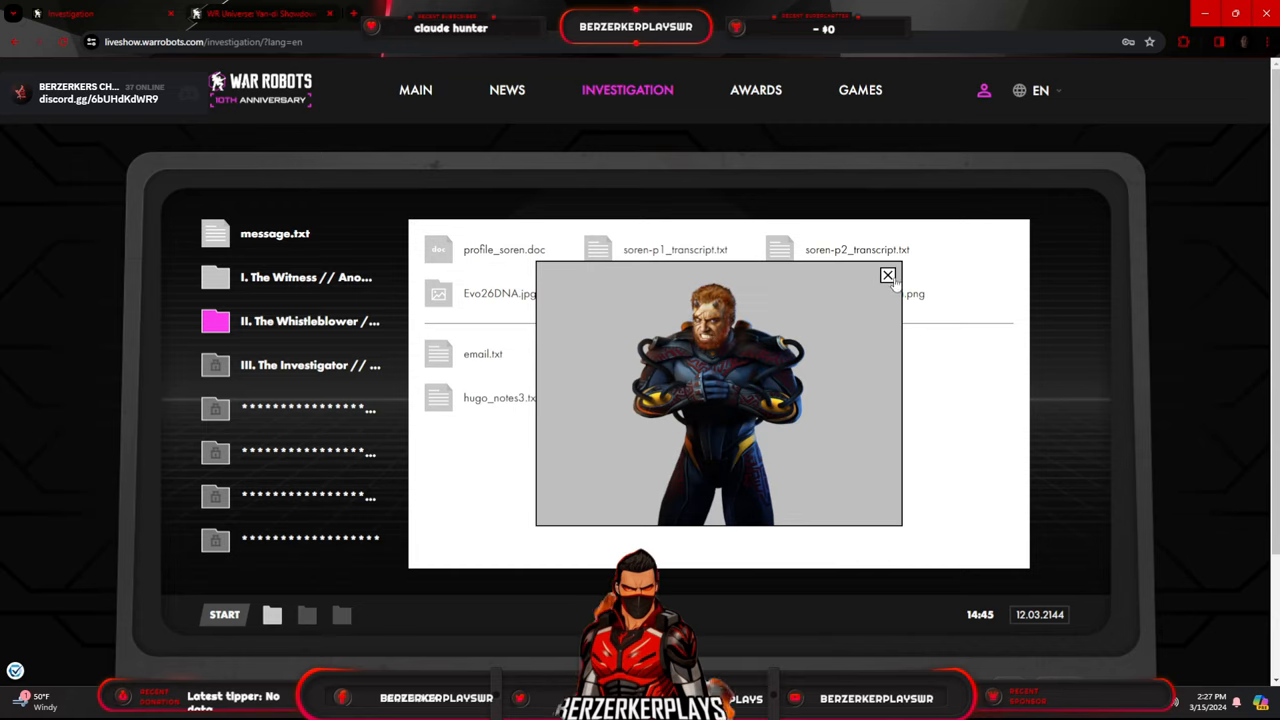
{"action": "mouse_move", "coordinate": [884, 292]}
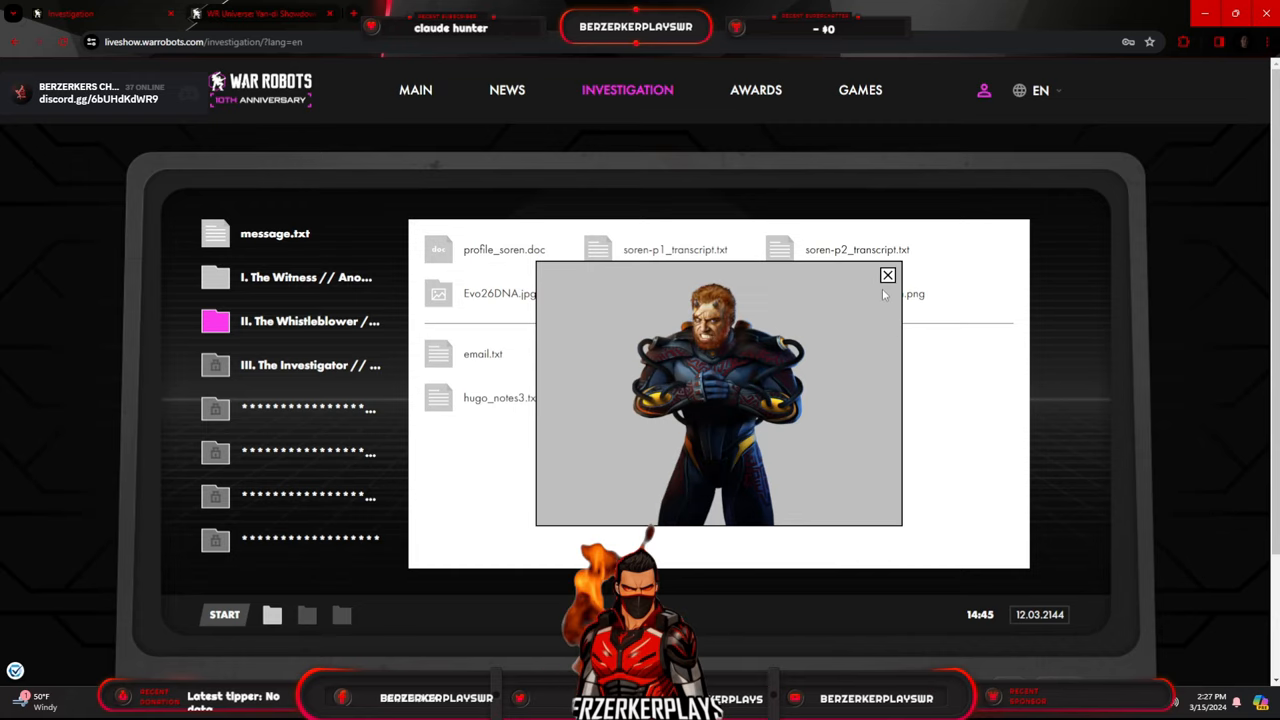
{"action": "left_click", "coordinate": [888, 274]}
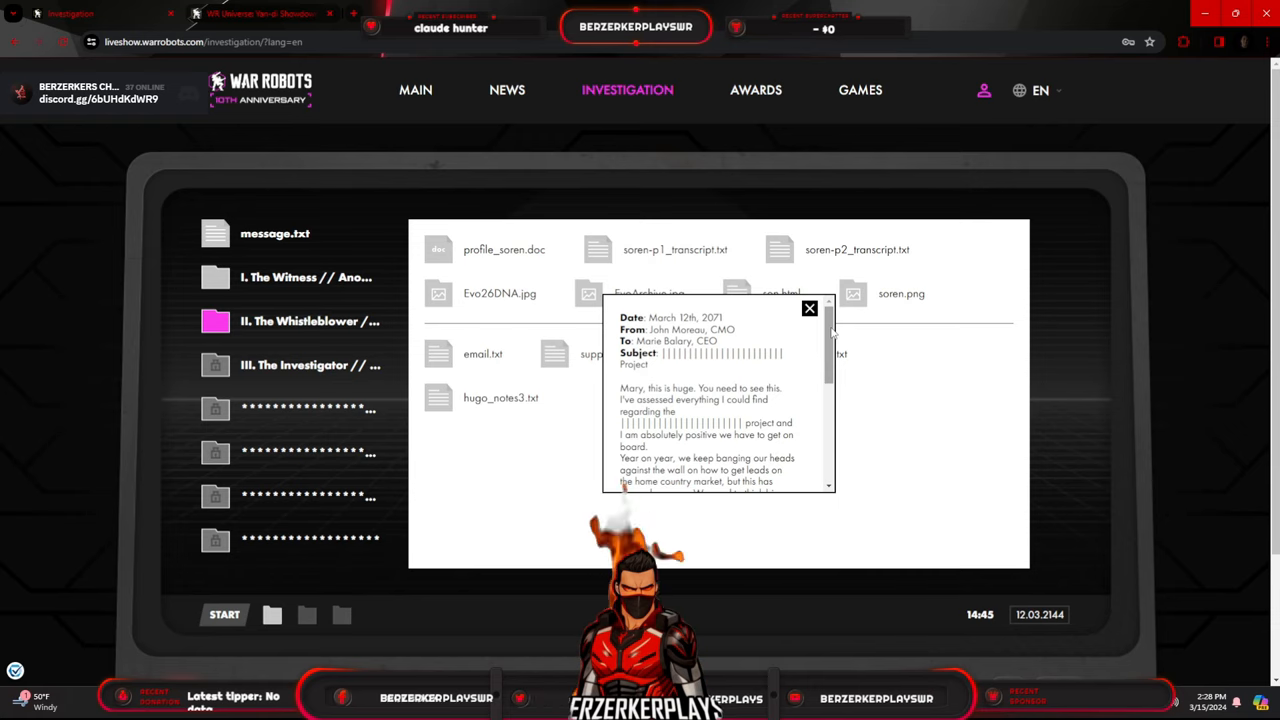
Read the CMO's email down to its lines about supplements and gas giant miners.
{"action": "scroll", "scroll_direction": "down", "scroll_amount": 3}
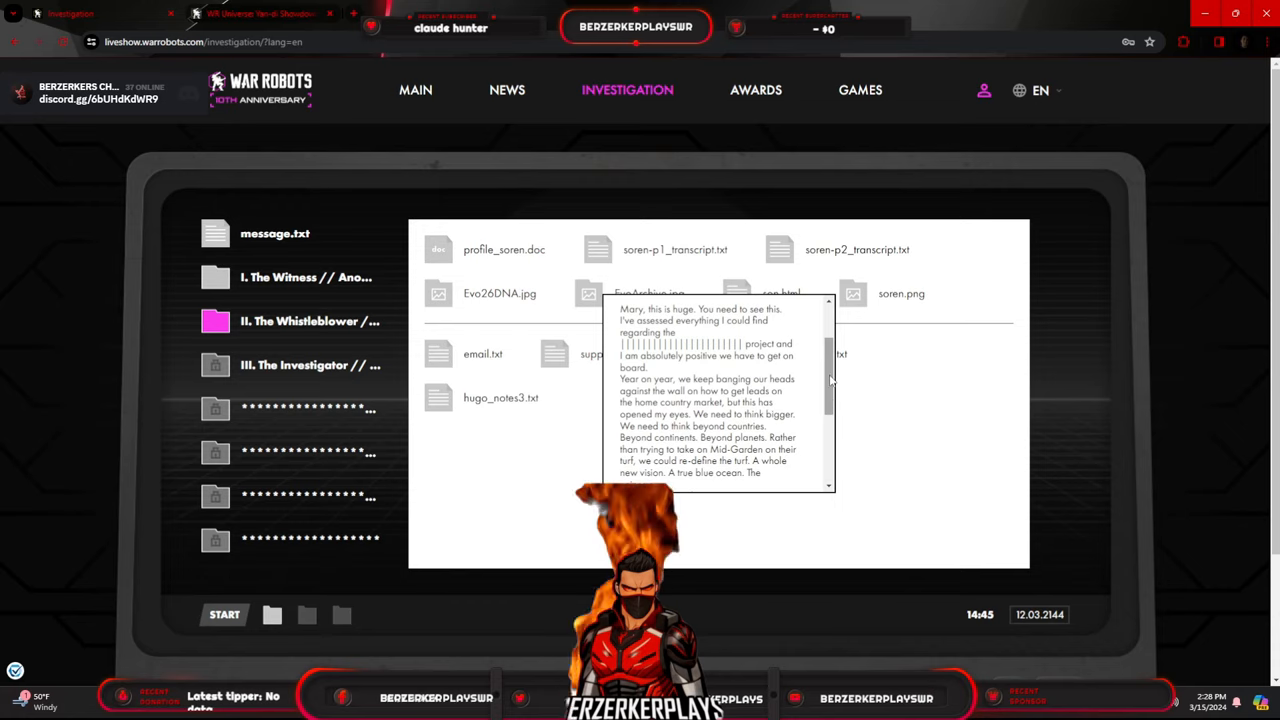
{"action": "scroll", "scroll_direction": "down", "scroll_amount": 3}
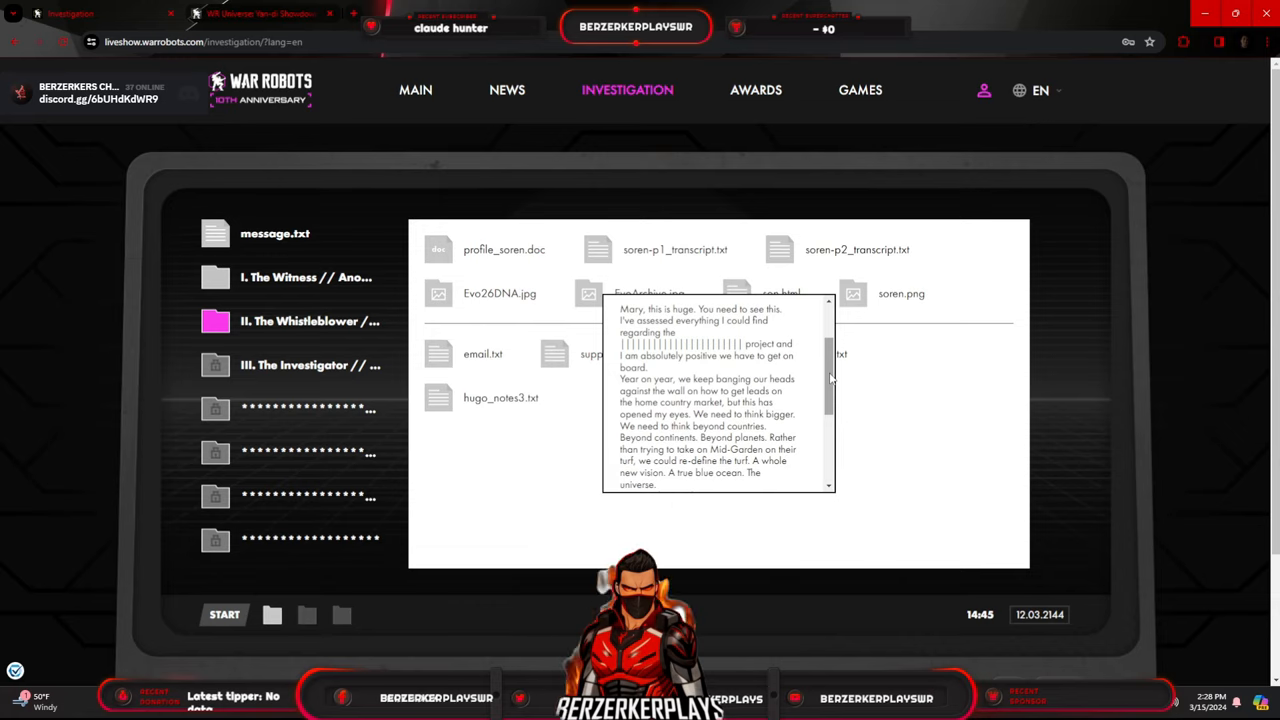
{"action": "scroll", "scroll_direction": "down", "scroll_amount": 3}
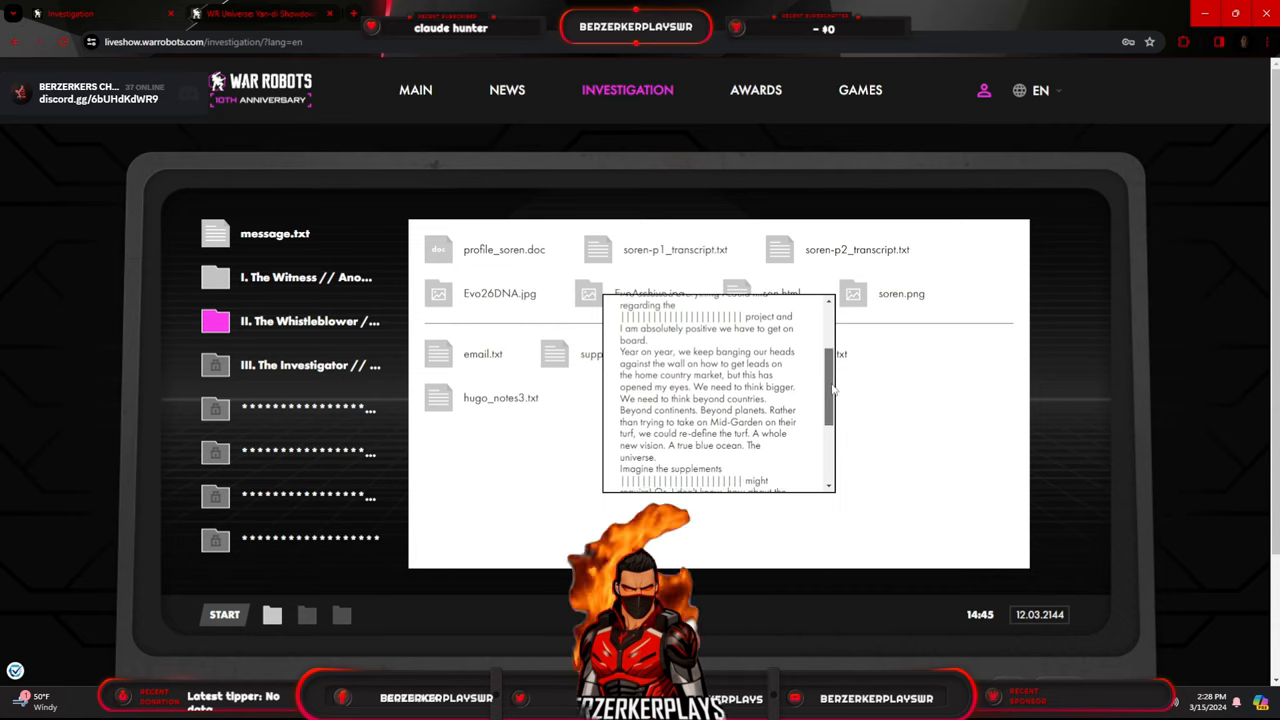
{"action": "scroll", "scroll_direction": "down", "scroll_amount": 3}
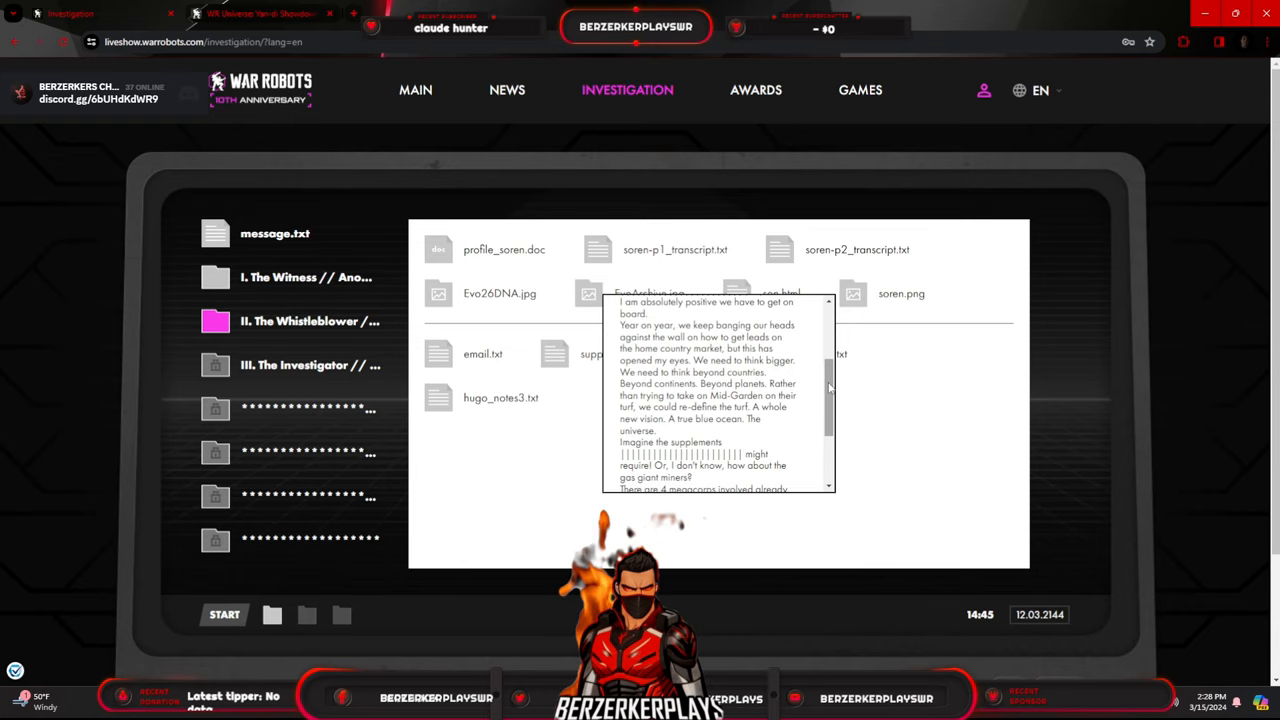
Scroll the CMO's email down to its Friday-call closing lines.
{"action": "scroll", "scroll_direction": "down", "scroll_amount": 3}
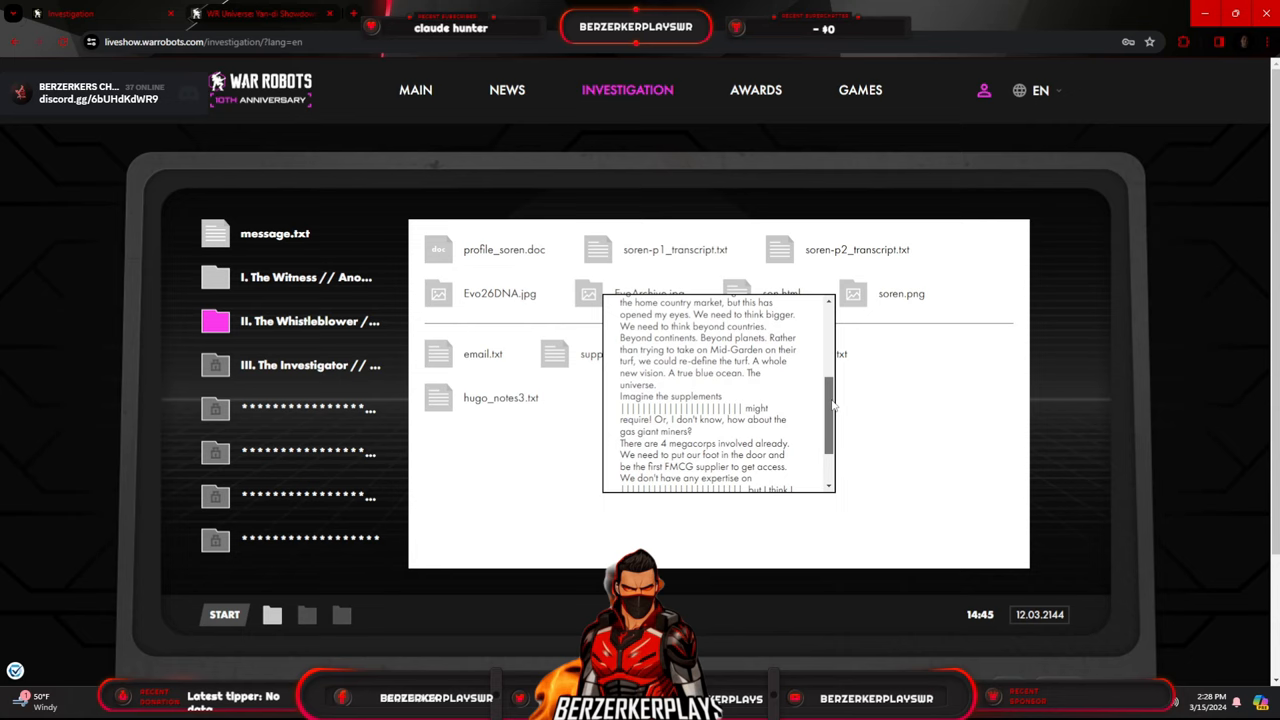
{"action": "scroll", "scroll_direction": "down", "scroll_amount": 3}
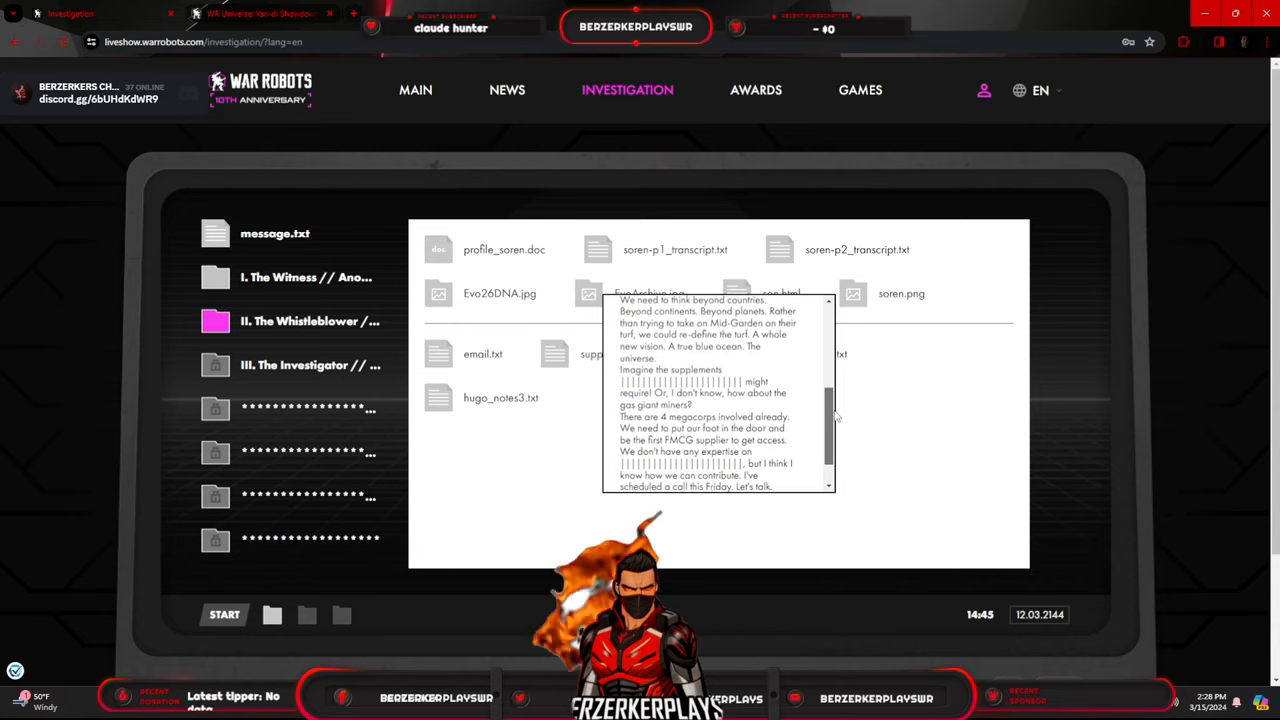
{"action": "scroll", "scroll_direction": "down", "scroll_amount": 3}
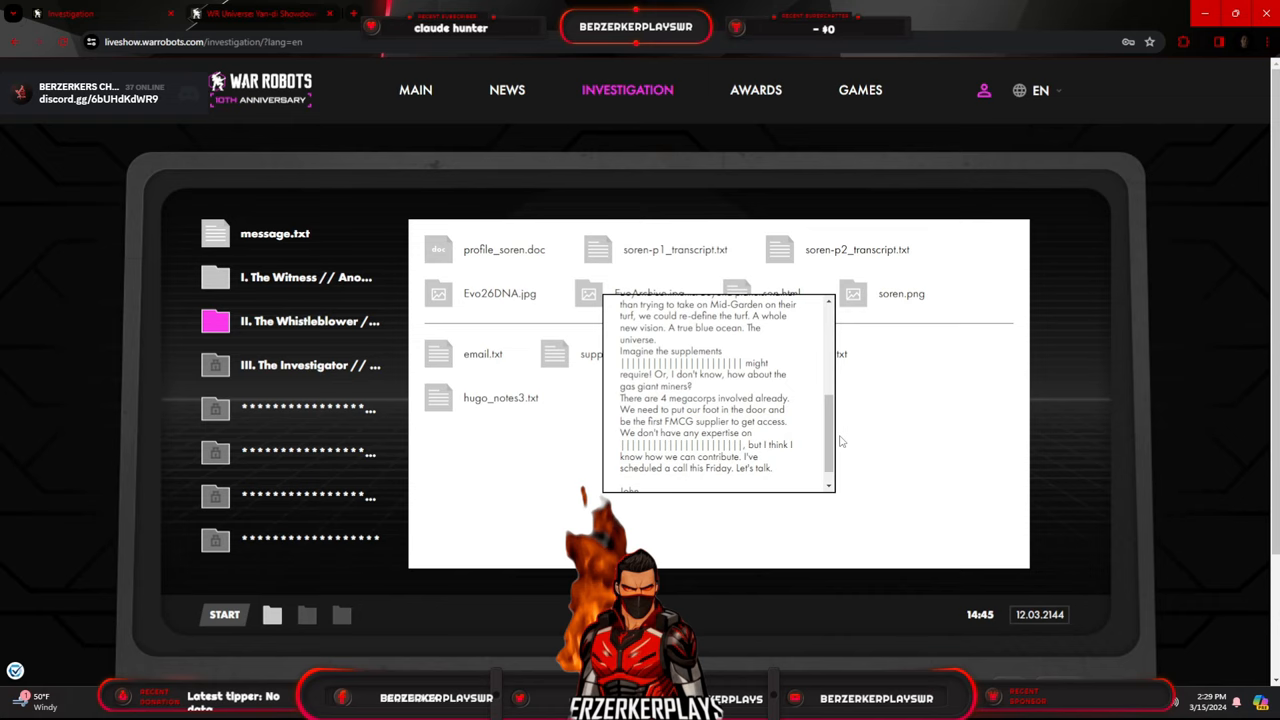
{"action": "scroll", "scroll_direction": "down", "scroll_amount": 3}
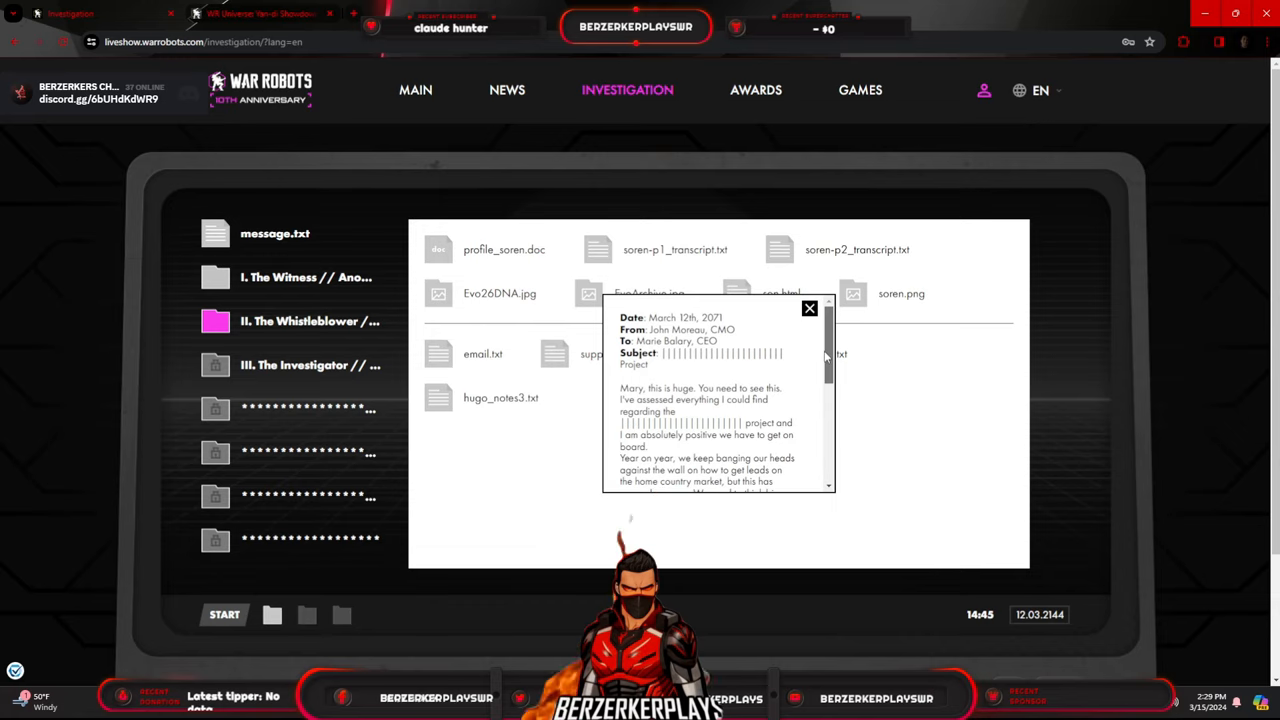
Scroll through the EvoLife supplies invoice down to its closing thanks.
{"action": "scroll", "scroll_direction": "down", "scroll_amount": 3}
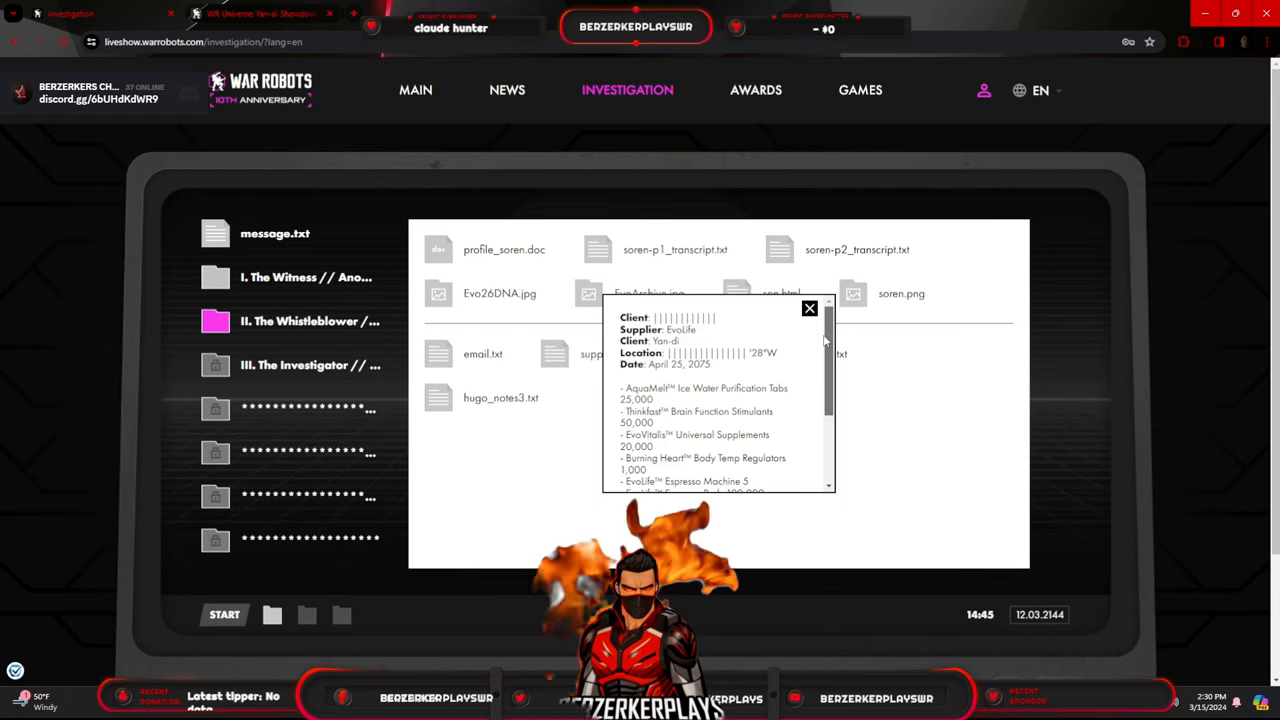
{"action": "scroll", "scroll_direction": "down", "scroll_amount": 3}
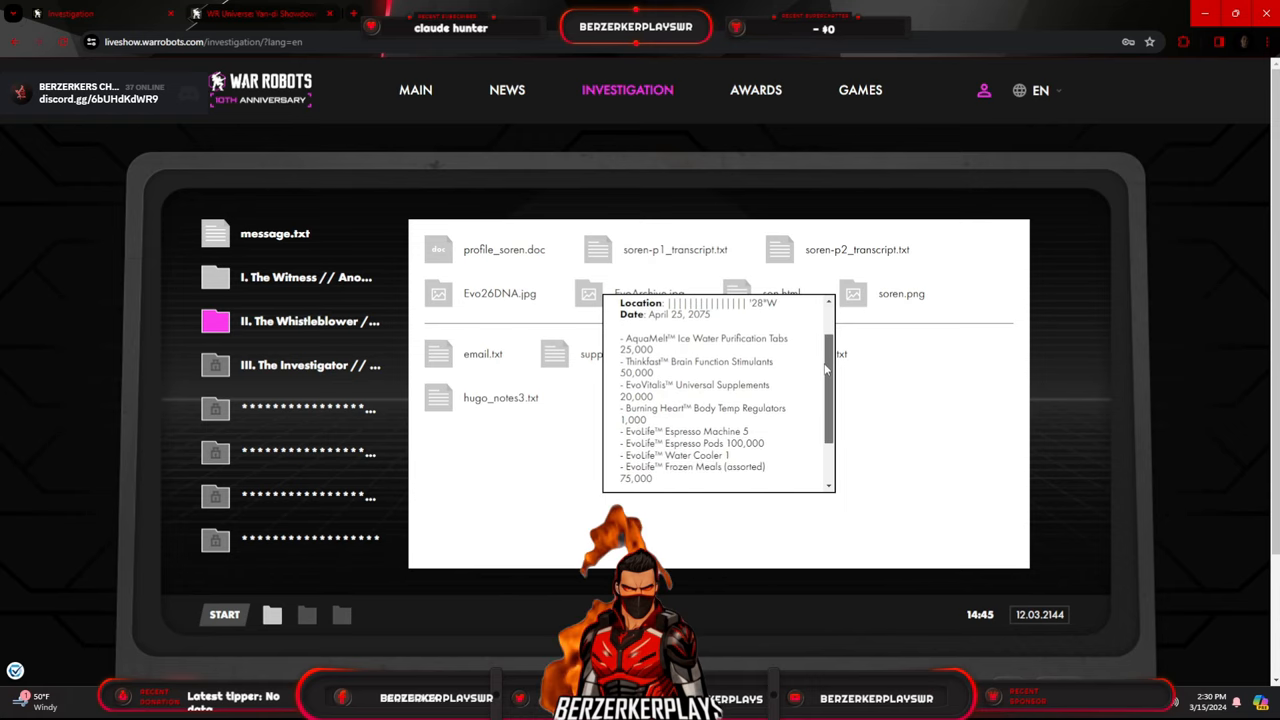
{"action": "scroll", "scroll_direction": "down", "scroll_amount": 3}
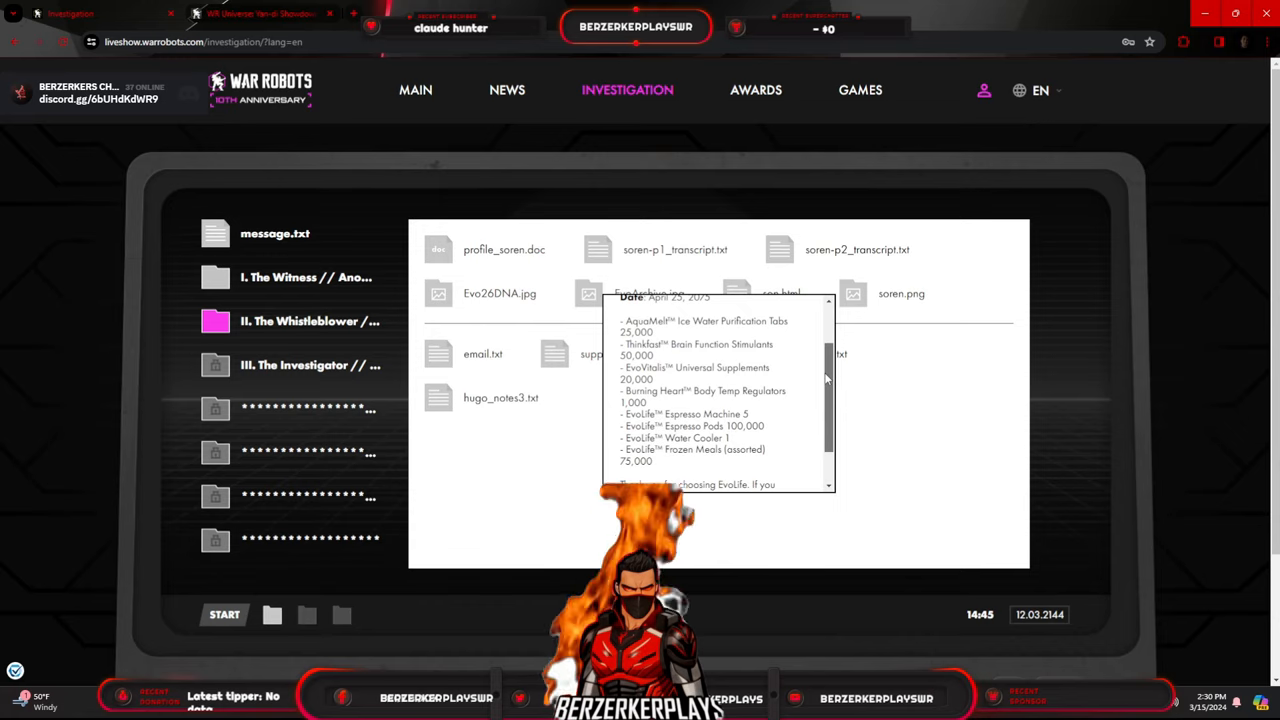
{"action": "scroll", "scroll_direction": "down", "scroll_amount": 3}
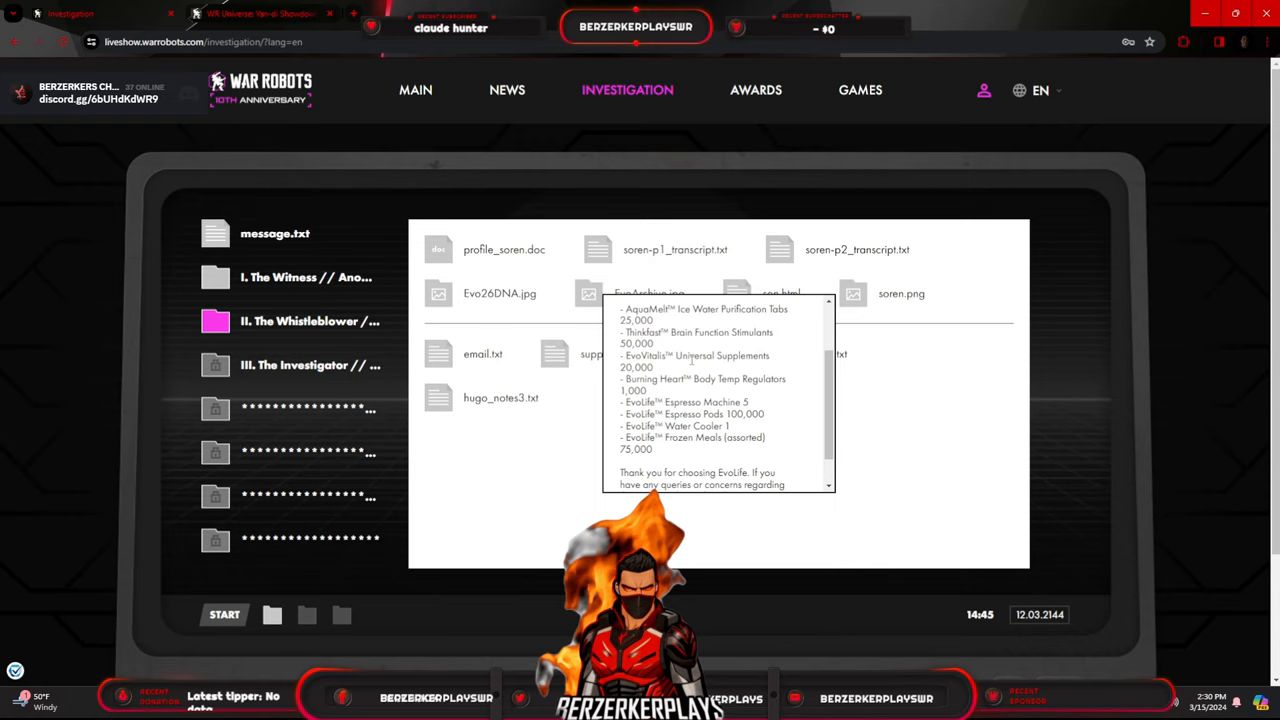
{"action": "scroll", "scroll_direction": "down", "scroll_amount": 3}
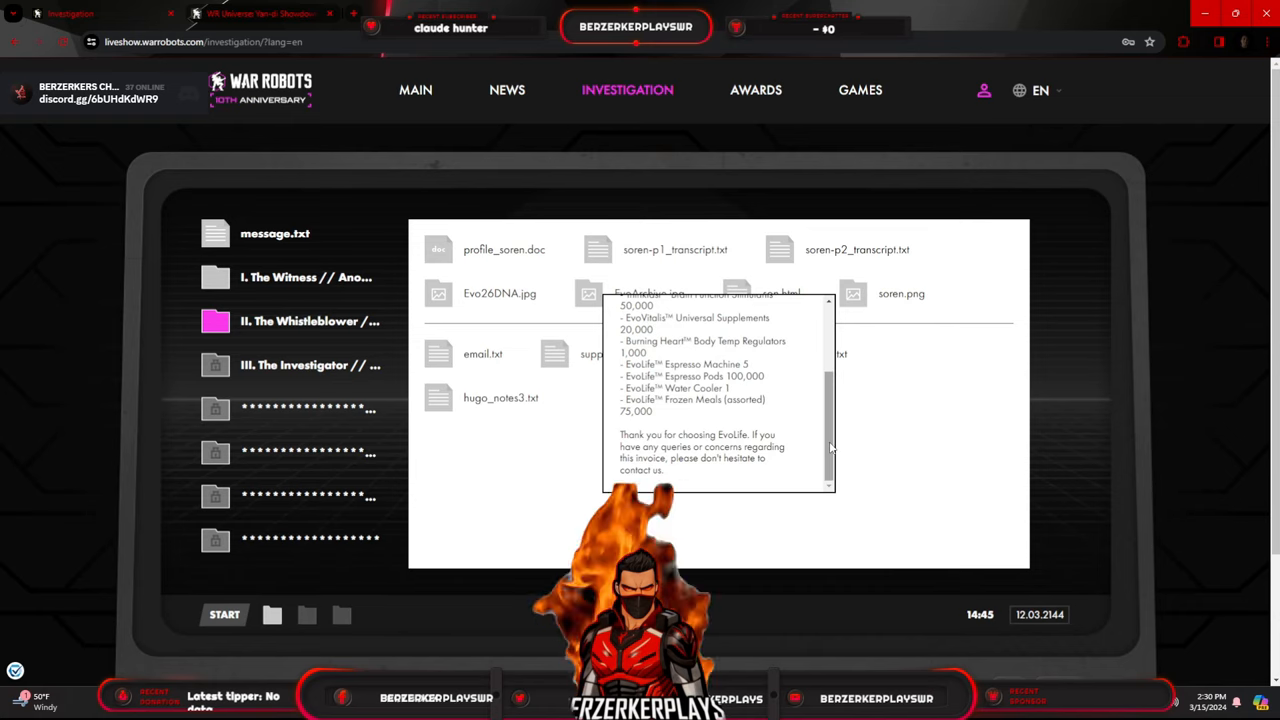
Review the invoice once more, then close its window to return to the file list.
{"action": "scroll", "scroll_direction": "up", "scroll_amount": 3}
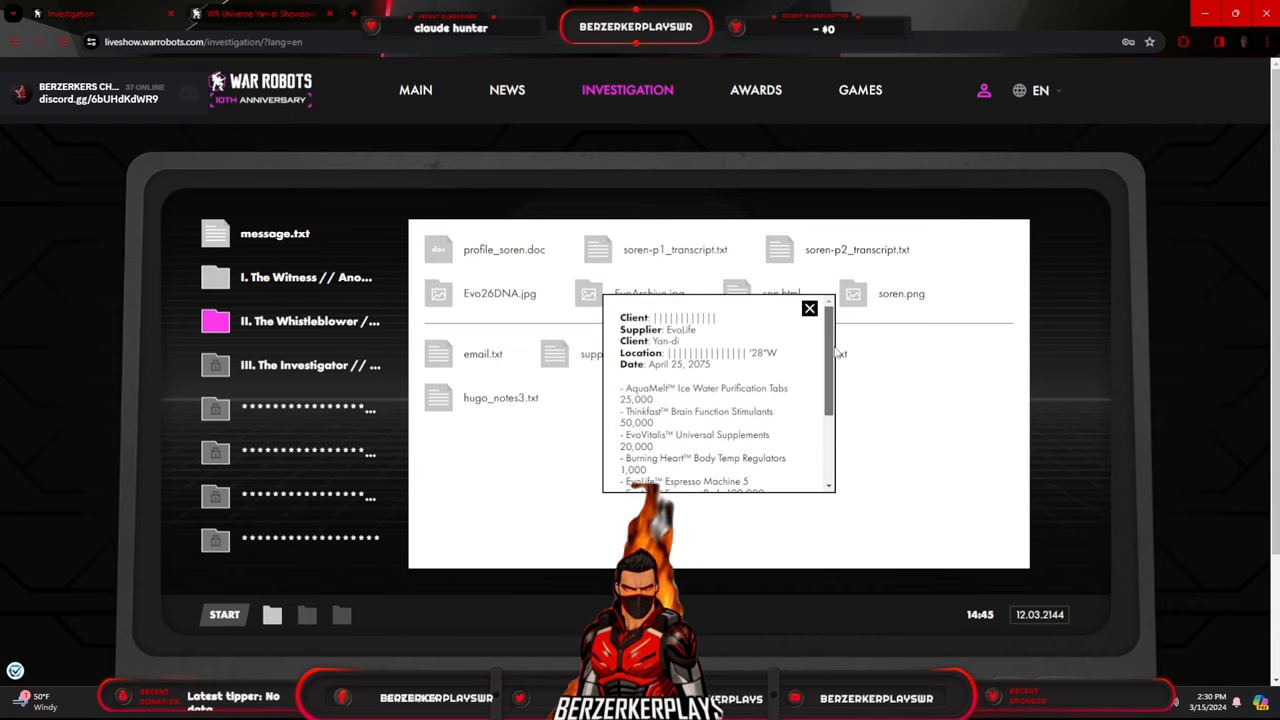
{"action": "scroll", "scroll_direction": "down", "scroll_amount": 3}
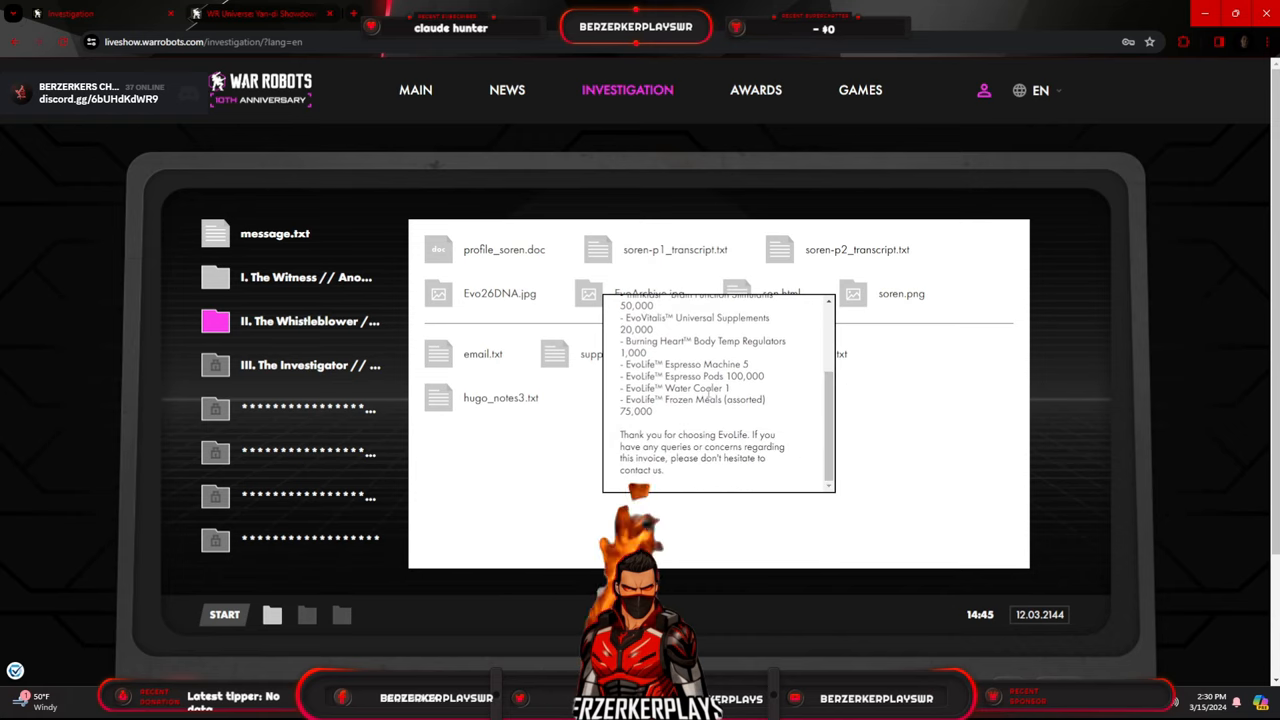
{"action": "double_click", "coordinate": [684, 364]}
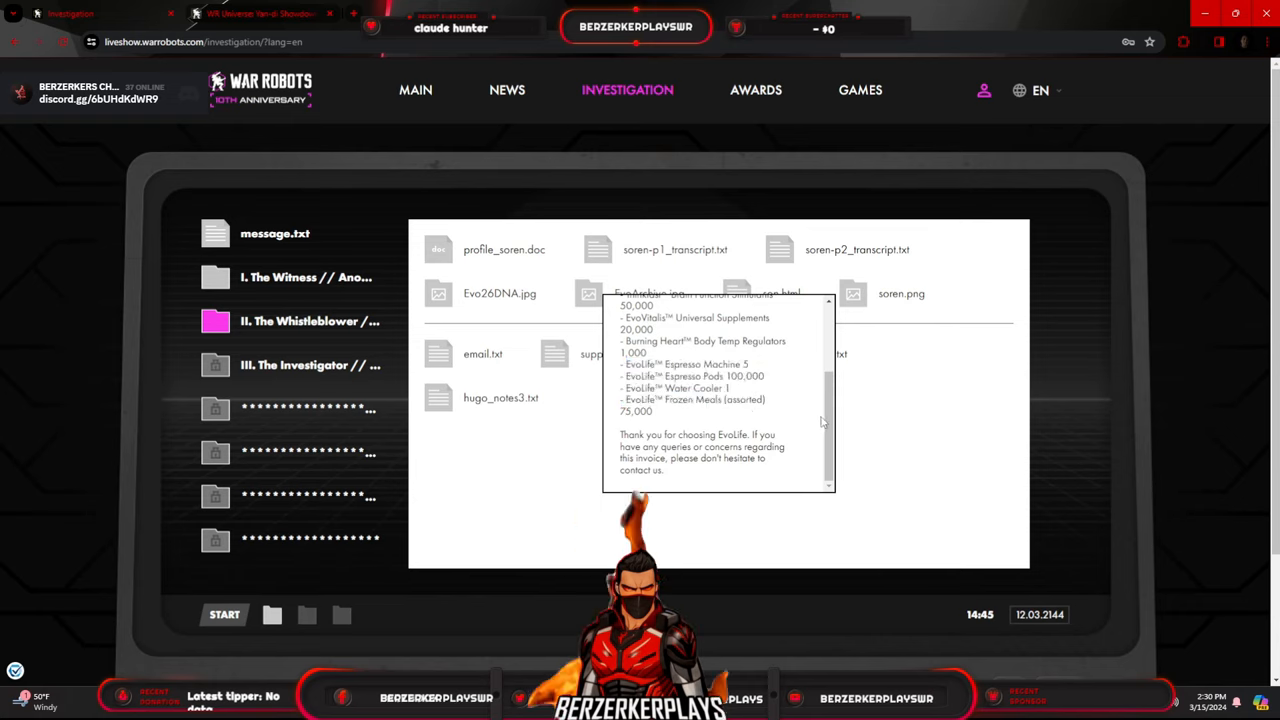
{"action": "scroll", "scroll_direction": "up", "scroll_amount": 3}
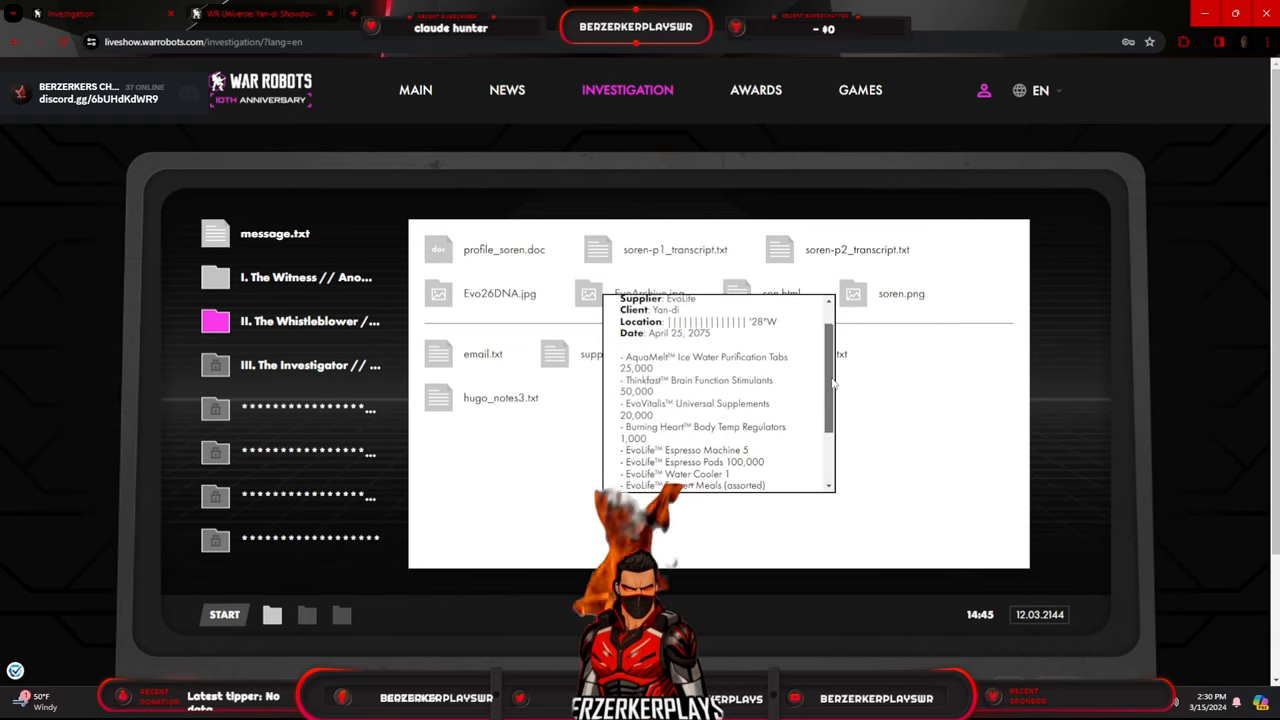
{"action": "scroll", "scroll_direction": "down", "scroll_amount": 3}
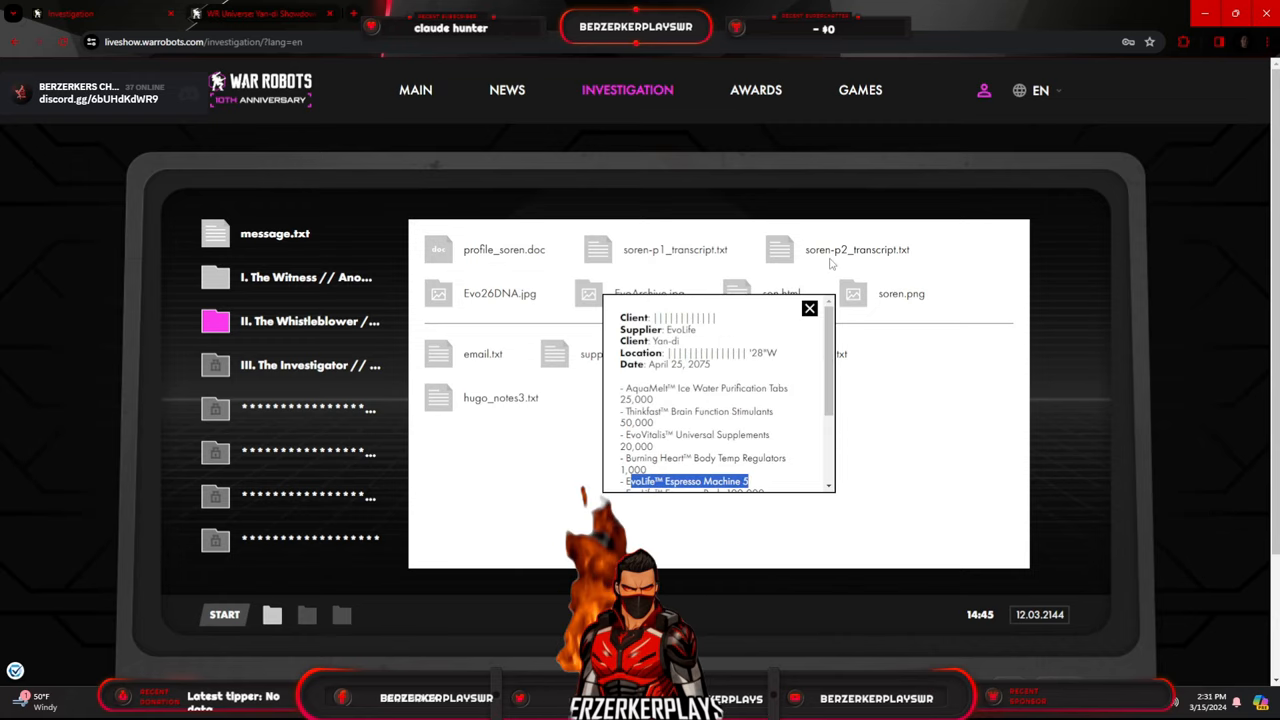
{"action": "left_click", "coordinate": [810, 308]}
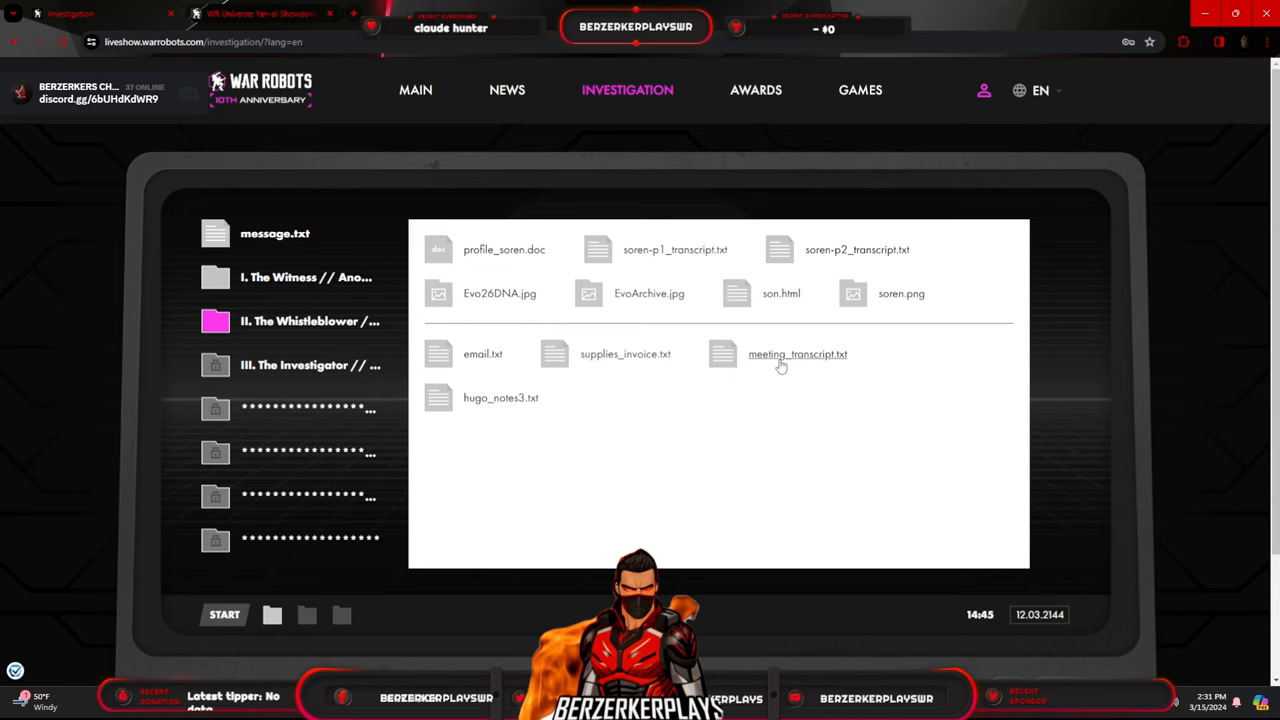
Open meeting_transcript.txt and read Noah's rogue-wave warning opening.
{"action": "left_click", "coordinate": [796, 352]}
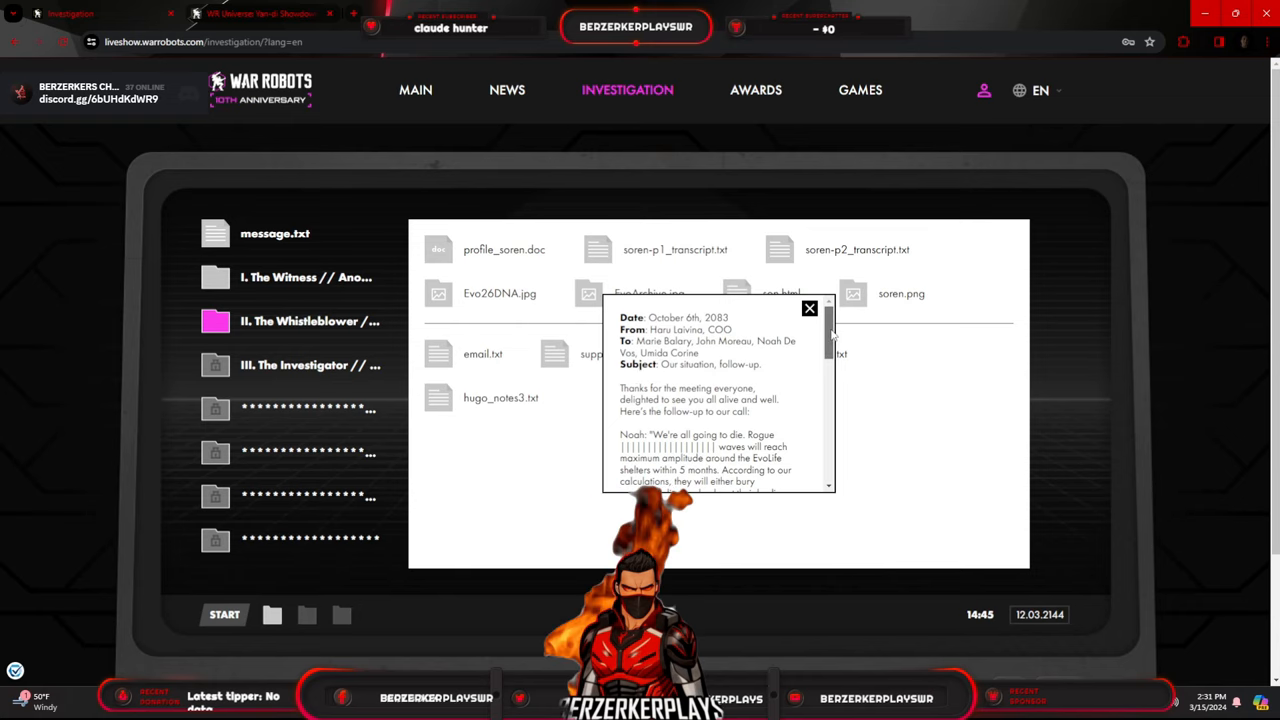
{"action": "scroll", "scroll_direction": "down", "scroll_amount": 3}
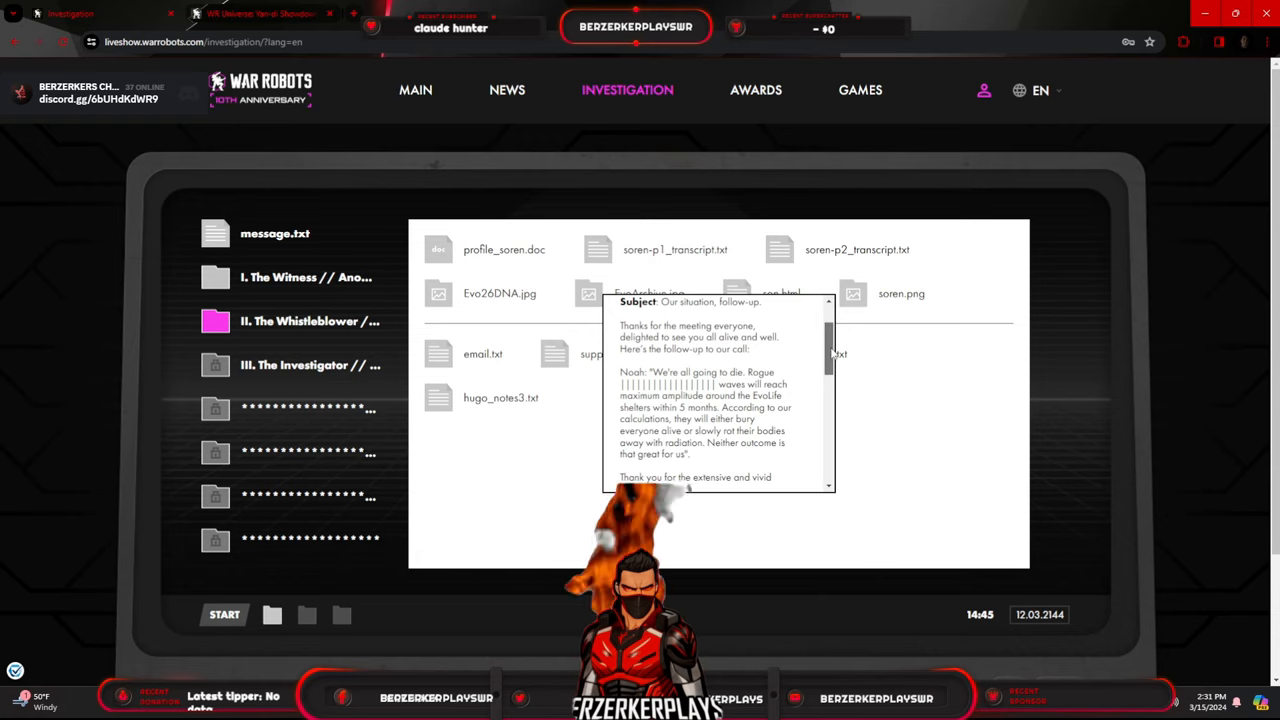
{"action": "scroll", "scroll_direction": "down", "scroll_amount": 3}
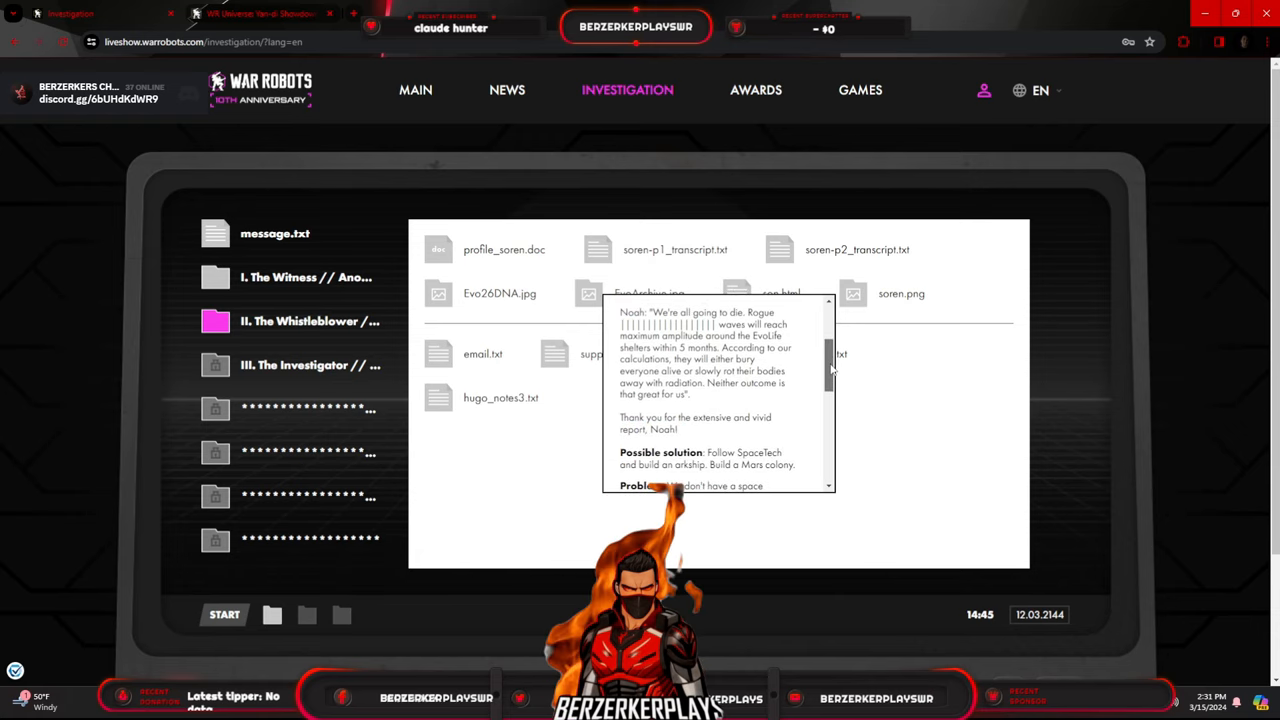
{"action": "scroll", "scroll_direction": "up", "scroll_amount": 3}
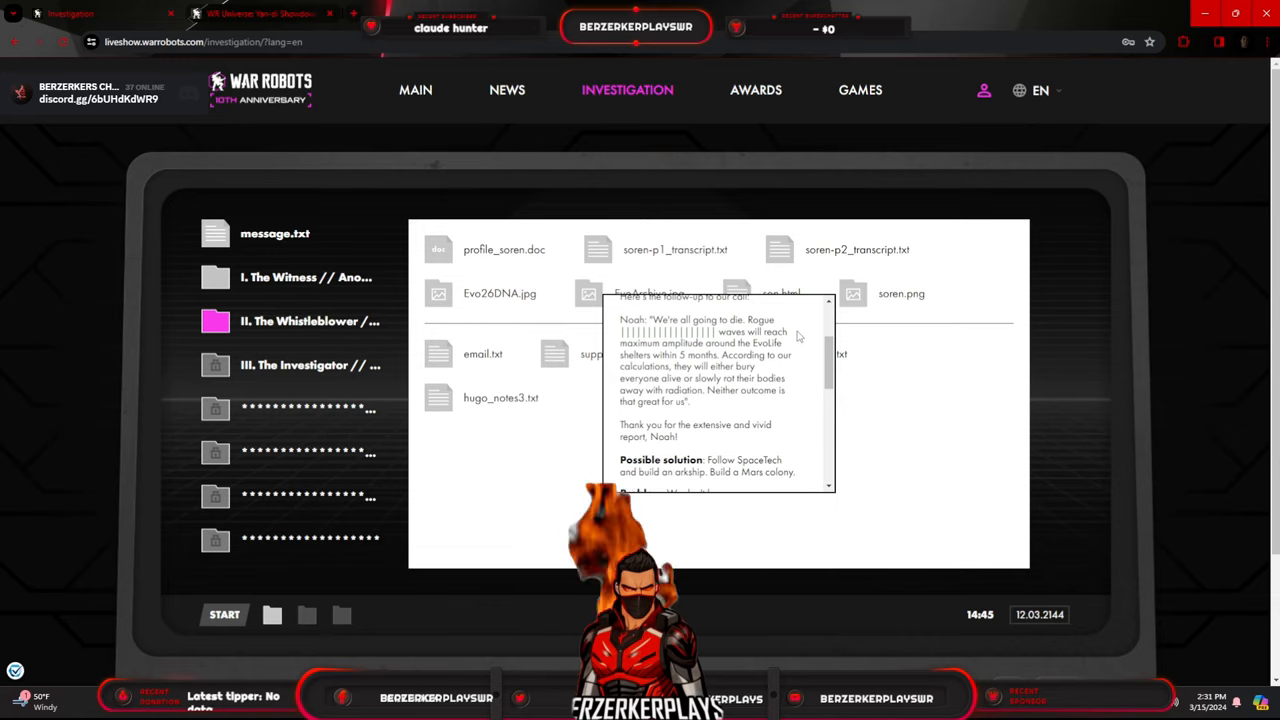
Scroll on through the first problems and proposed solutions in the memo.
{"action": "scroll", "scroll_direction": "down", "scroll_amount": 3}
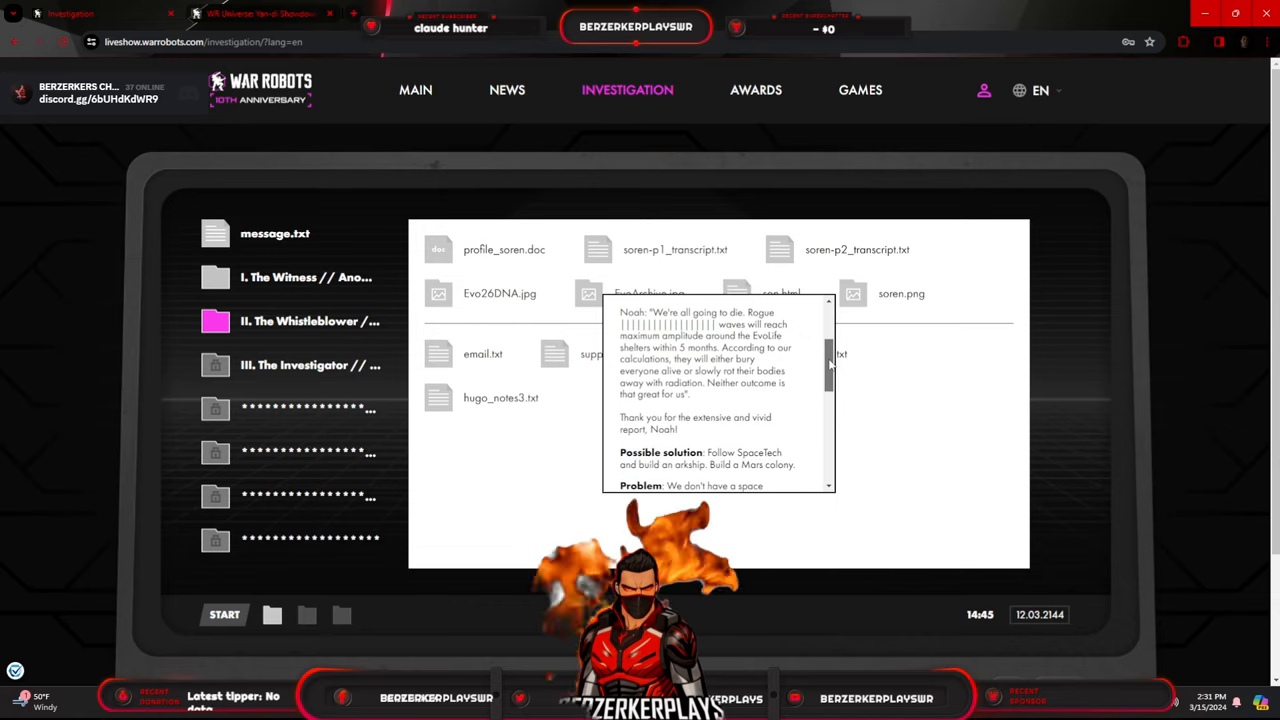
{"action": "scroll", "scroll_direction": "down", "scroll_amount": 3}
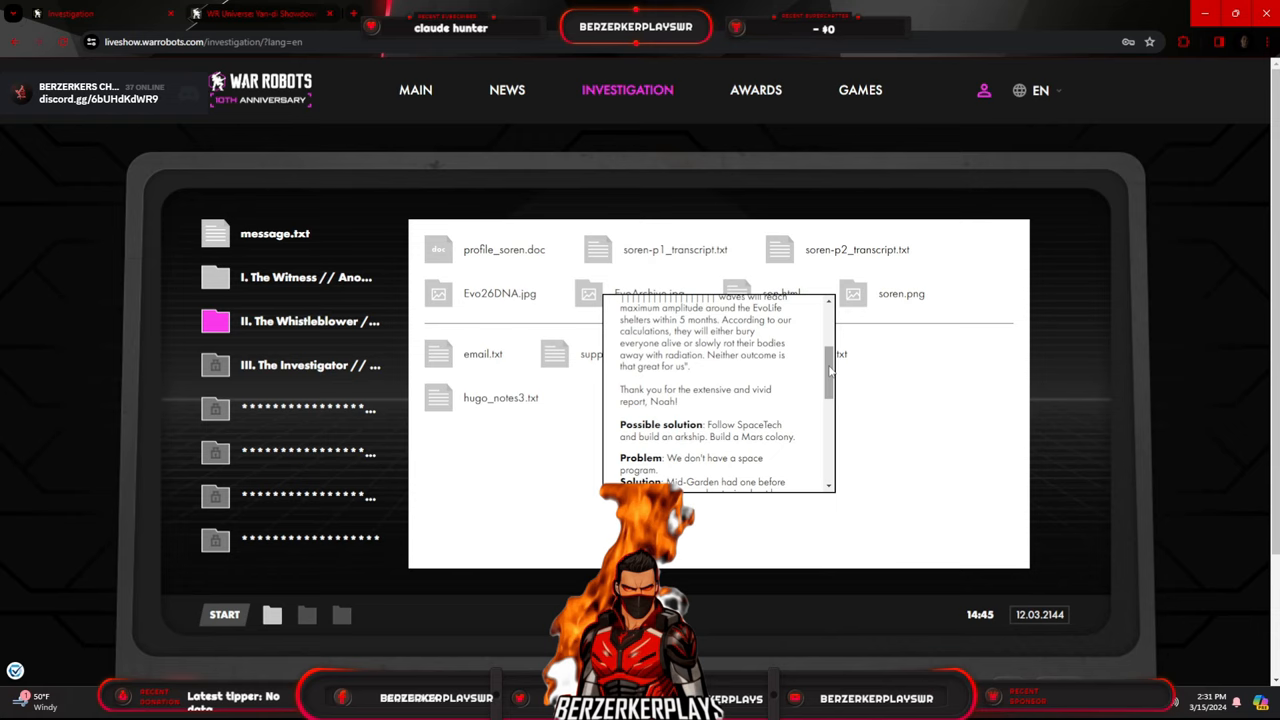
{"action": "scroll", "scroll_direction": "down", "scroll_amount": 3}
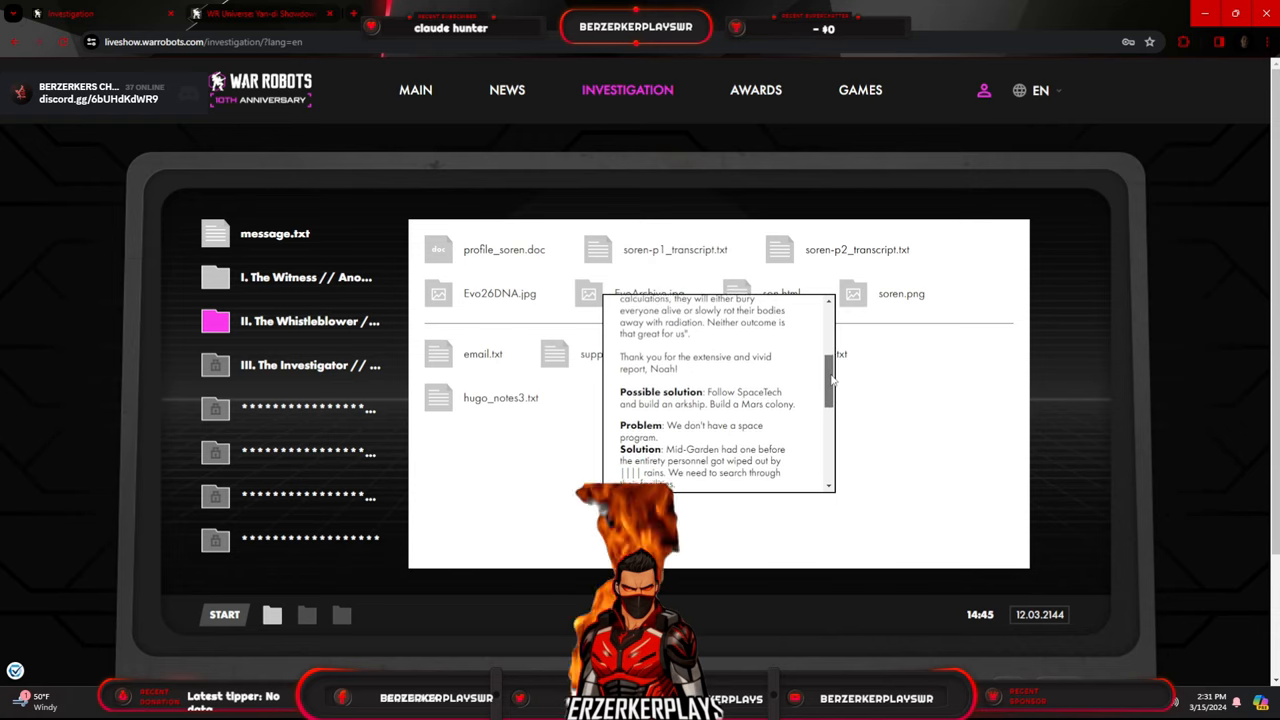
{"action": "scroll", "scroll_direction": "down", "scroll_amount": 3}
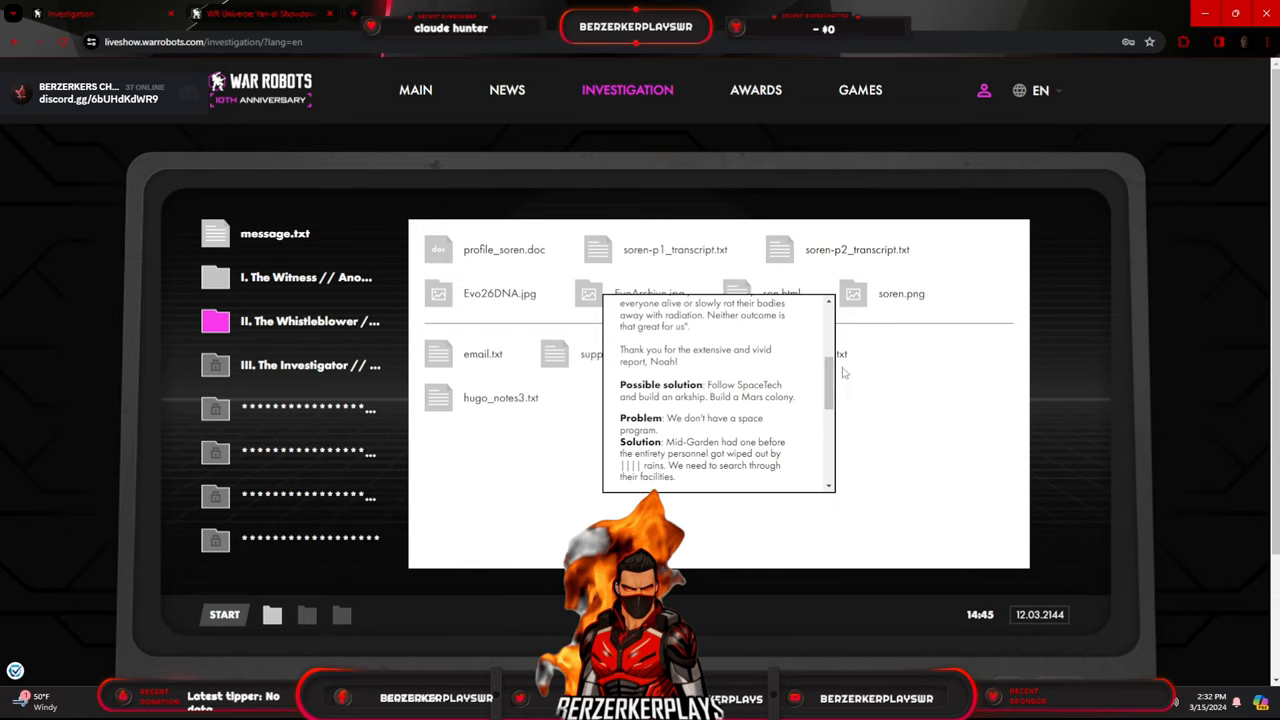
{"action": "scroll", "scroll_direction": "down", "scroll_amount": 3}
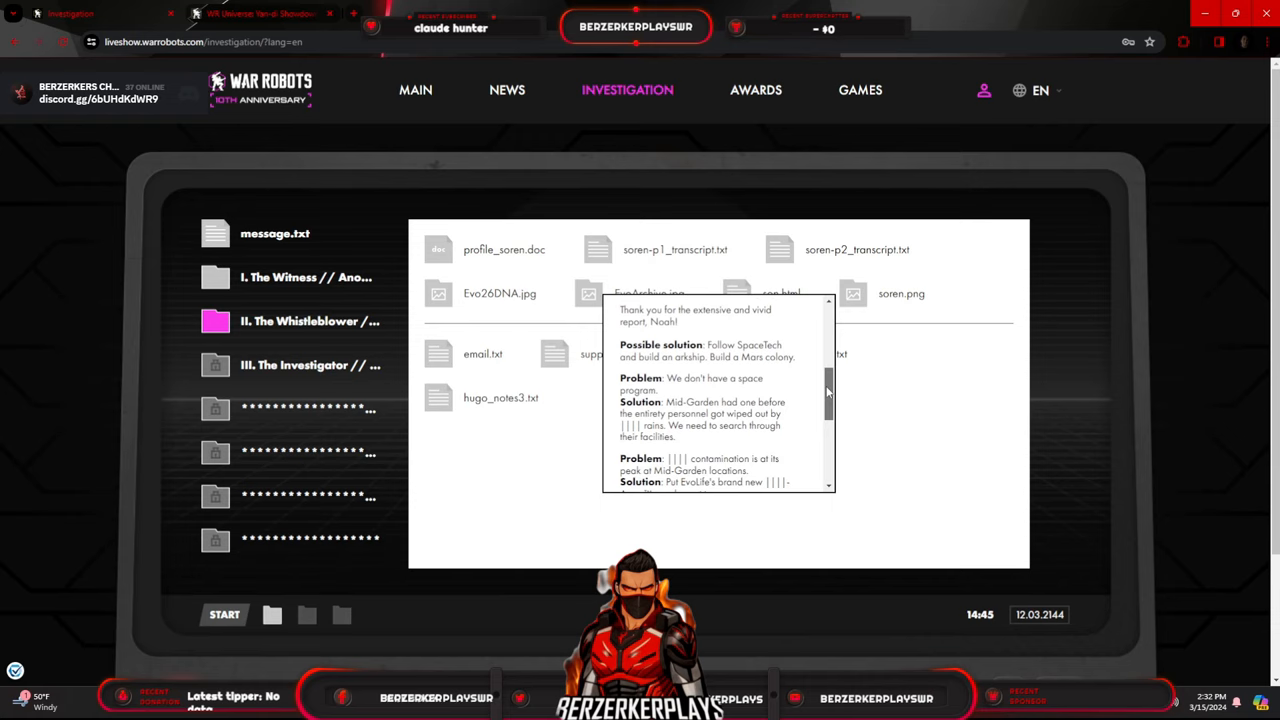
{"action": "scroll", "scroll_direction": "down", "scroll_amount": 3}
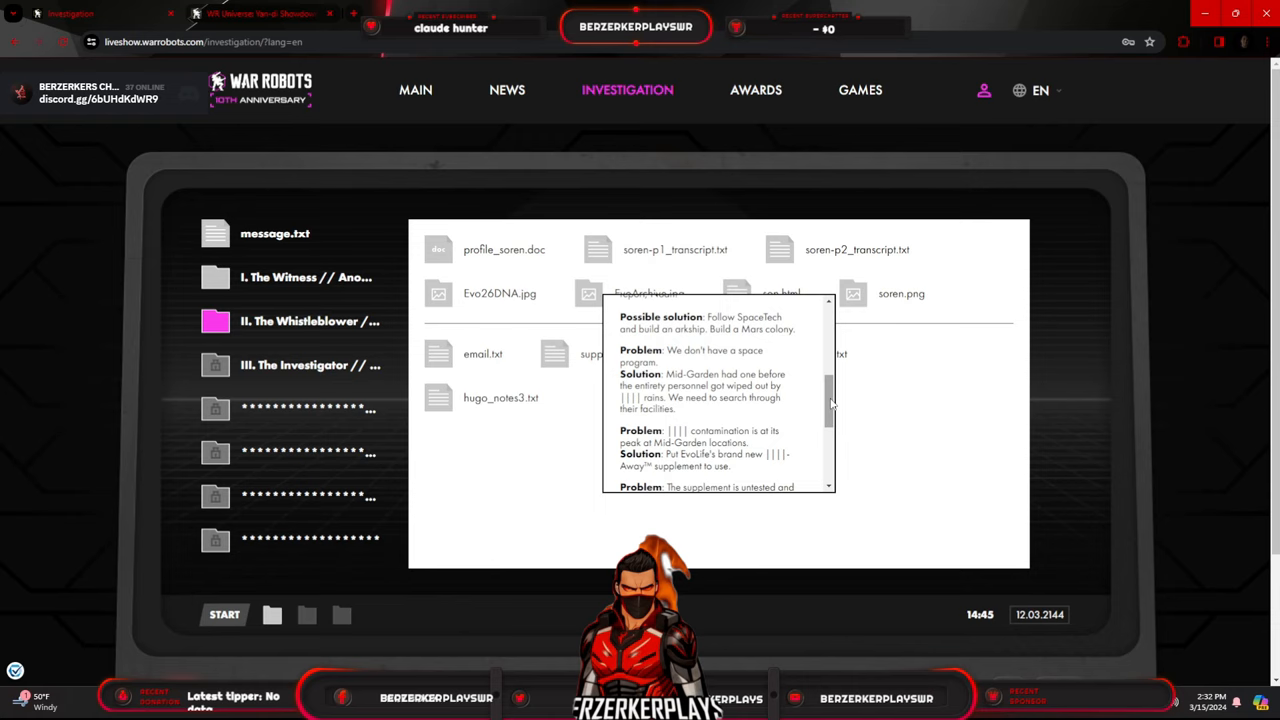
Scroll the transcript to its end, through the vote and Board supplement decision.
{"action": "scroll", "scroll_direction": "down", "scroll_amount": 3}
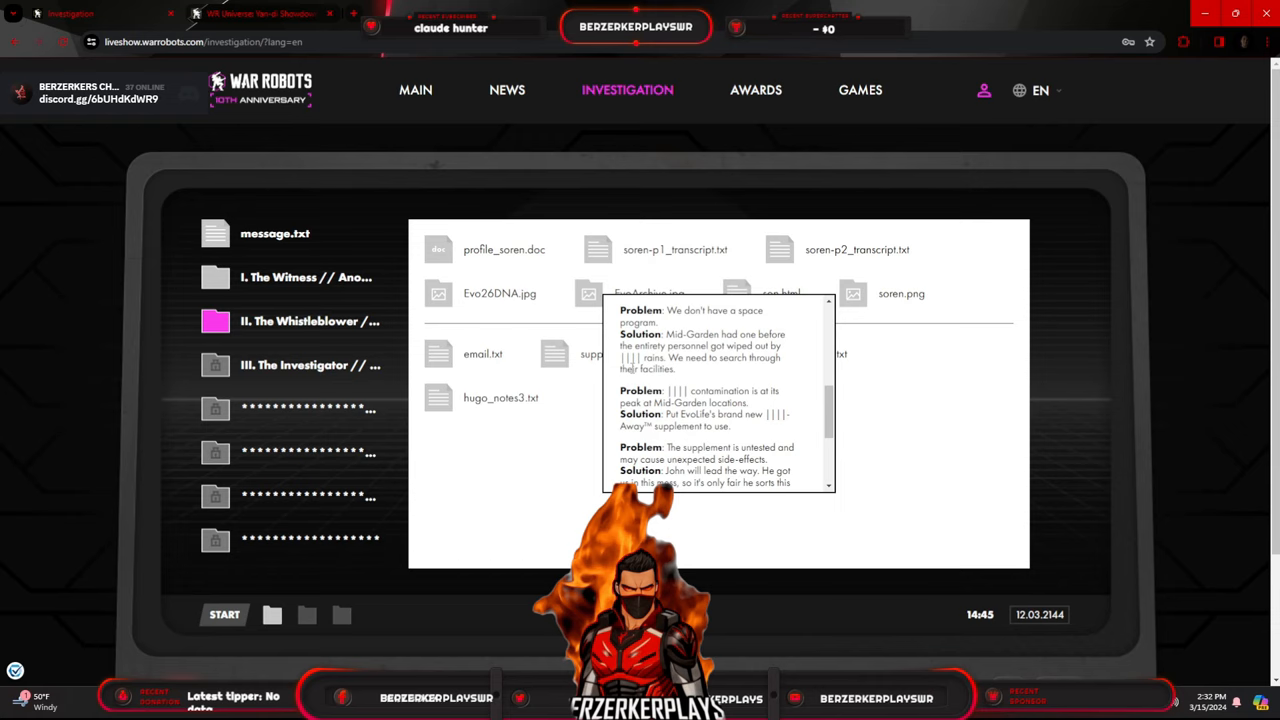
{"action": "scroll", "scroll_direction": "down", "scroll_amount": 3}
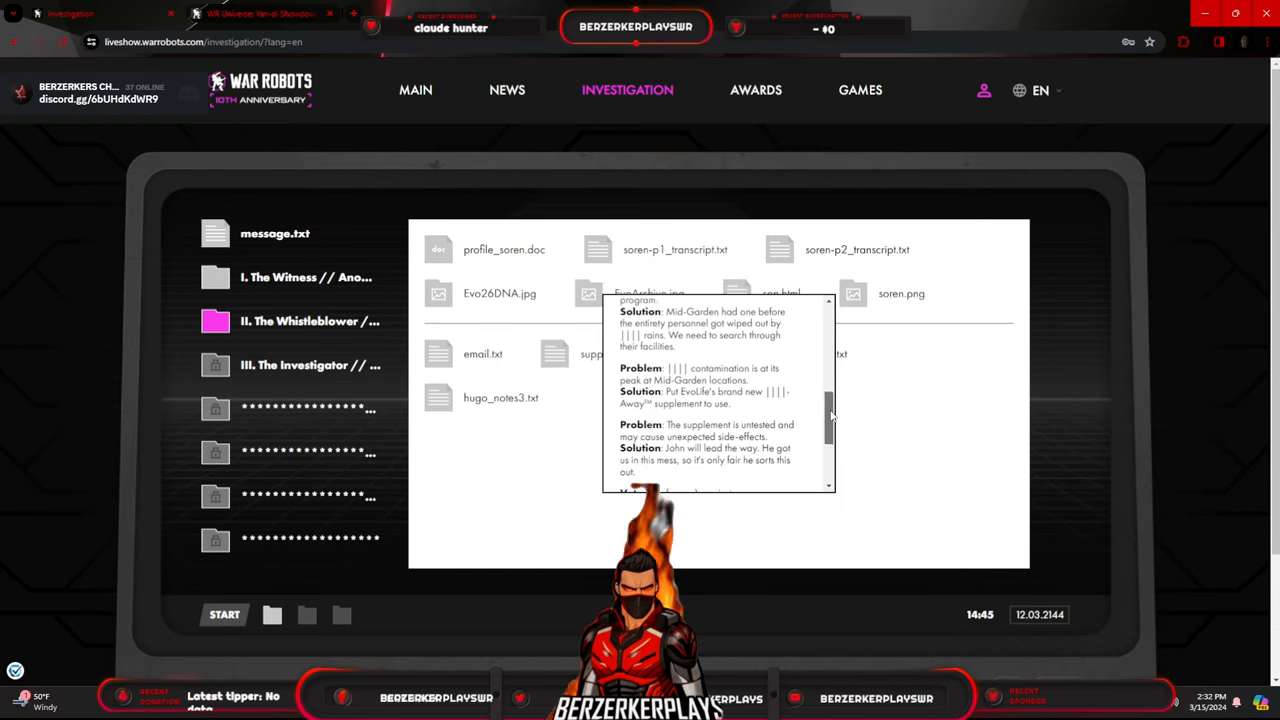
{"action": "scroll", "scroll_direction": "down", "scroll_amount": 3}
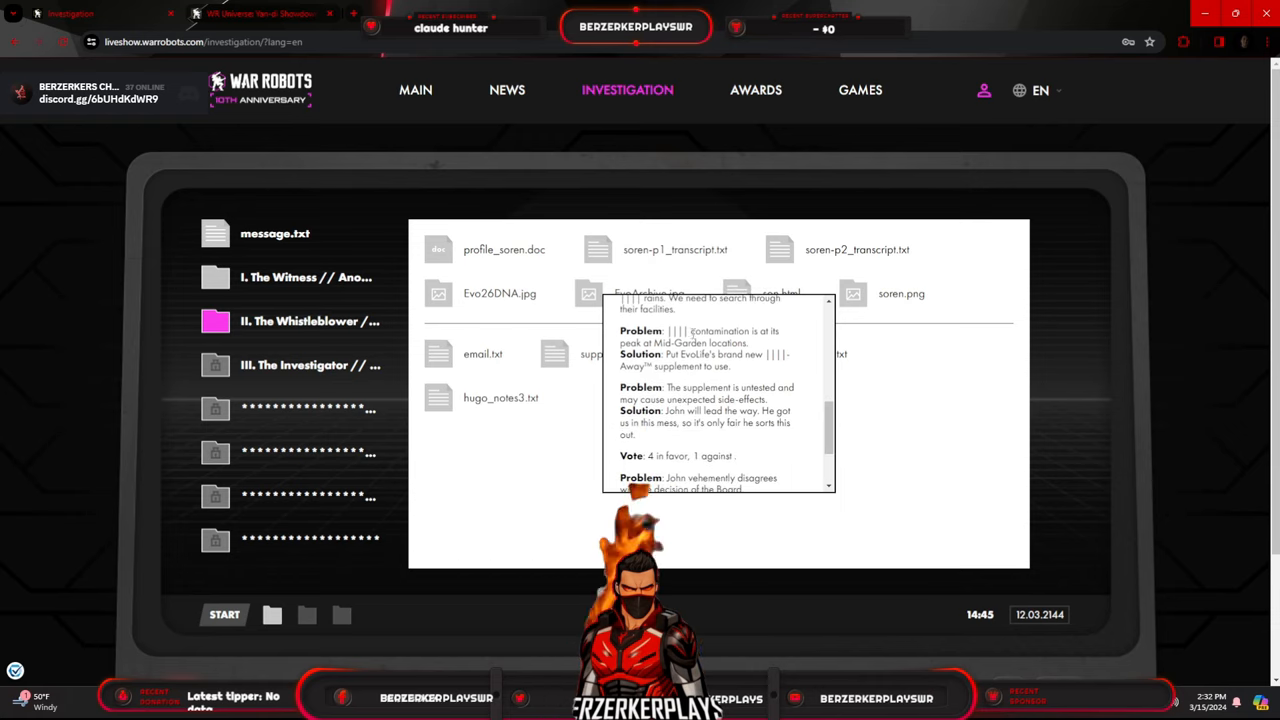
{"action": "mouse_move", "coordinate": [864, 358]}
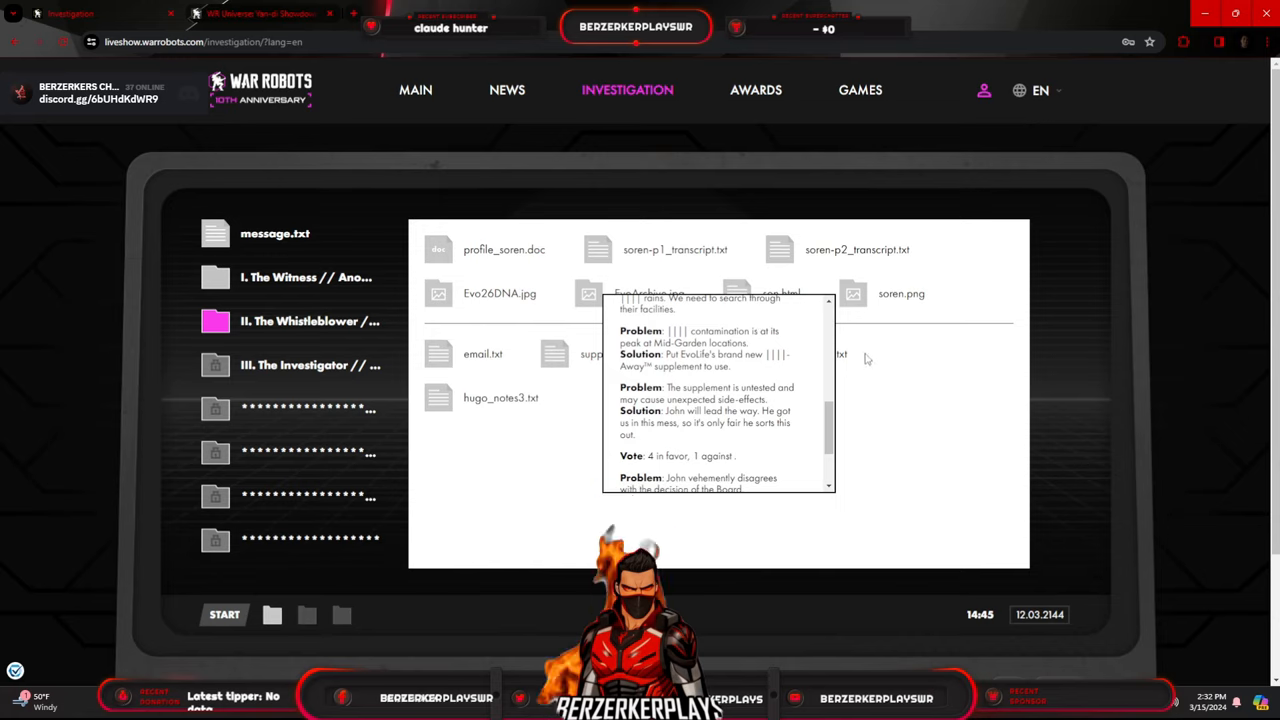
{"action": "mouse_move", "coordinate": [808, 332]}
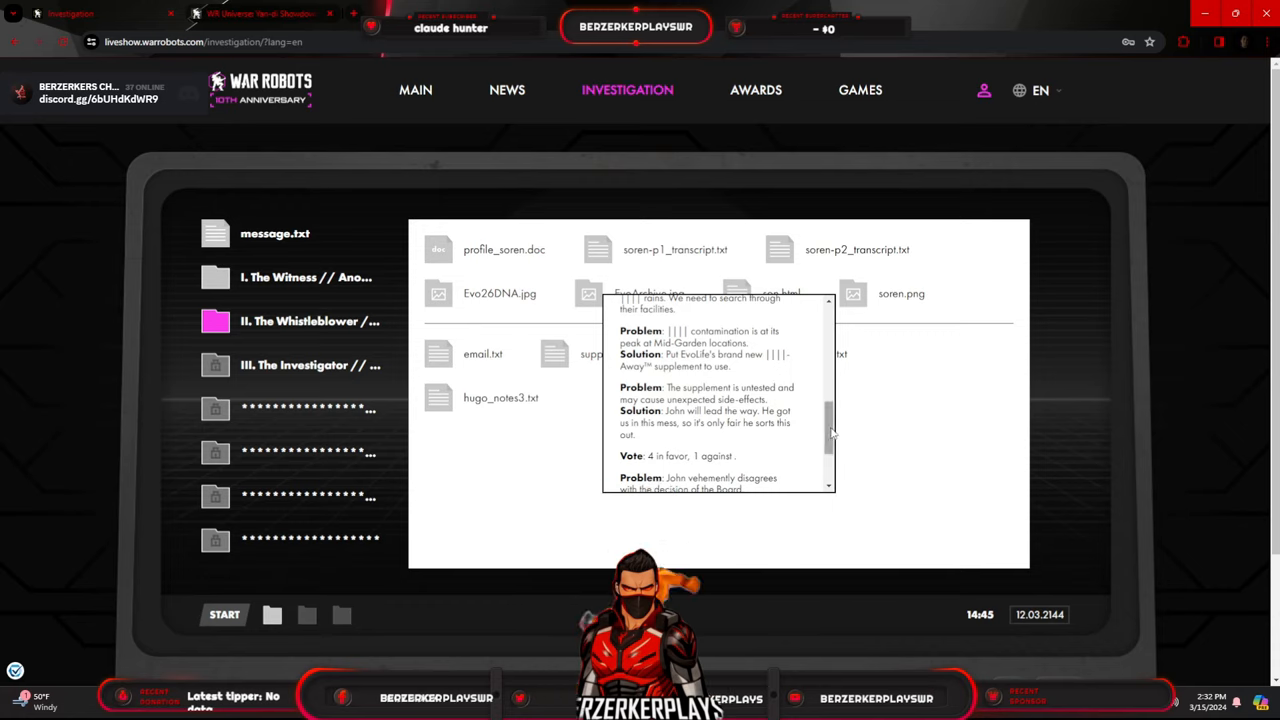
{"action": "scroll", "scroll_direction": "down", "scroll_amount": 3}
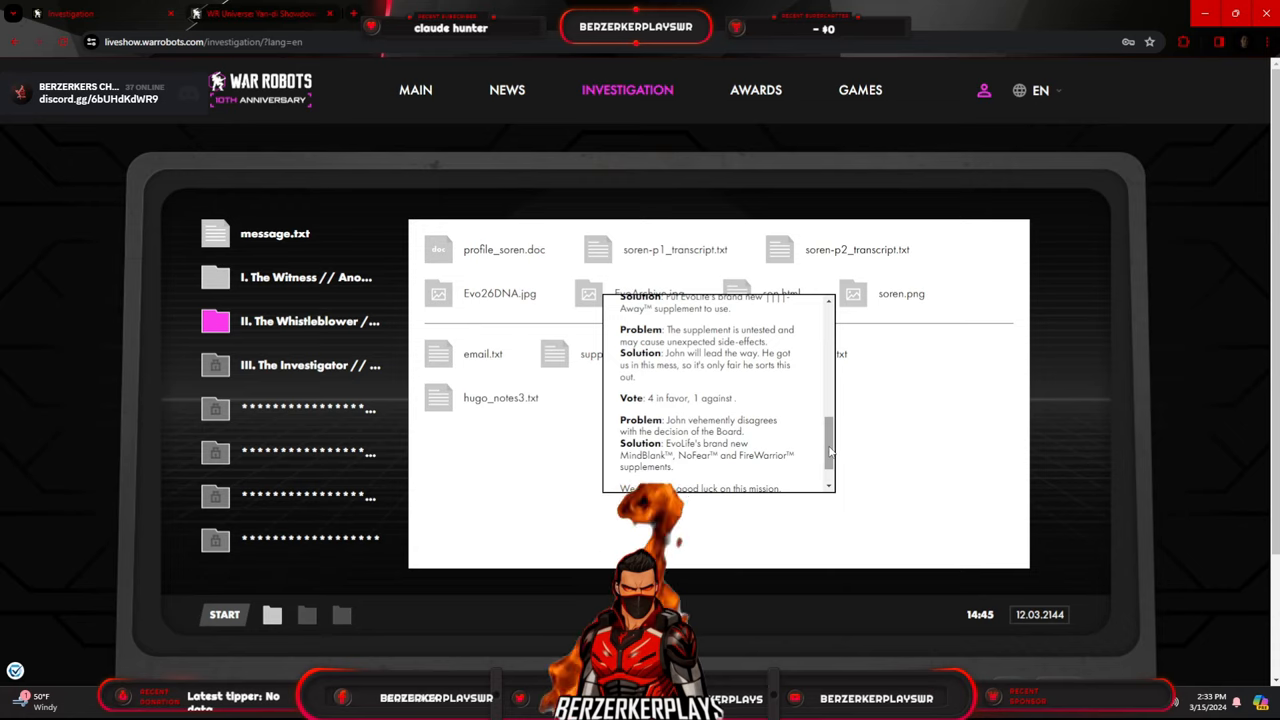
{"action": "scroll", "scroll_direction": "down", "scroll_amount": 3}
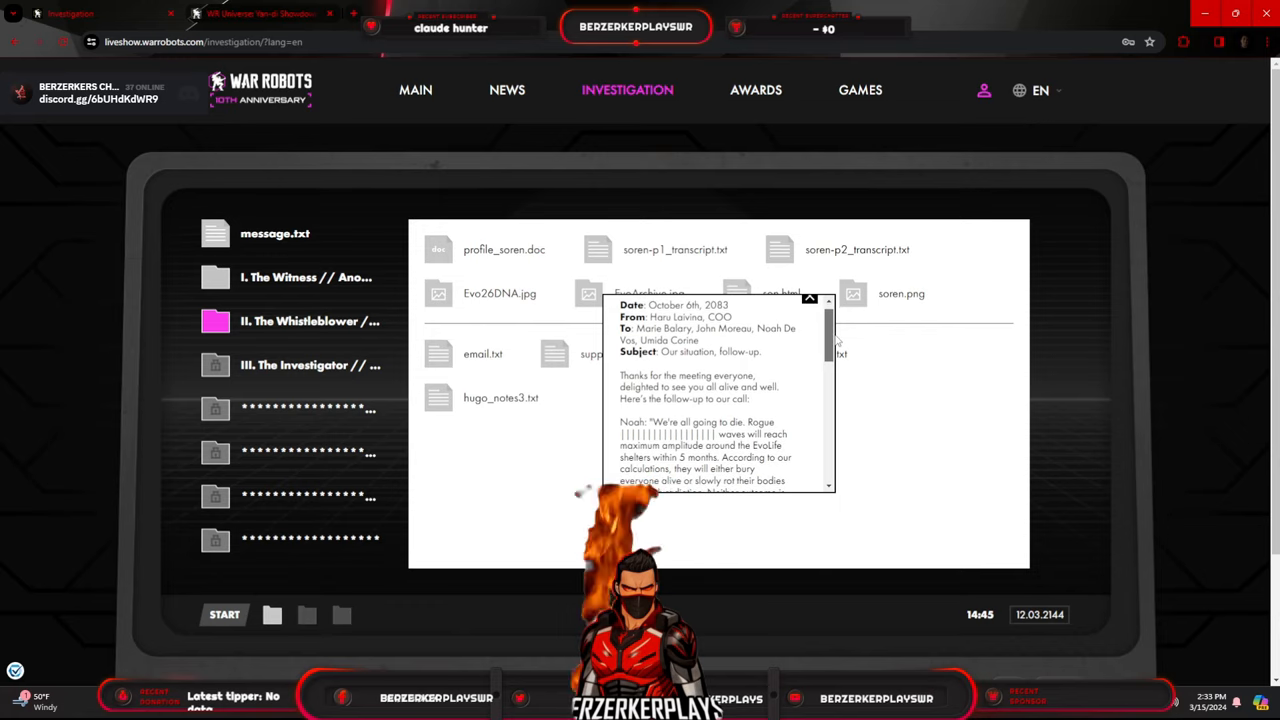
{"action": "scroll", "scroll_direction": "down", "scroll_amount": 3}
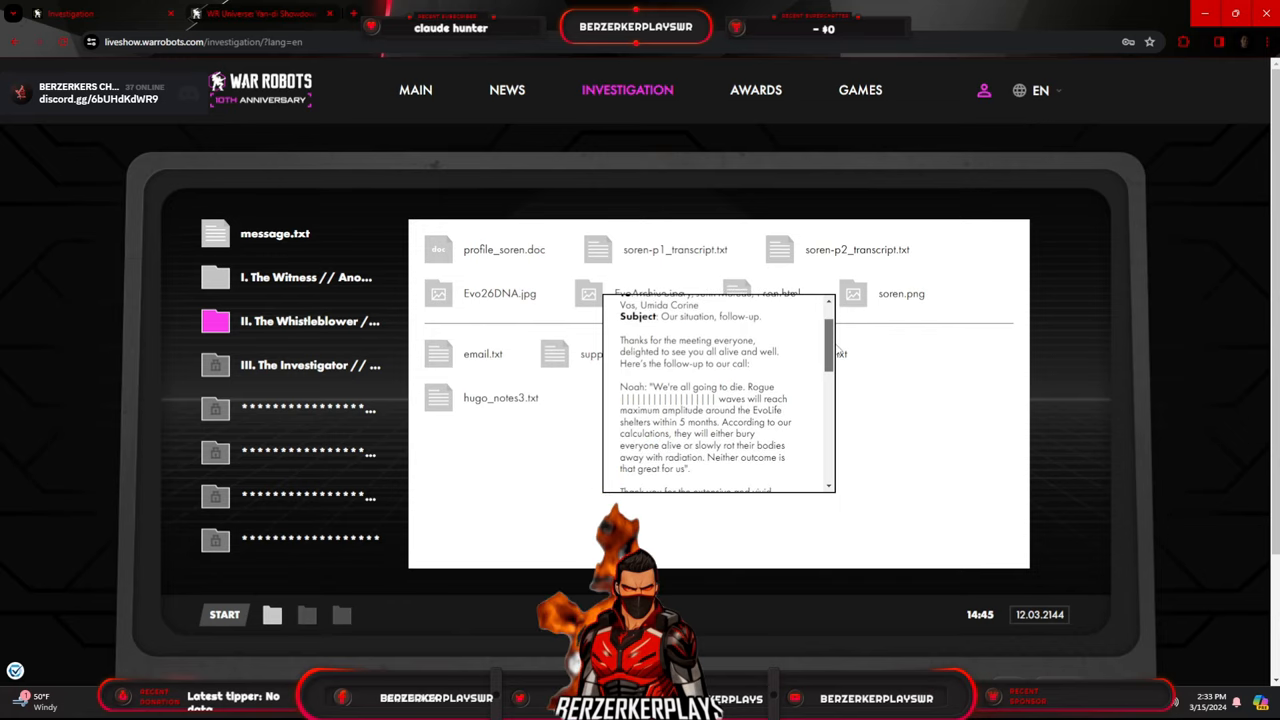
{"action": "scroll", "scroll_direction": "down", "scroll_amount": 3}
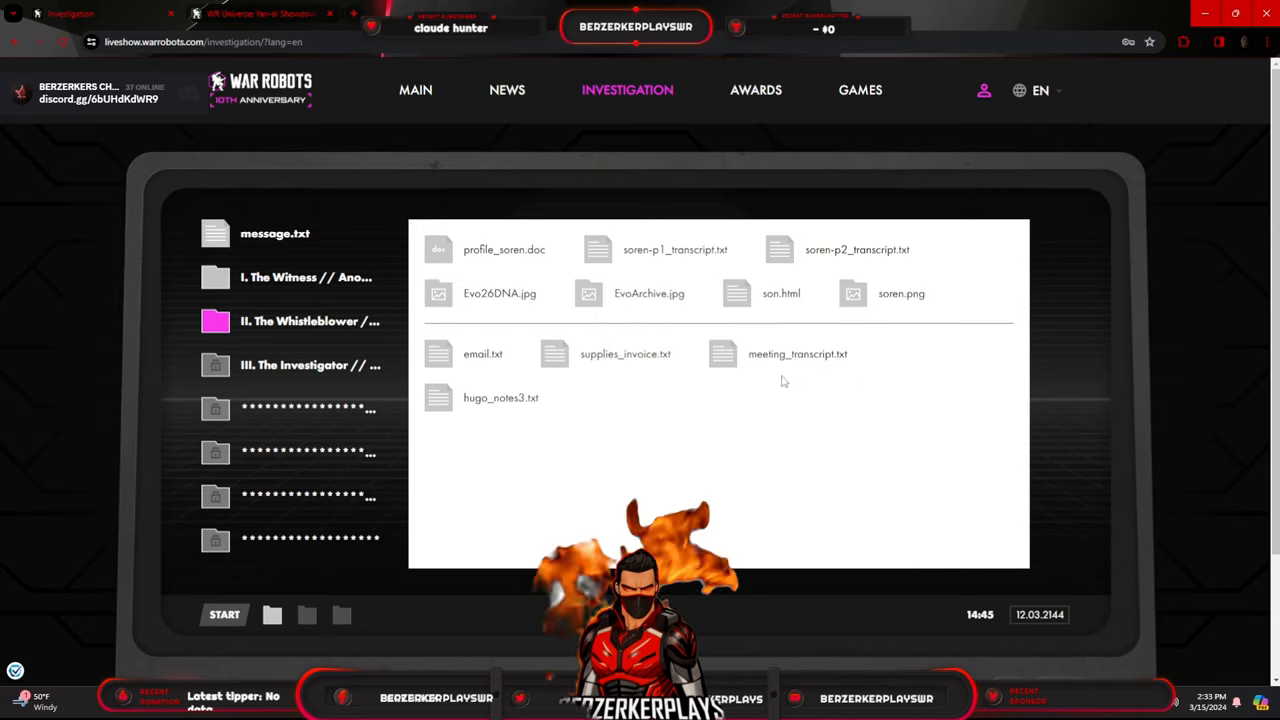
Open hugo_notes3.txt, read the EvoLife-Cataclysm entry, then close it.
{"action": "left_click", "coordinate": [796, 352]}
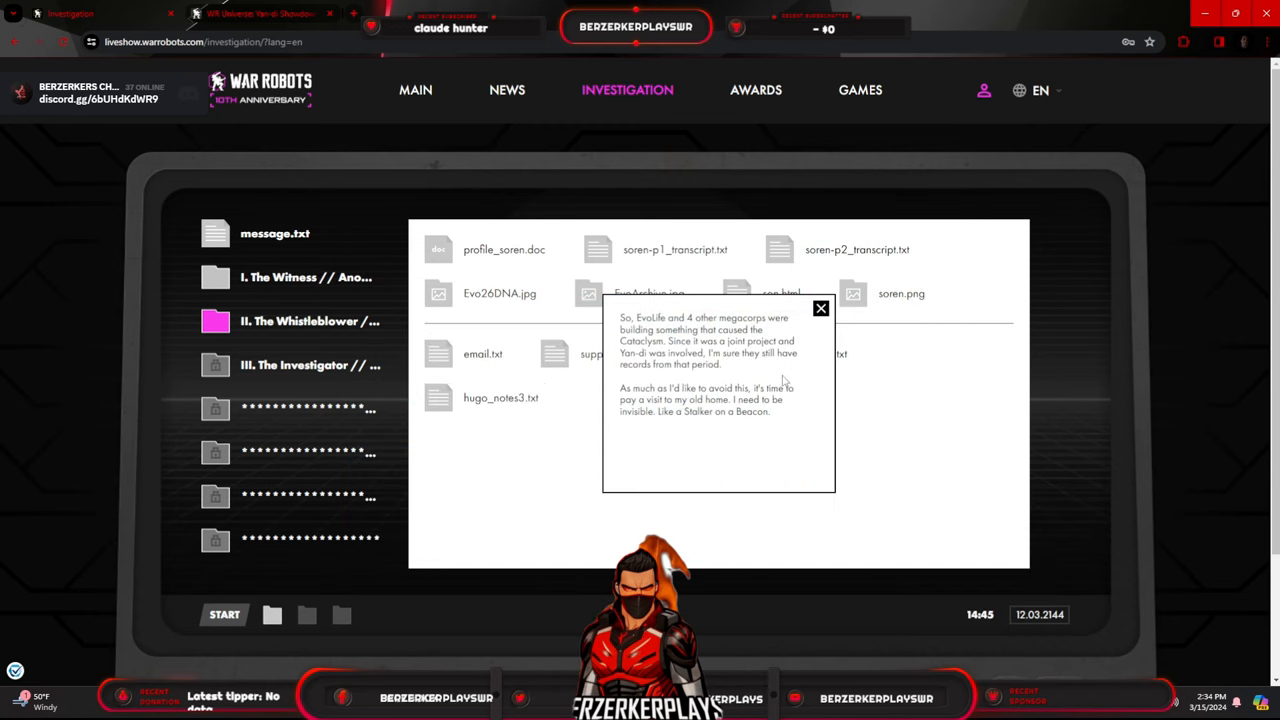
{"action": "left_click", "coordinate": [820, 308]}
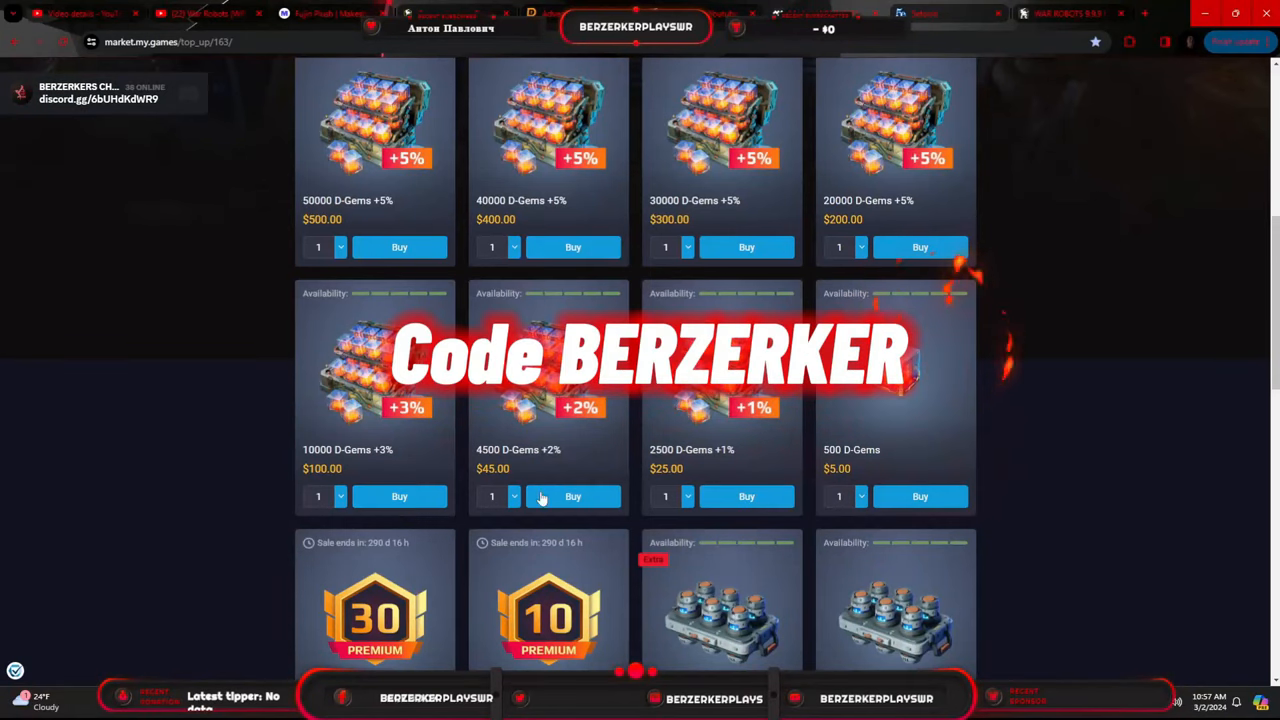
Buy the 4500 D-Gems +2% pack using author code BERZERKER.
{"action": "left_click", "coordinate": [572, 496]}
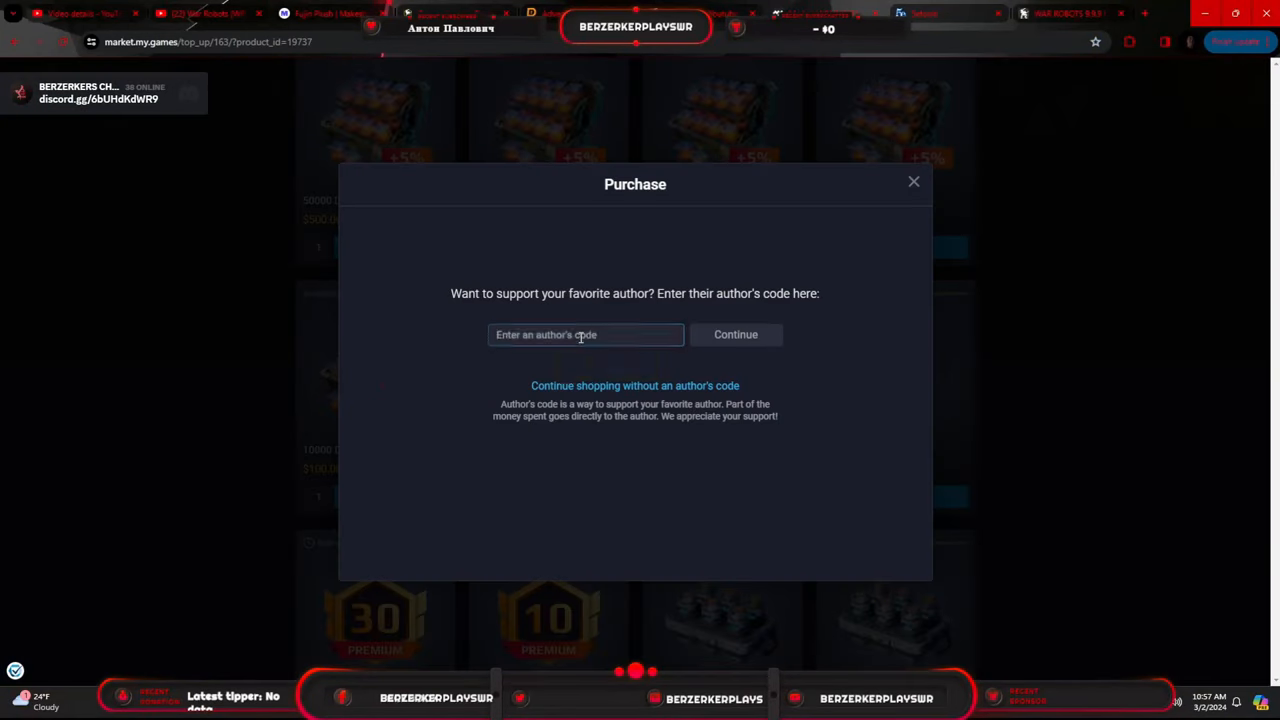
{"action": "type", "text": "BERZERKER"}
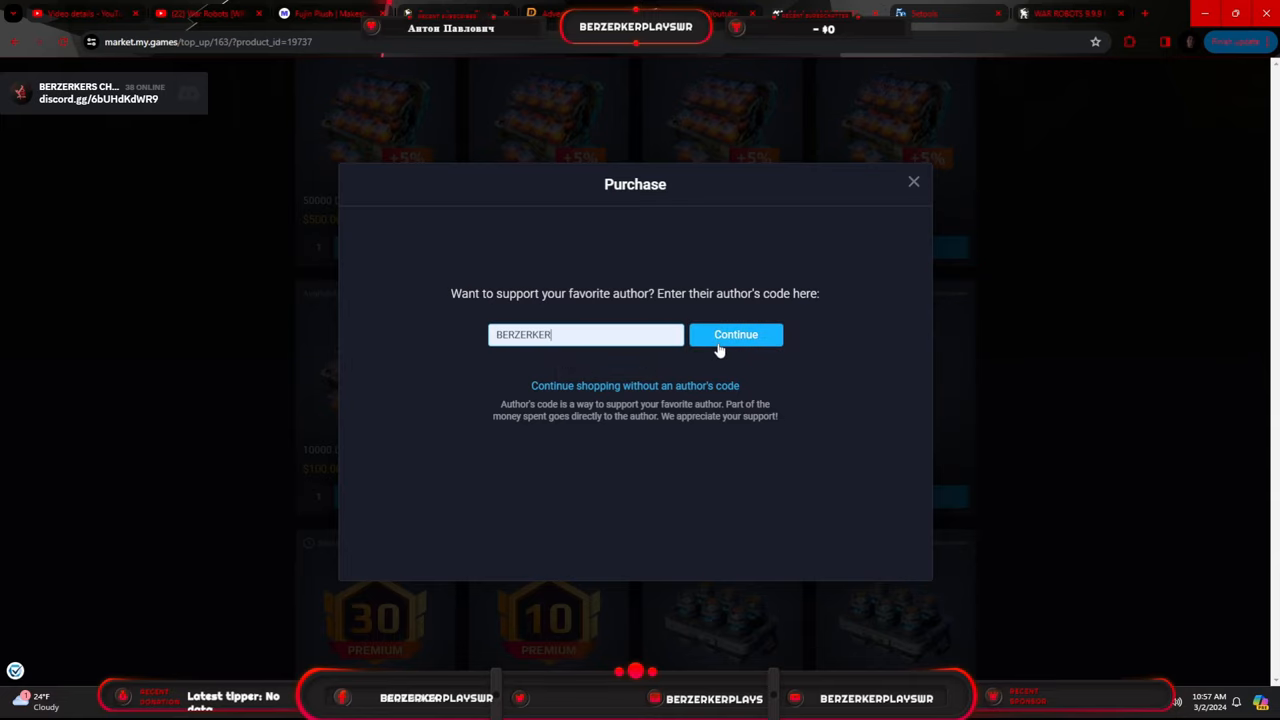
{"action": "left_click", "coordinate": [736, 334]}
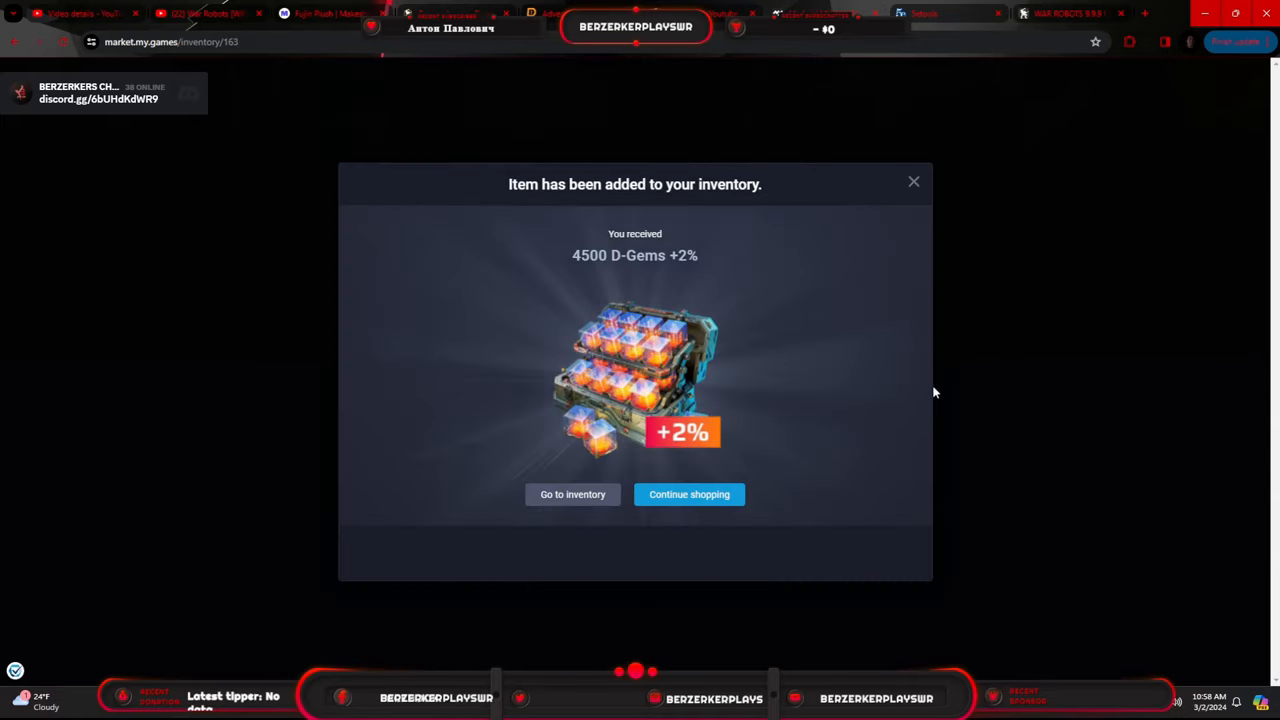